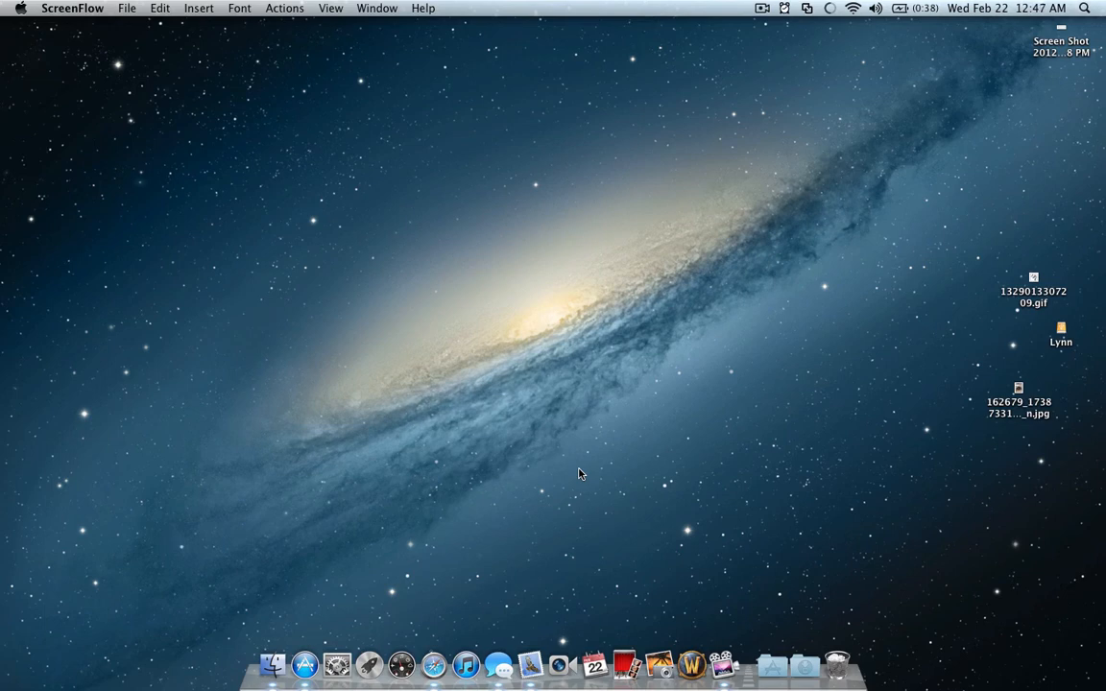
pyautogui.moveTo(493, 551)
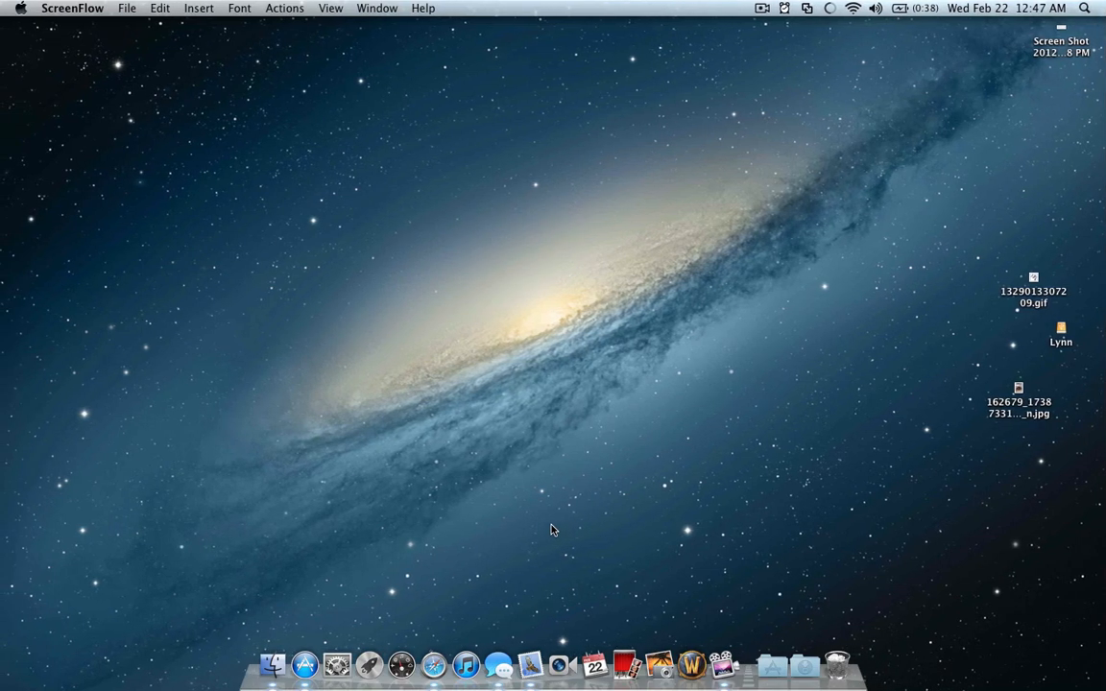
pyautogui.moveTo(434, 664)
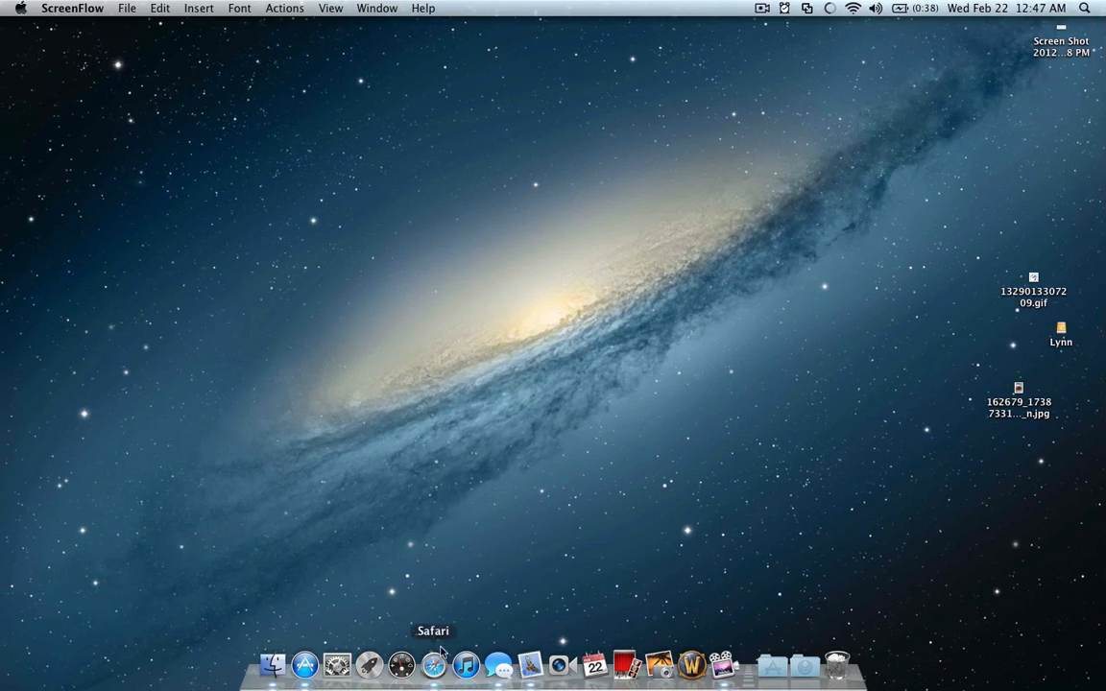
pyautogui.moveTo(369, 665)
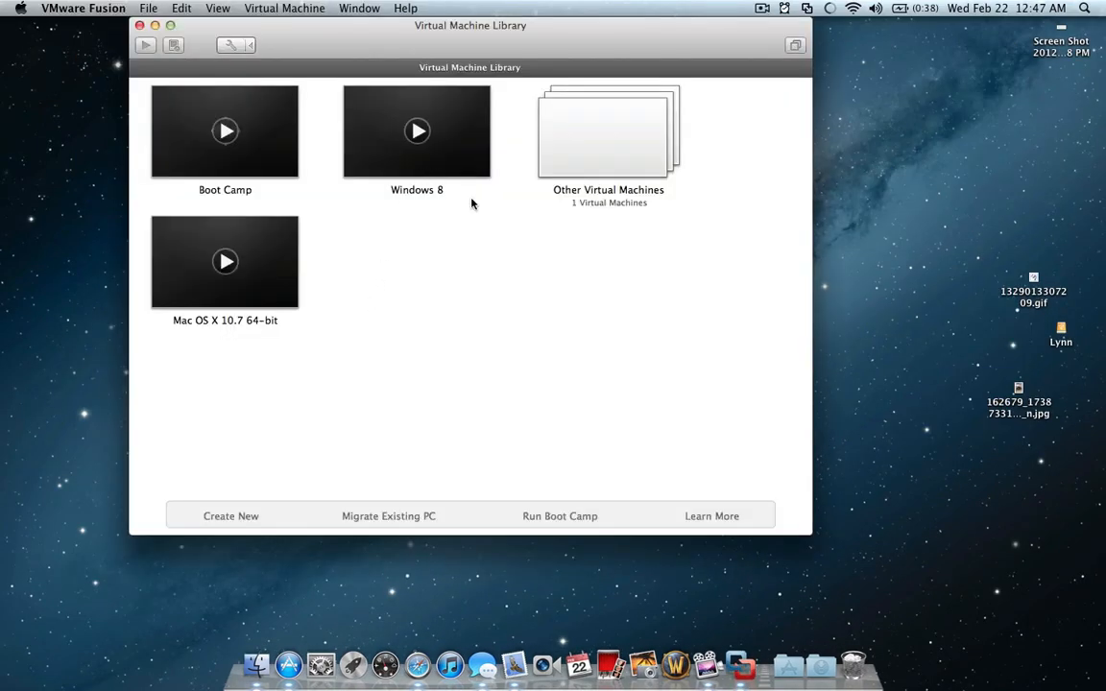
pyautogui.moveTo(349, 335)
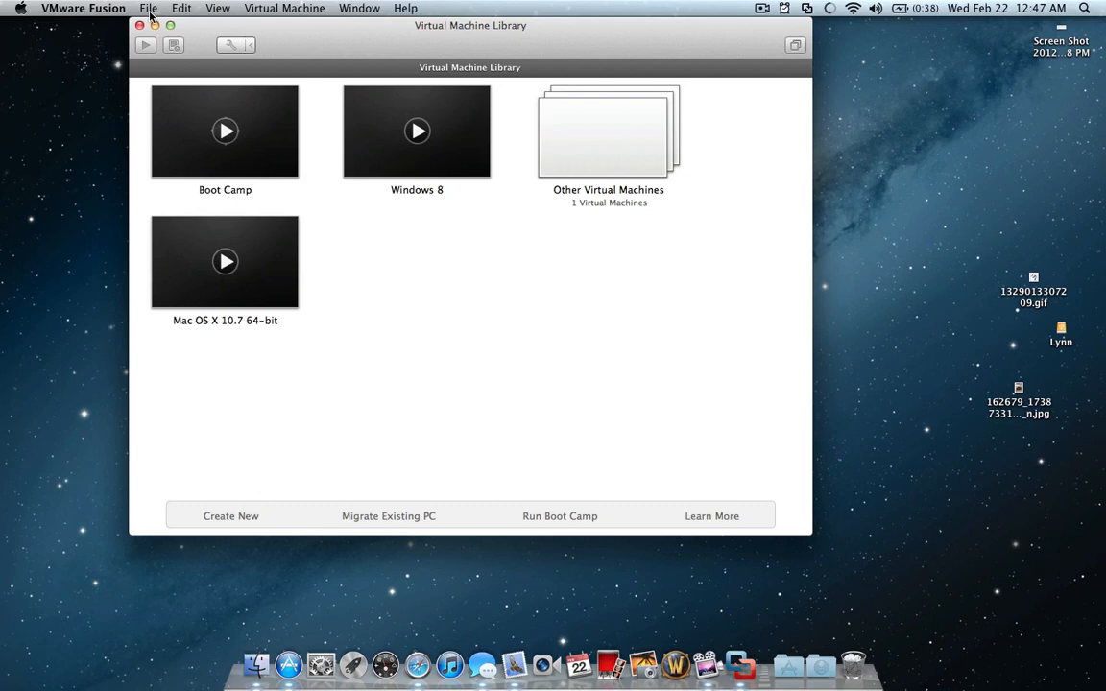
# - Start a new virtual machine and choose a disc image from the external drive
pyautogui.click(149, 8)
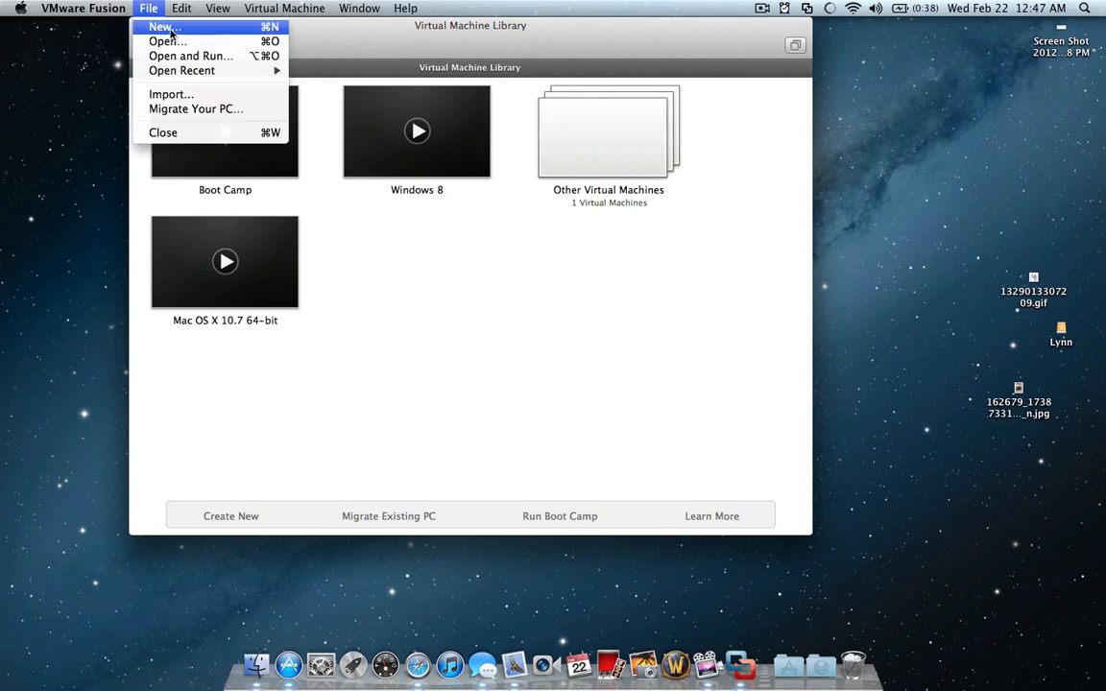
pyautogui.click(163, 26)
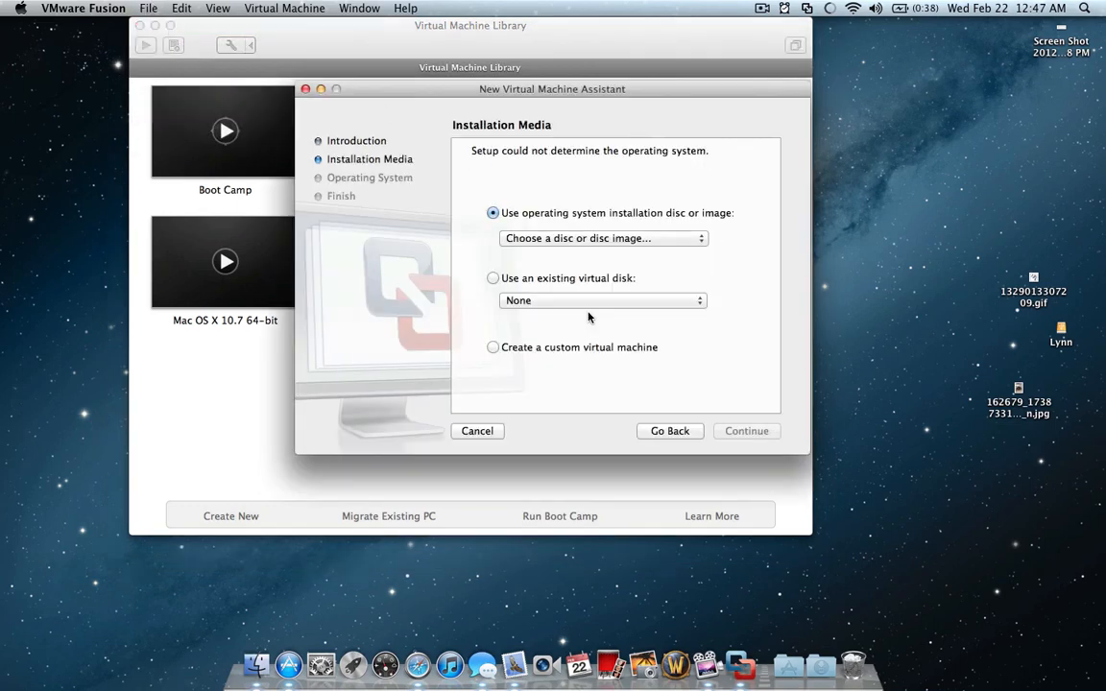
pyautogui.click(603, 238)
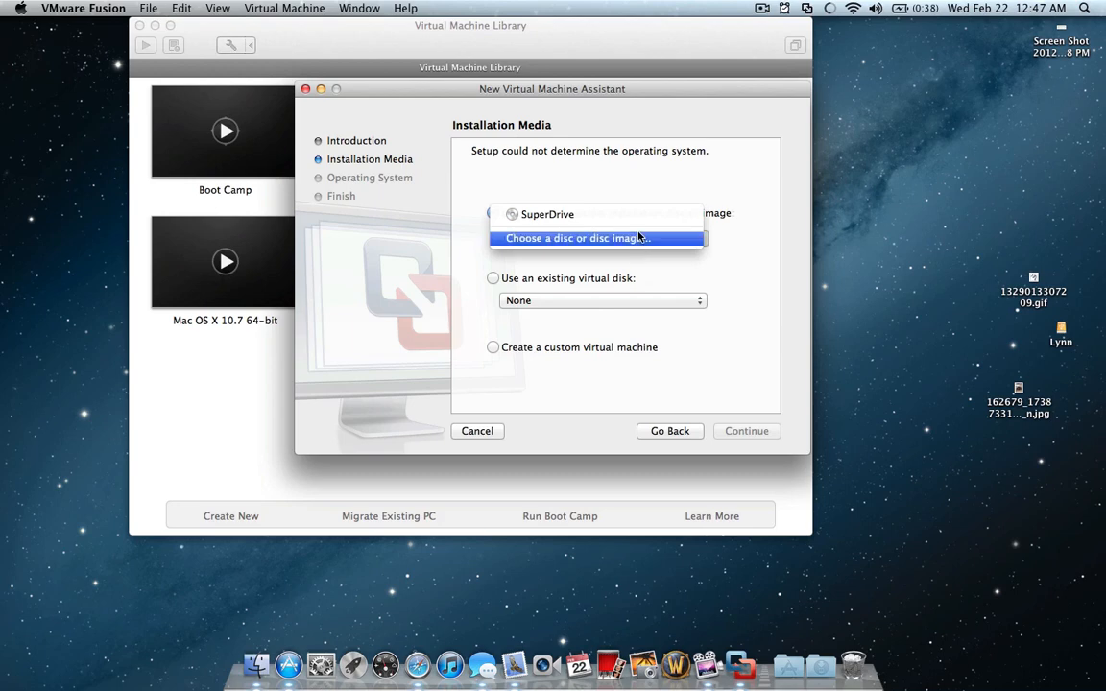
pyautogui.click(576, 238)
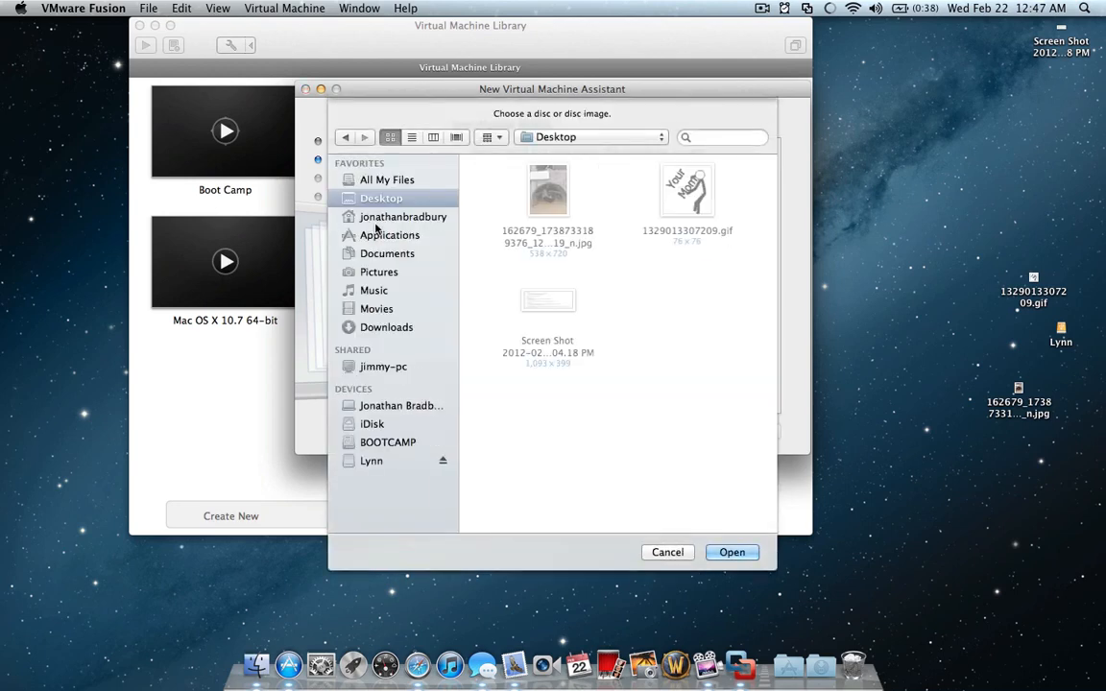
pyautogui.click(371, 461)
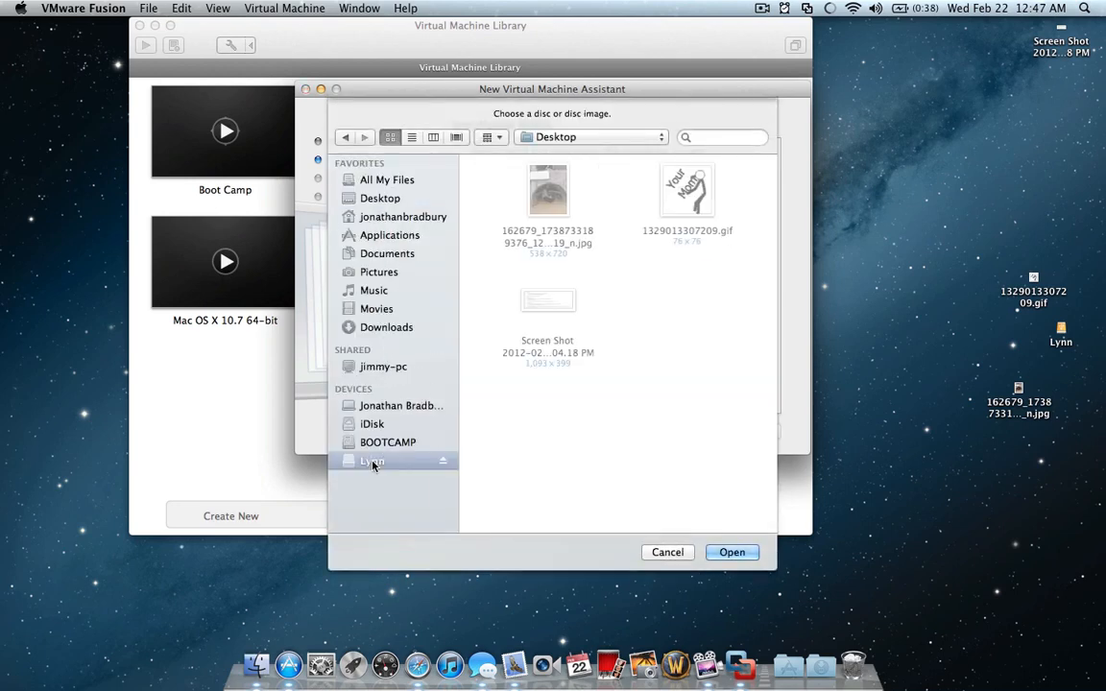
pyautogui.click(372, 461)
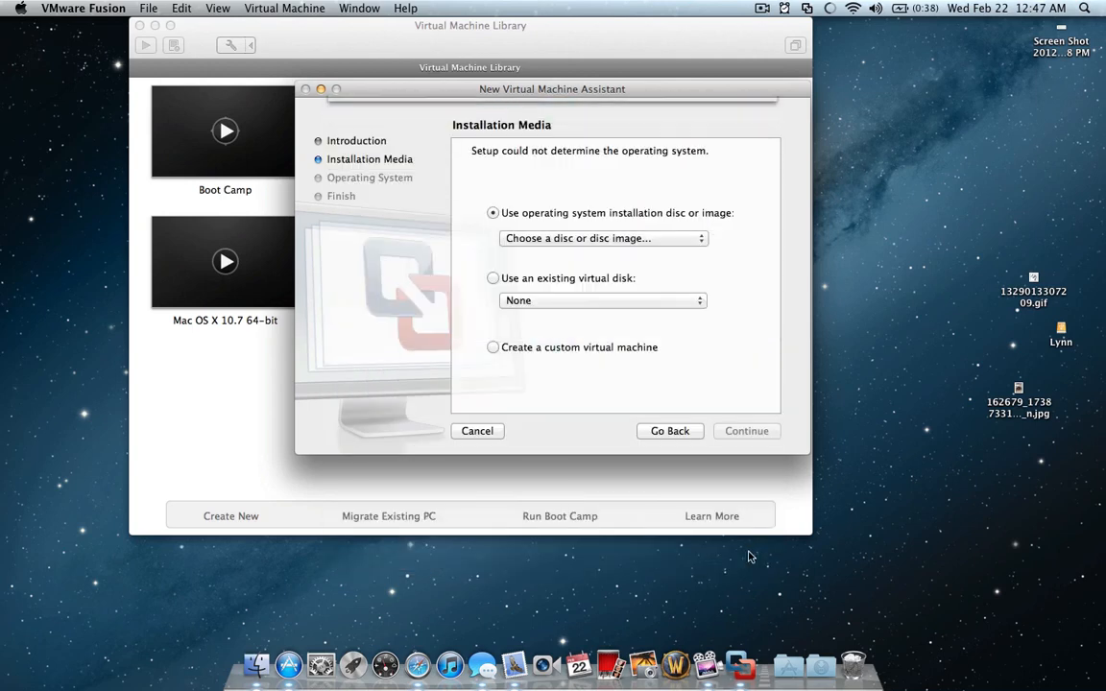
# - Set the guest operating system version to Mac OS X 10.7 64-bit
pyautogui.click(746, 431)
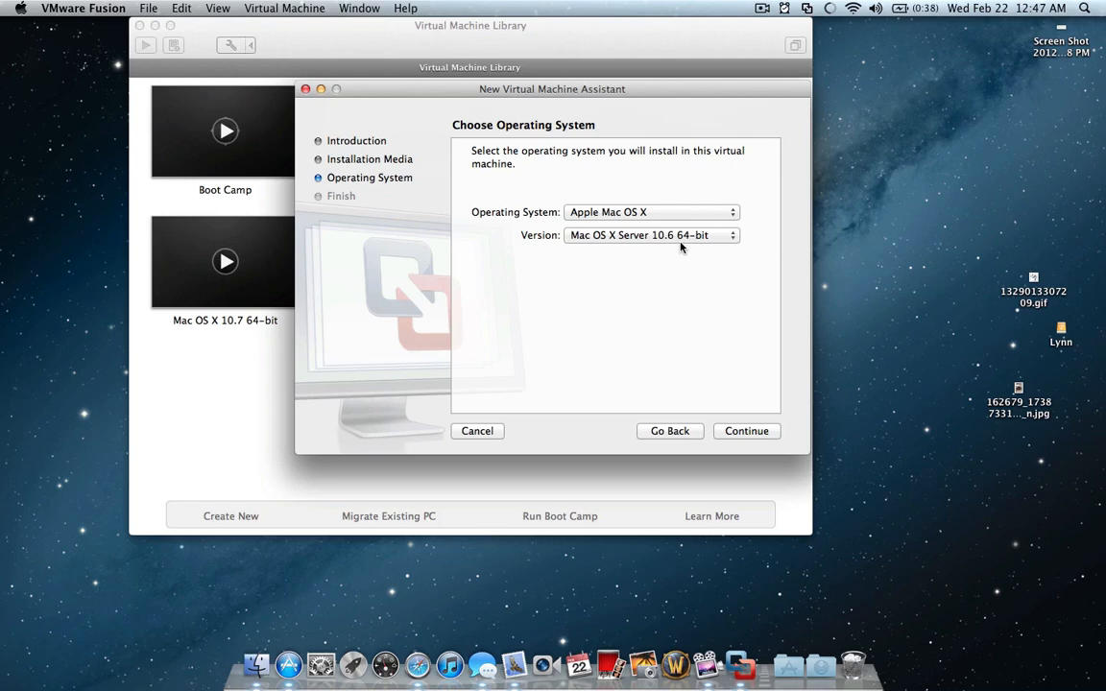
pyautogui.click(651, 235)
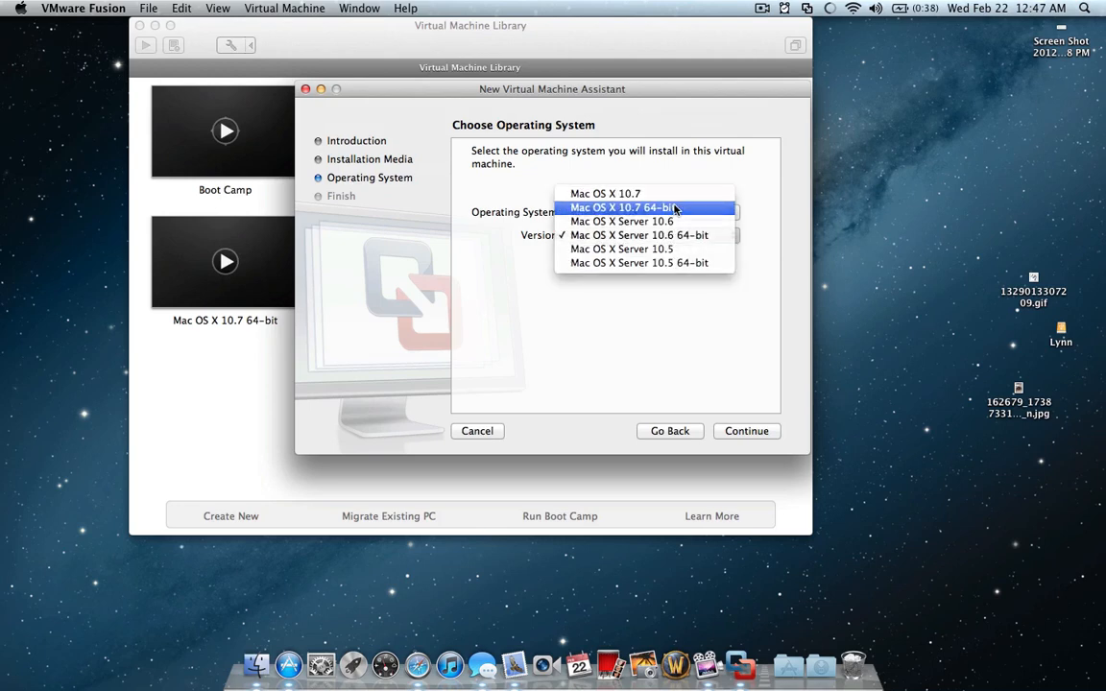
pyautogui.click(622, 207)
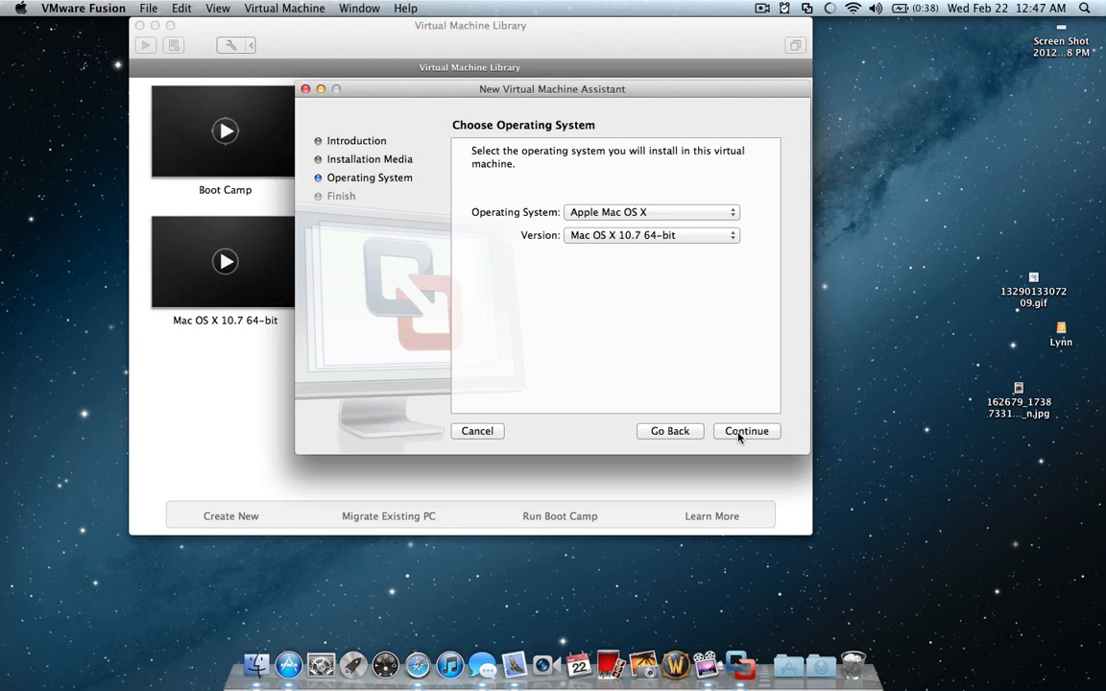
# - Finish the assistant and save the virtual machine as 'Mountain lion video'
pyautogui.click(746, 430)
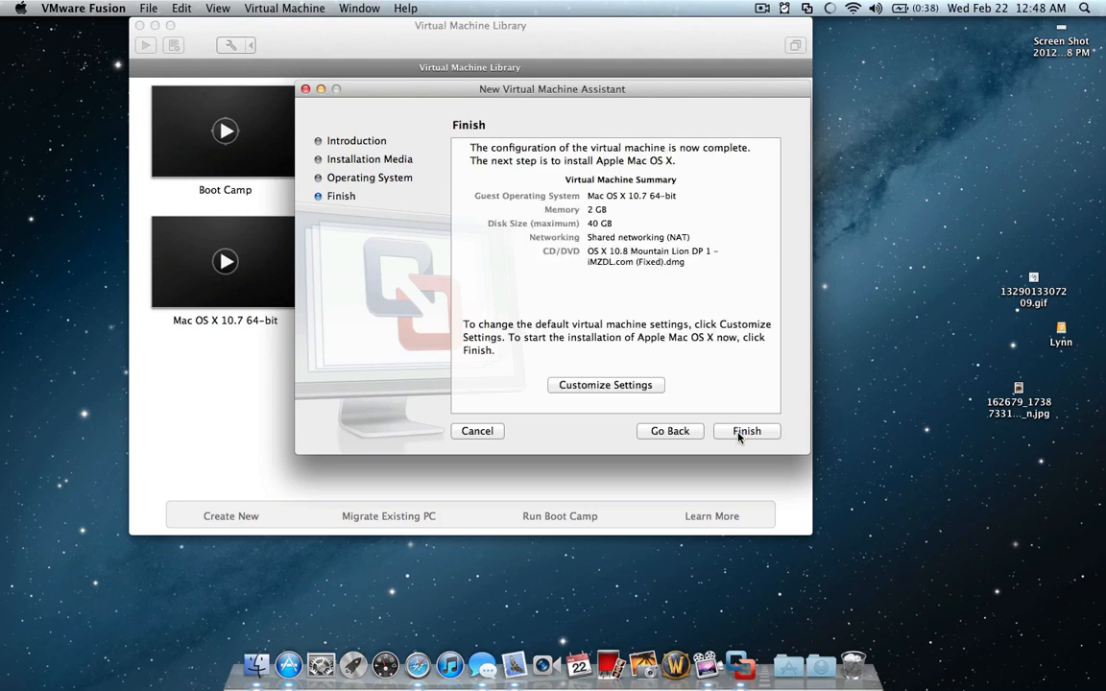
pyautogui.click(747, 430)
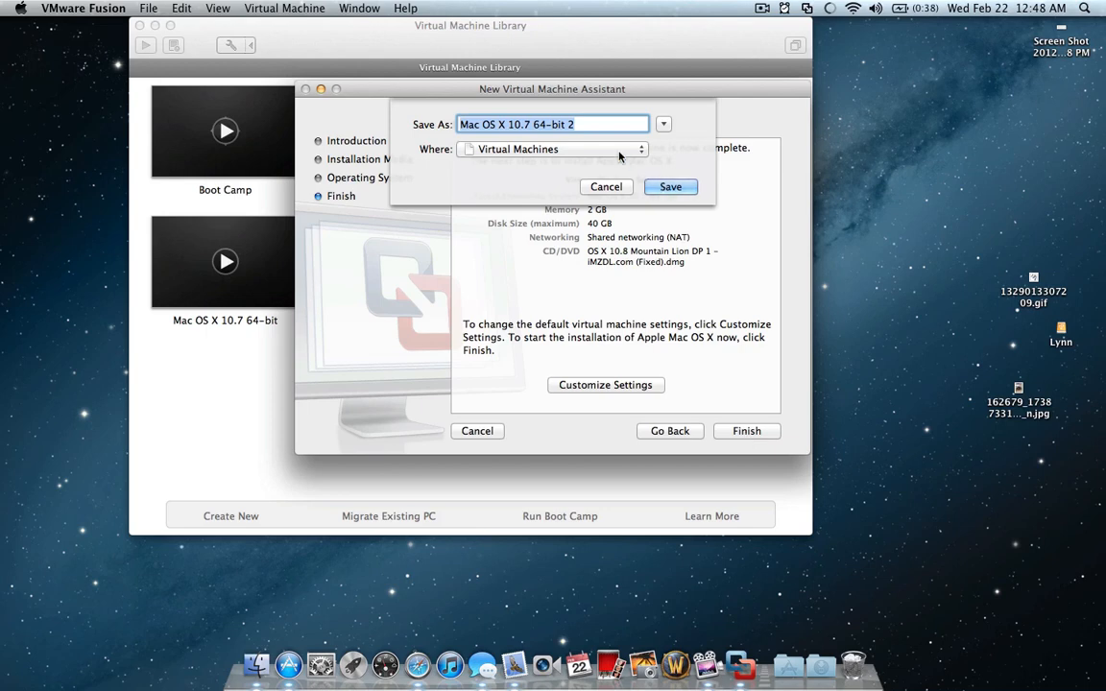
pyautogui.write('Mountain lion')
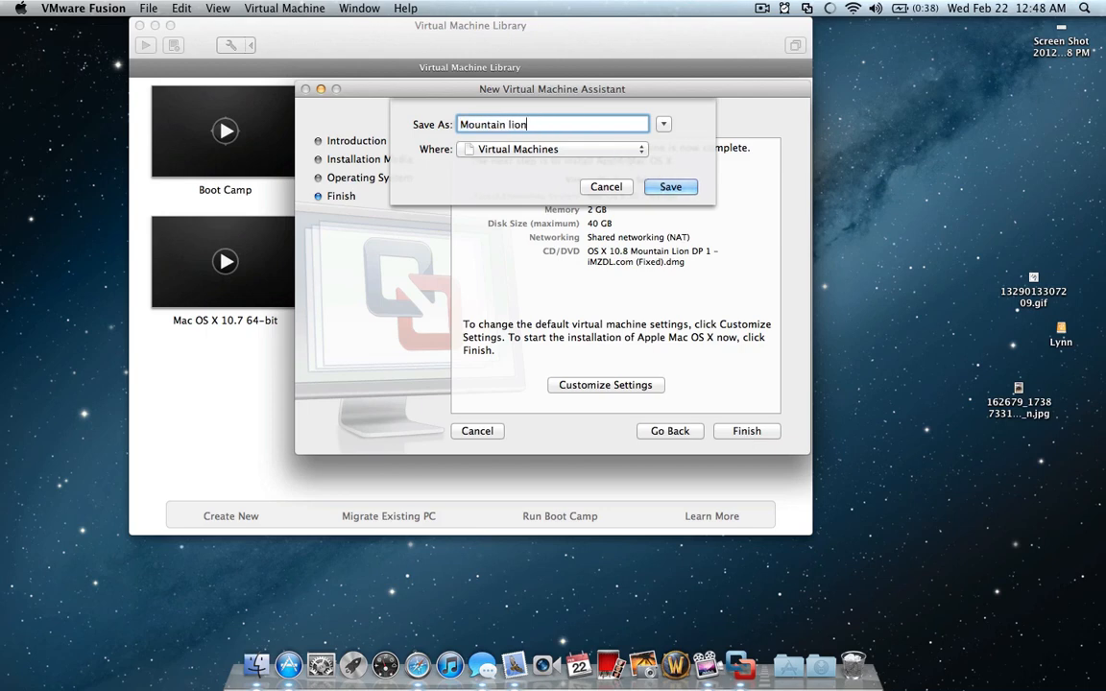
pyautogui.write('video')
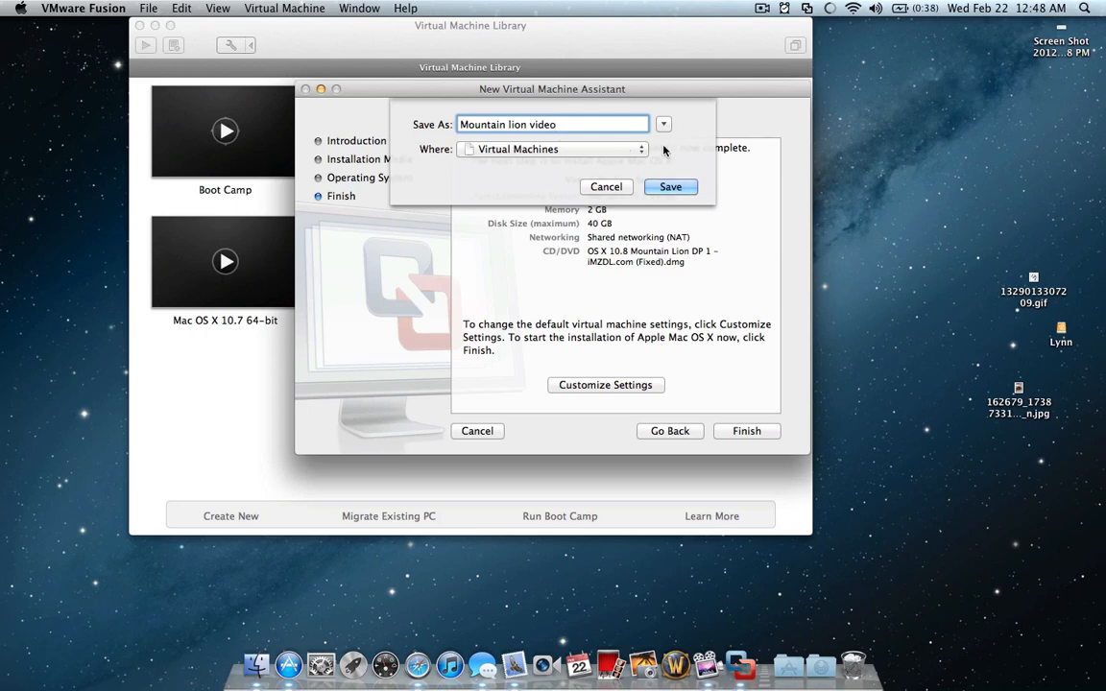
pyautogui.click(670, 187)
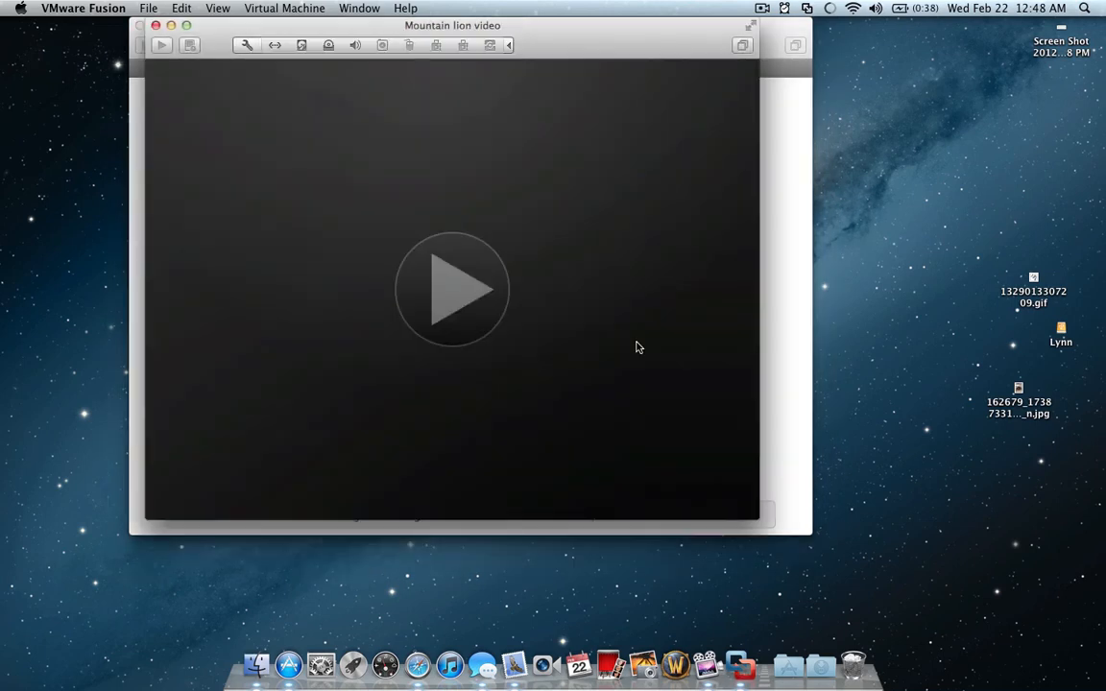
# - Power on the Mountain lion video VM and let it boot to the installer's language screen
pyautogui.click(451, 289)
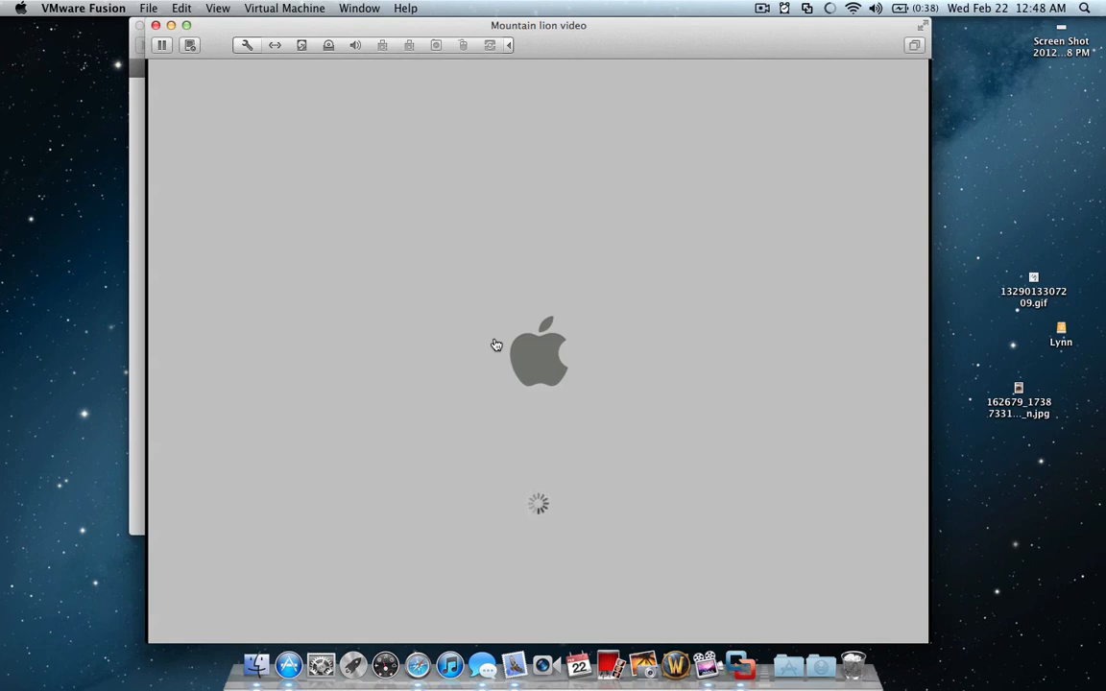
pyautogui.moveTo(308, 7)
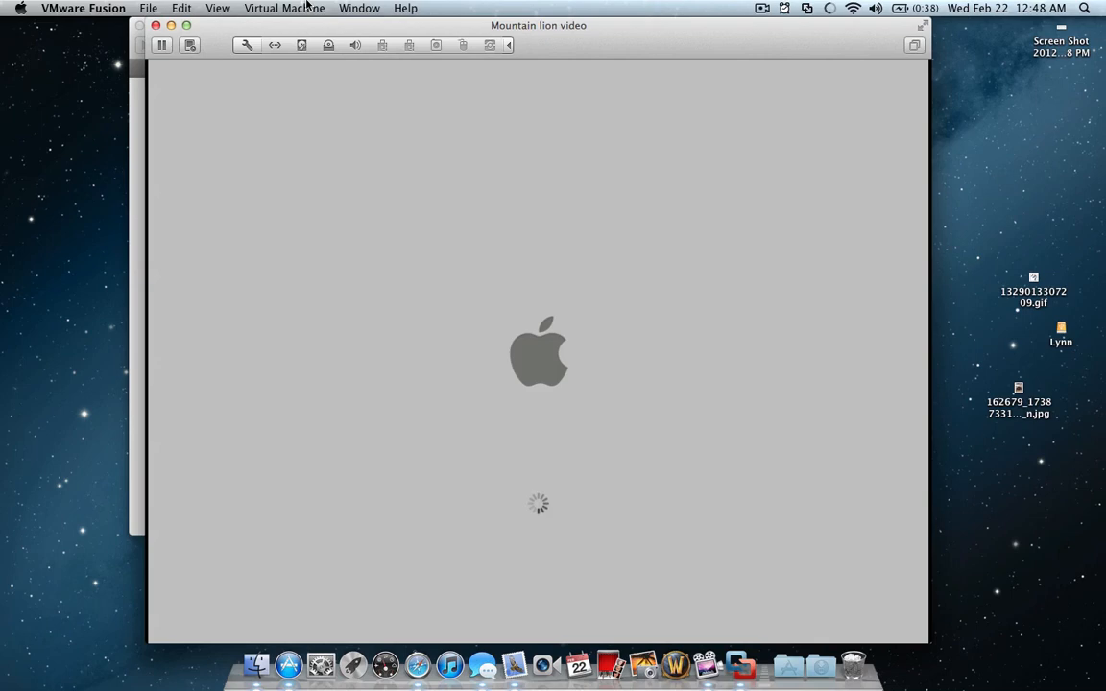
pyautogui.click(284, 7)
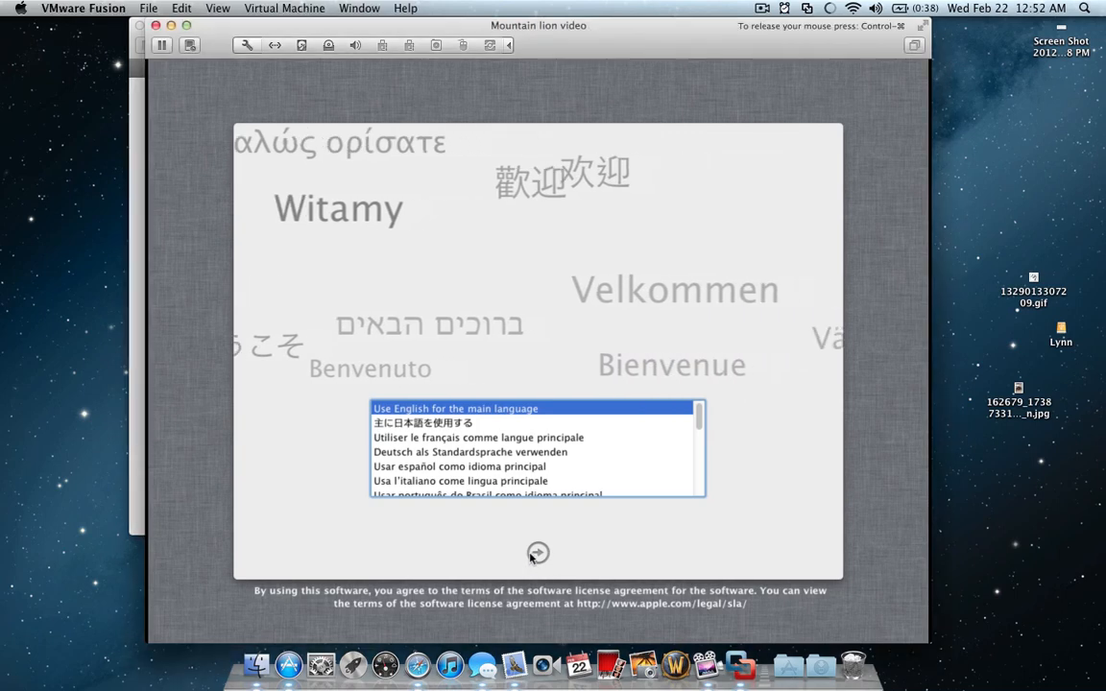
# - Keep English, choose Reinstall OS X, and agree to the Mountain Lion license
pyautogui.click(538, 553)
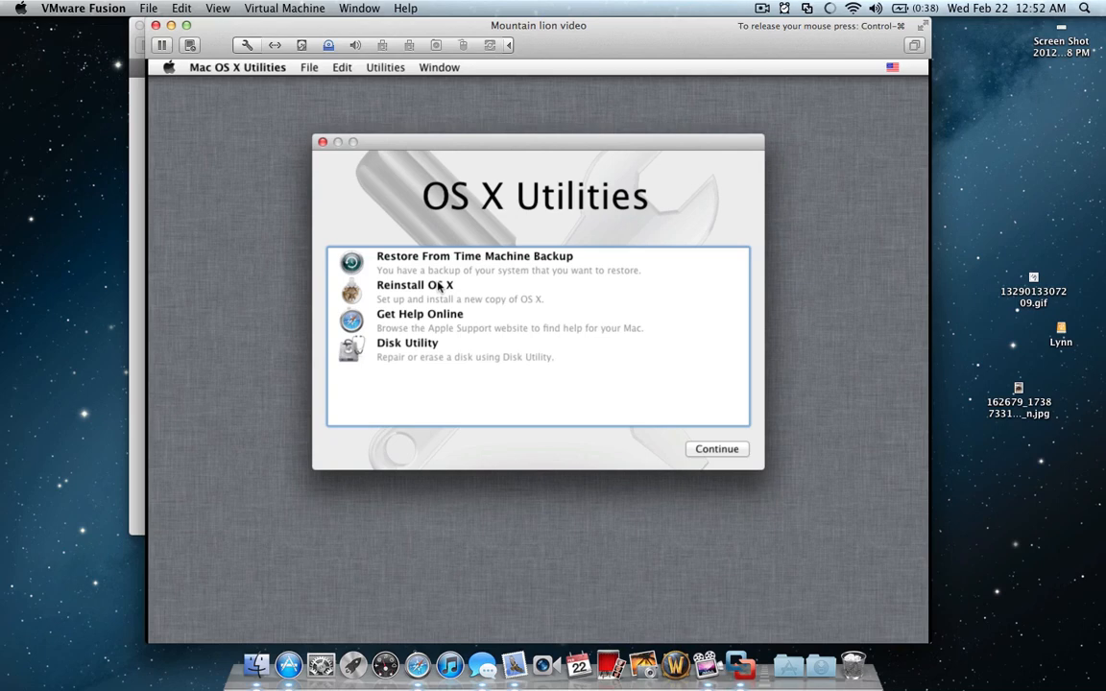
pyautogui.click(415, 291)
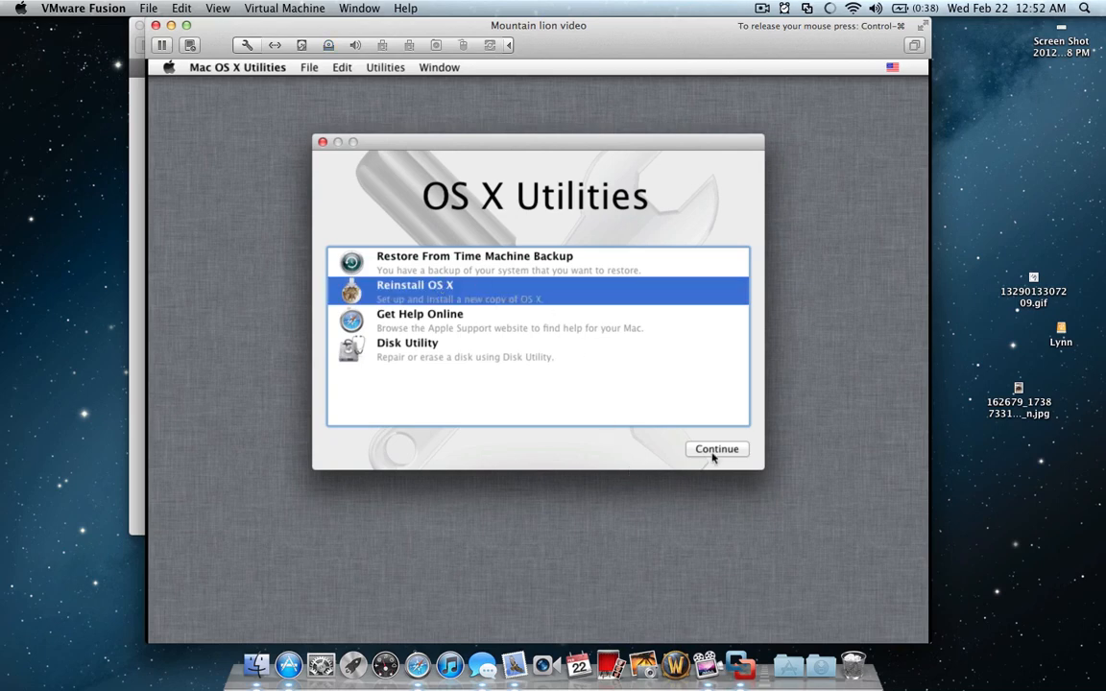
pyautogui.click(716, 449)
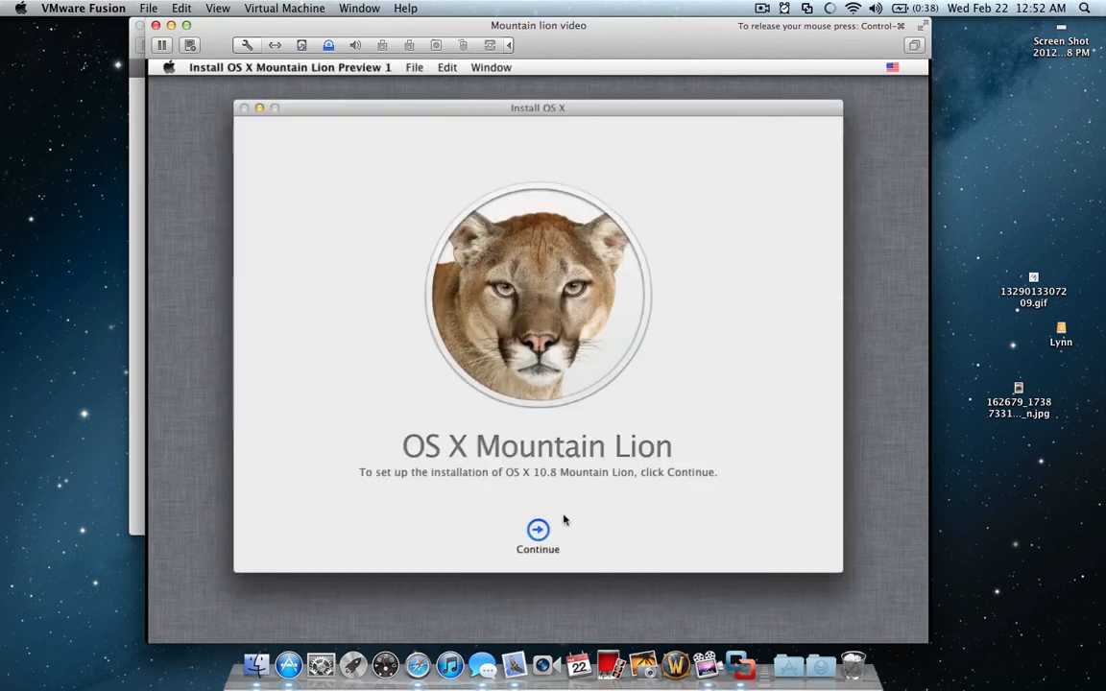
pyautogui.click(538, 533)
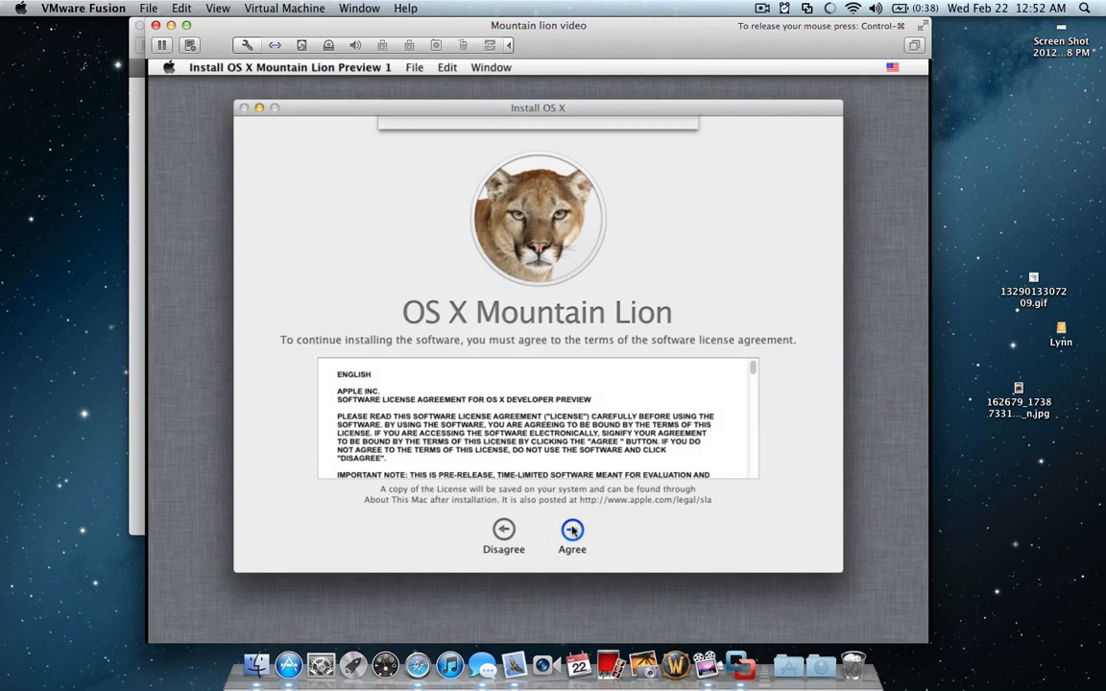
pyautogui.click(571, 533)
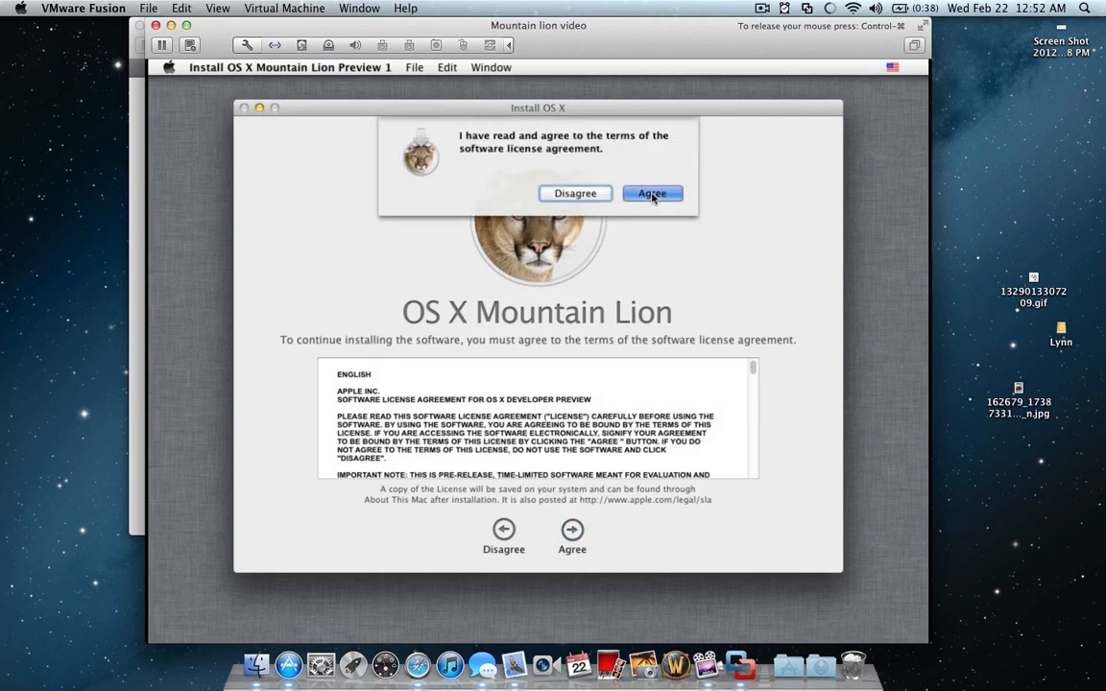
pyautogui.click(652, 193)
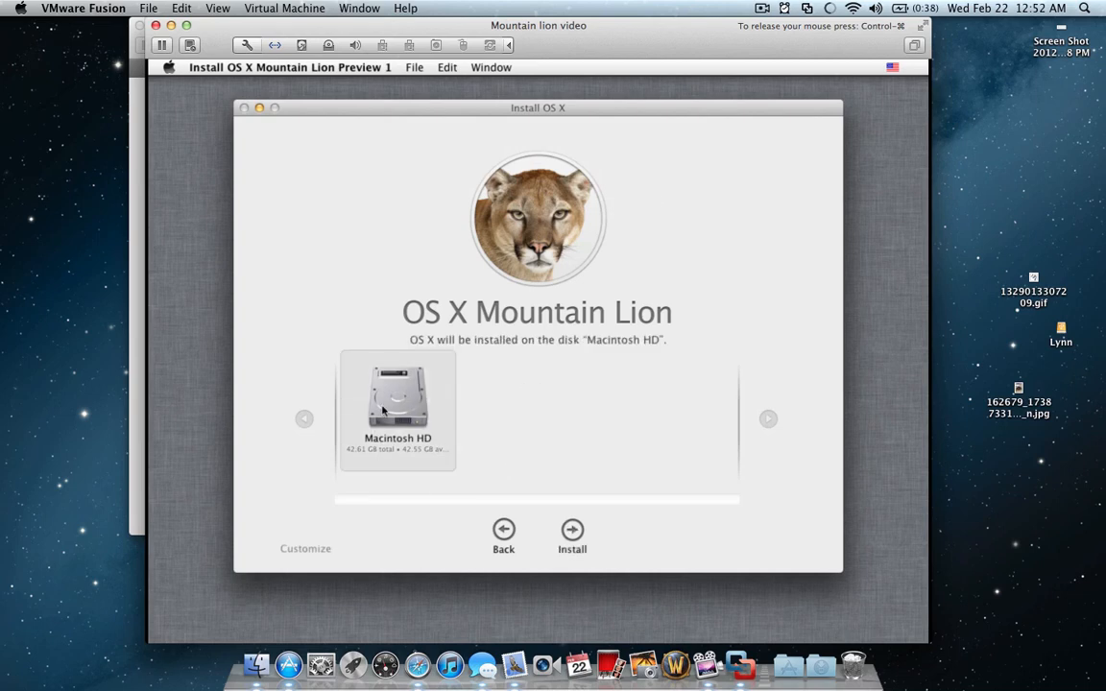
# - Install Mountain Lion onto Macintosh HD and wait for the Welcome screen
pyautogui.click(571, 530)
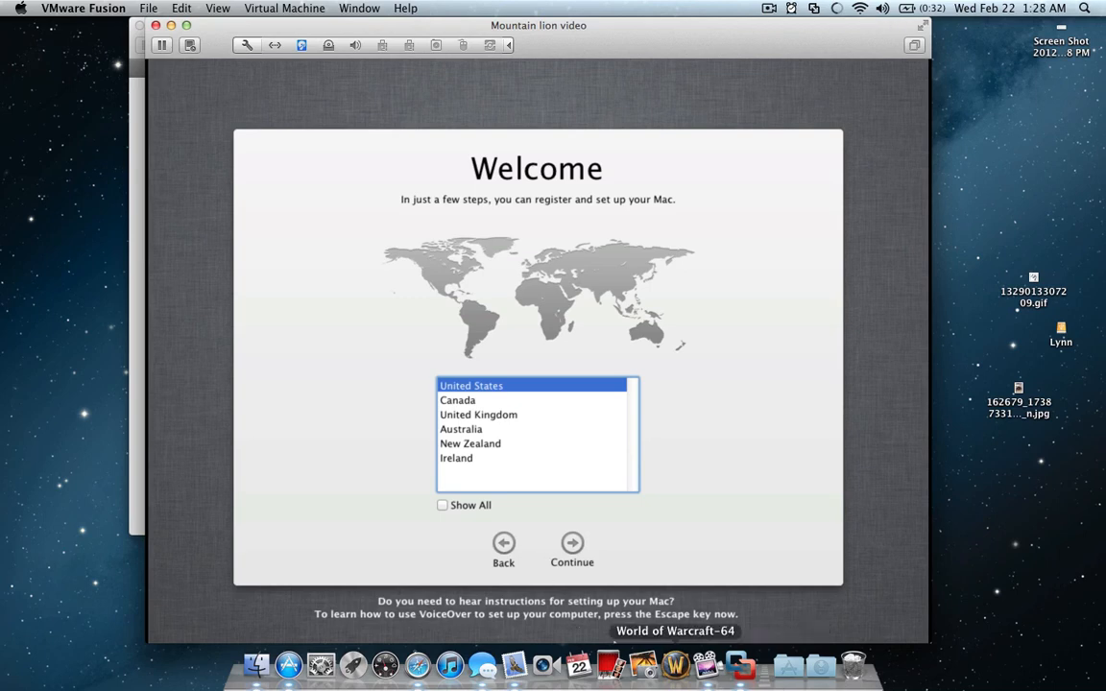
# - Keep United States and the U.S. keyboard, then skip and confirm skipping Apple ID sign-in
pyautogui.click(571, 543)
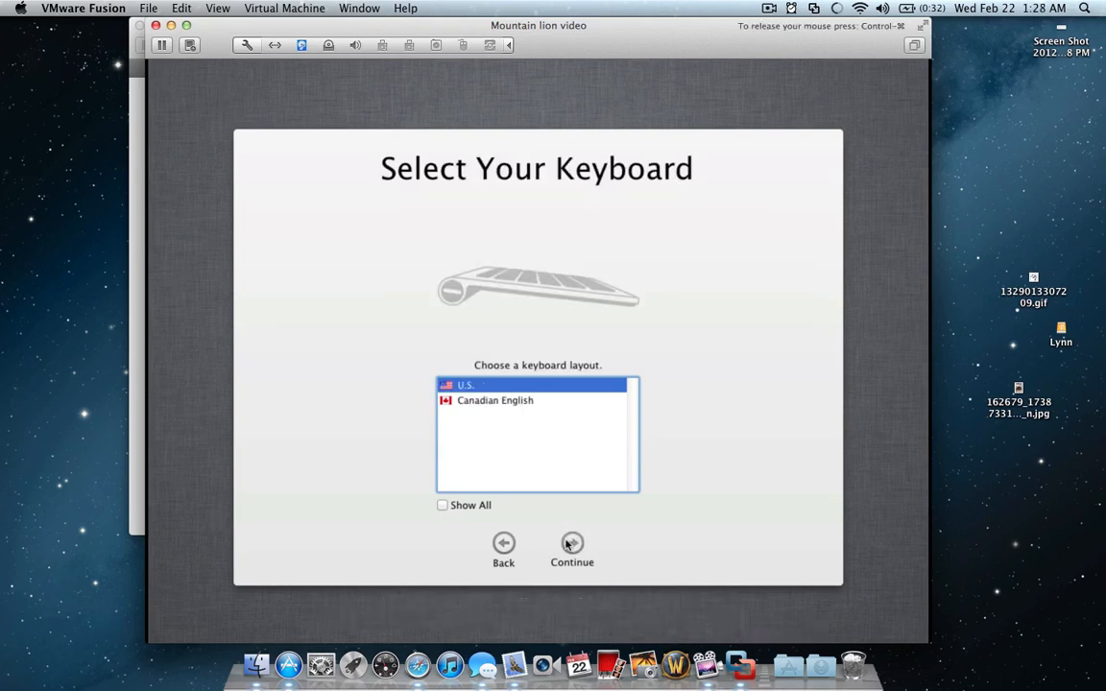
pyautogui.click(571, 542)
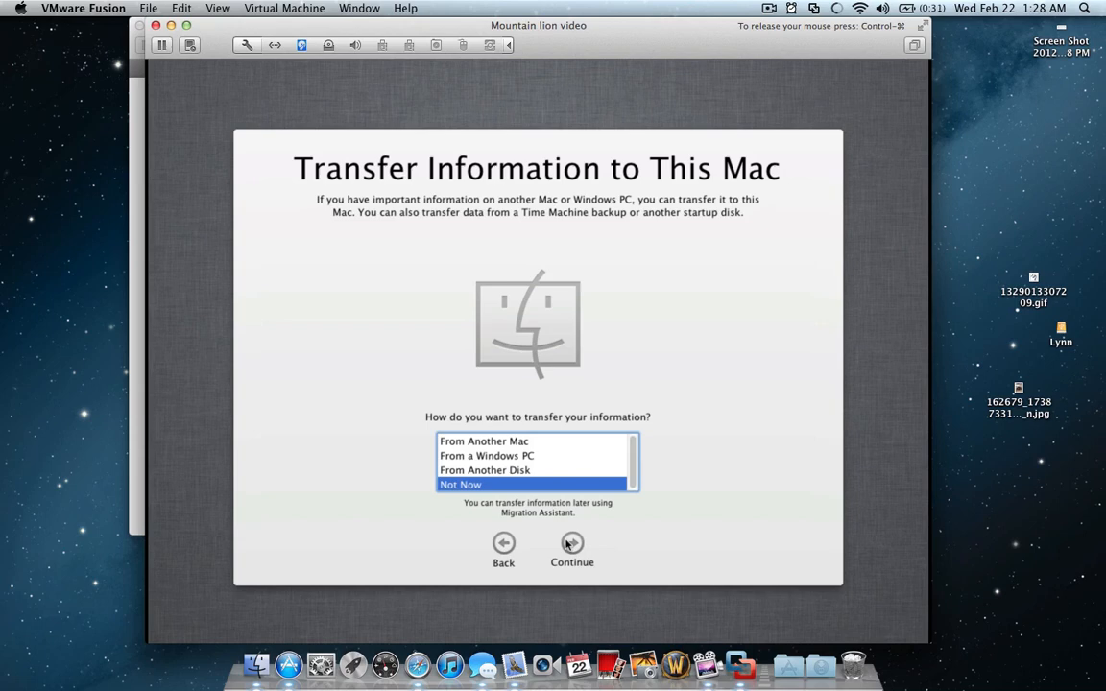
pyautogui.click(571, 546)
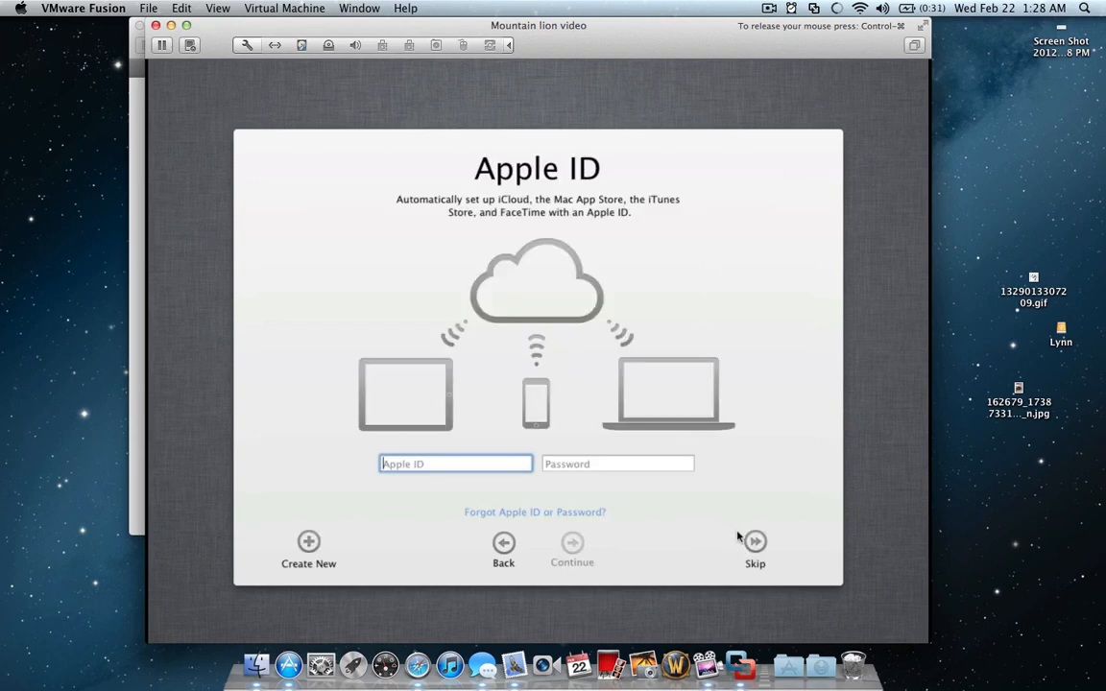
pyautogui.click(755, 542)
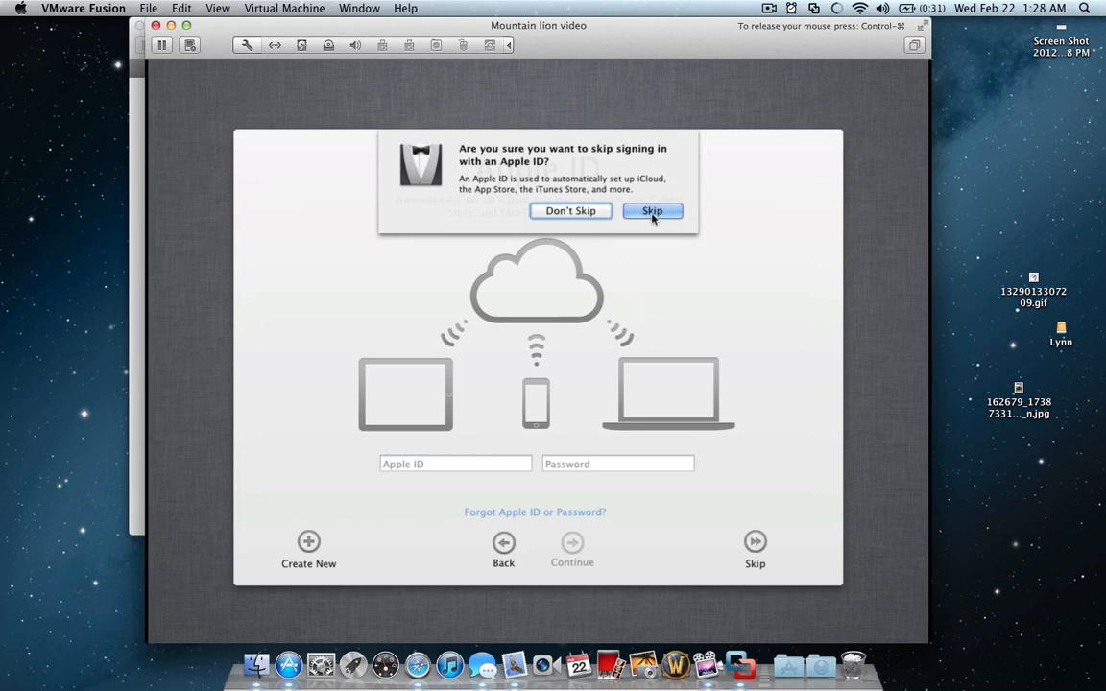
pyautogui.click(652, 210)
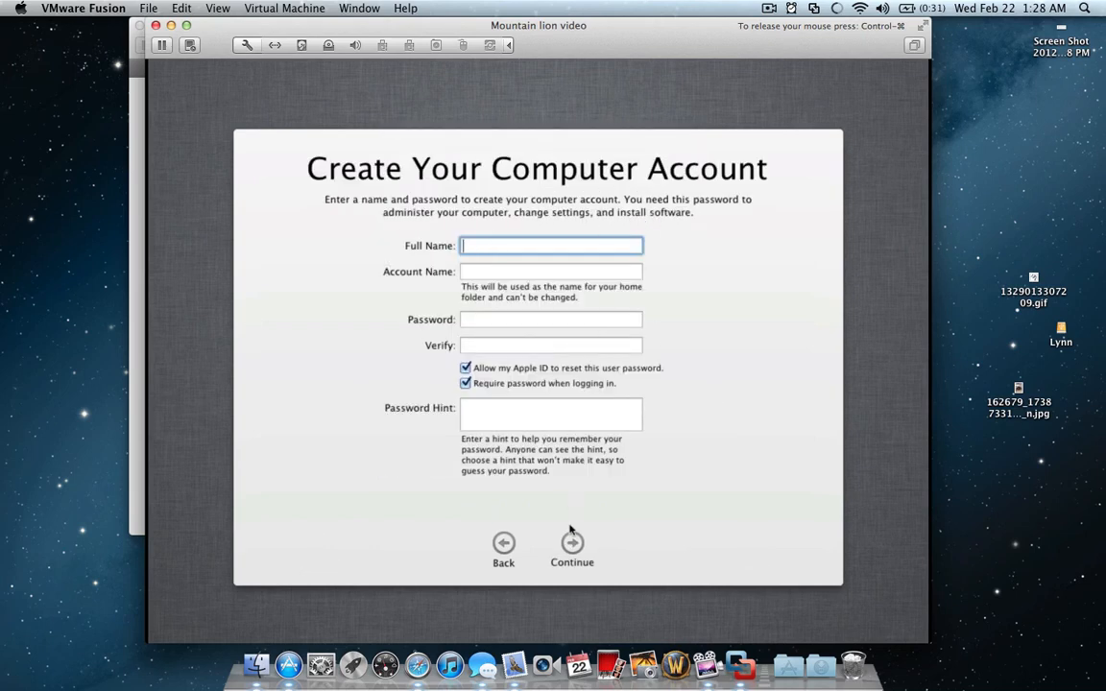
# - Create the Joathan account with a password and no hint, and accept Los Angeles time zone
pyautogui.write('Joathan')
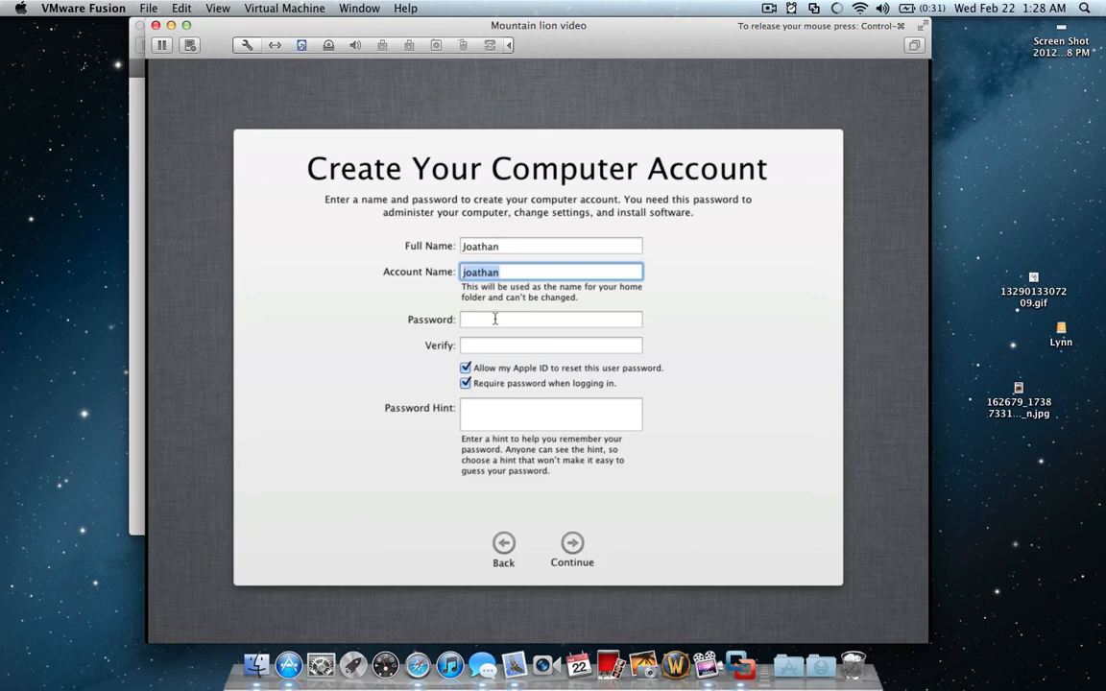
pyautogui.write('••••')
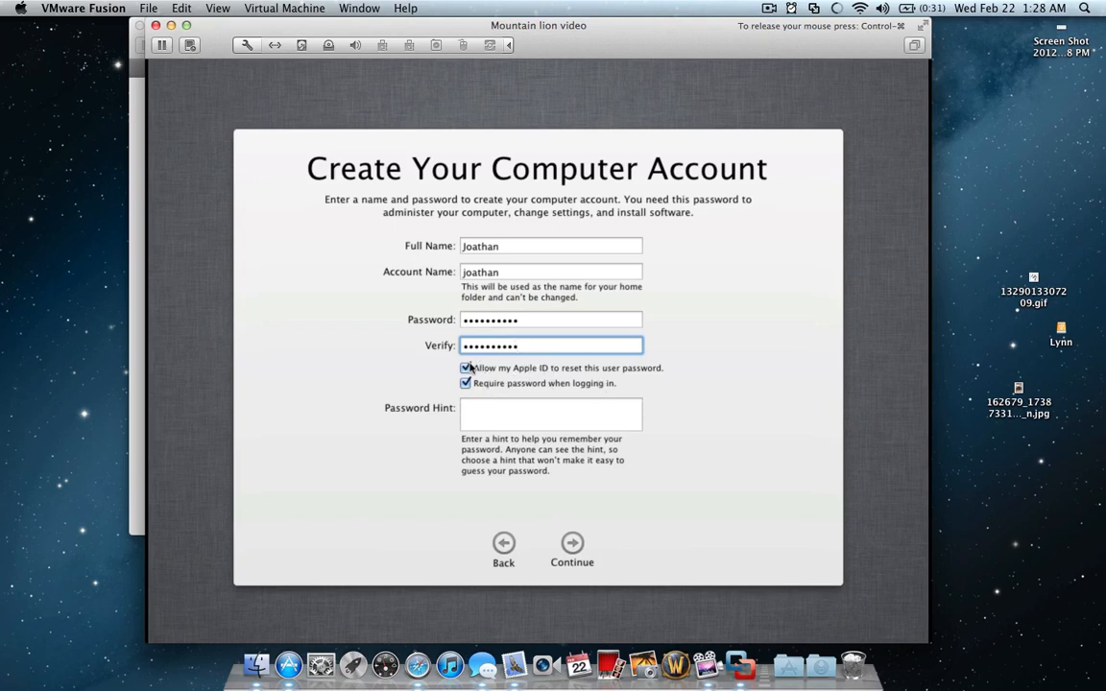
pyautogui.click(571, 543)
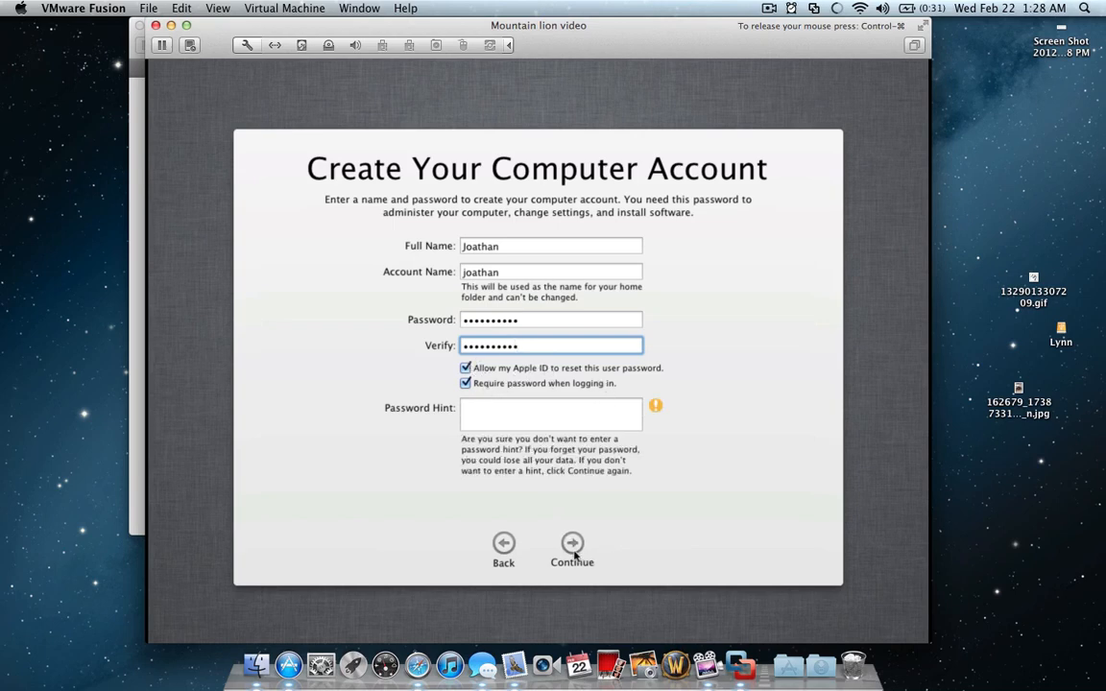
pyautogui.click(571, 544)
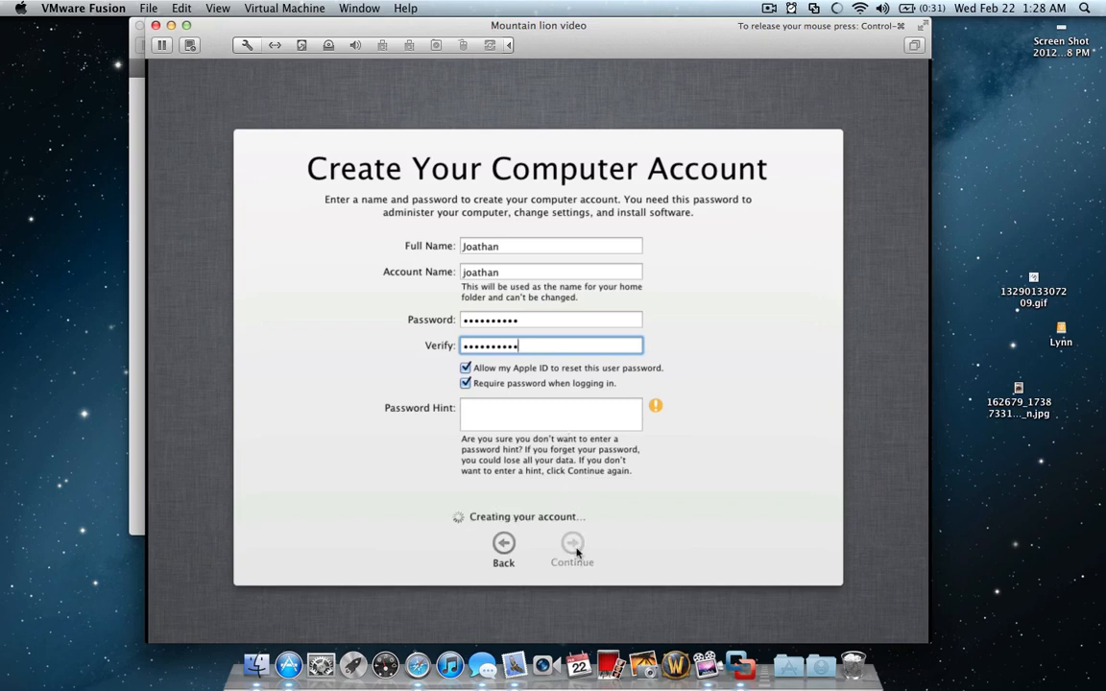
pyautogui.moveTo(668, 404)
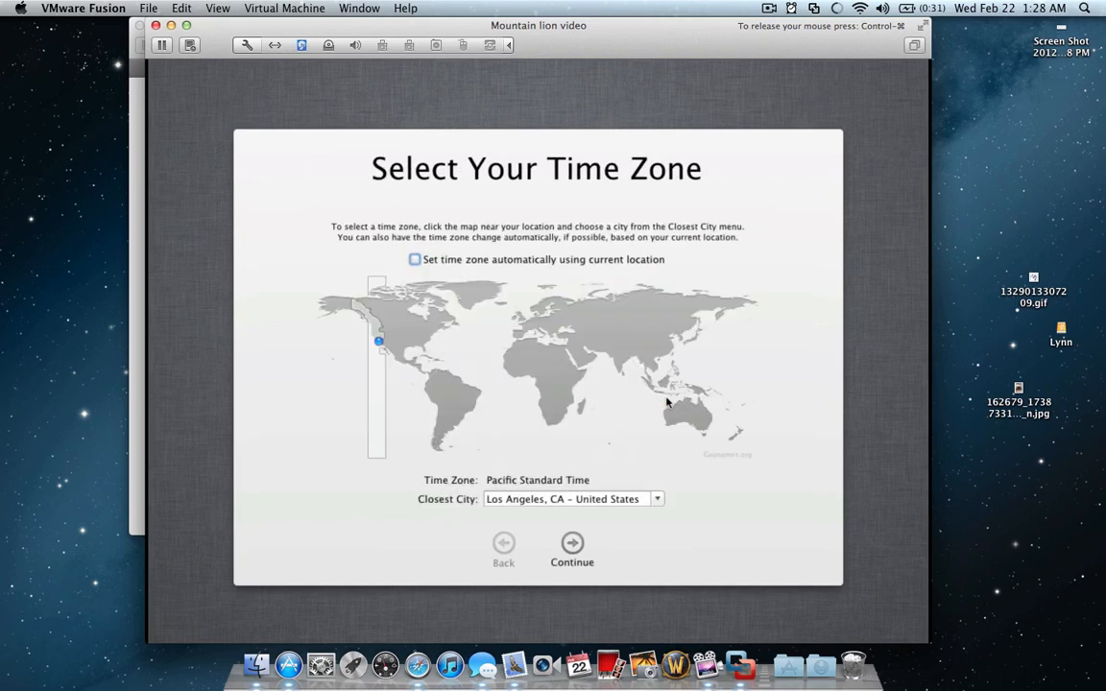
pyautogui.click(572, 543)
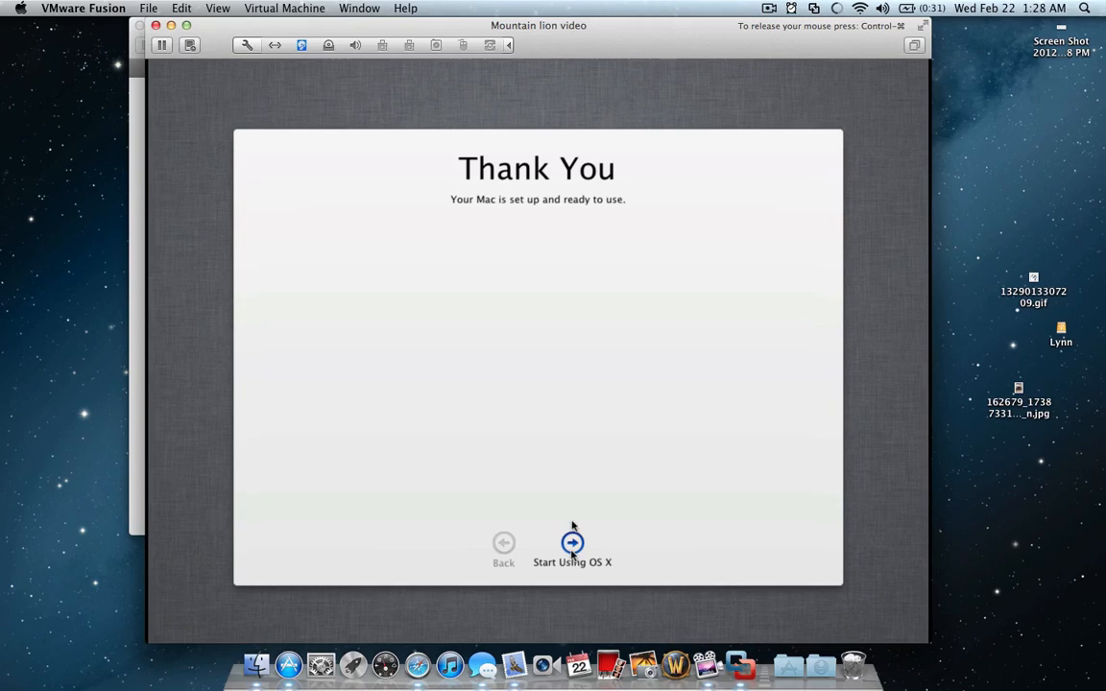
# - Choose Start Using OS X to reach the guest's galaxy desktop and Dock
pyautogui.click(572, 542)
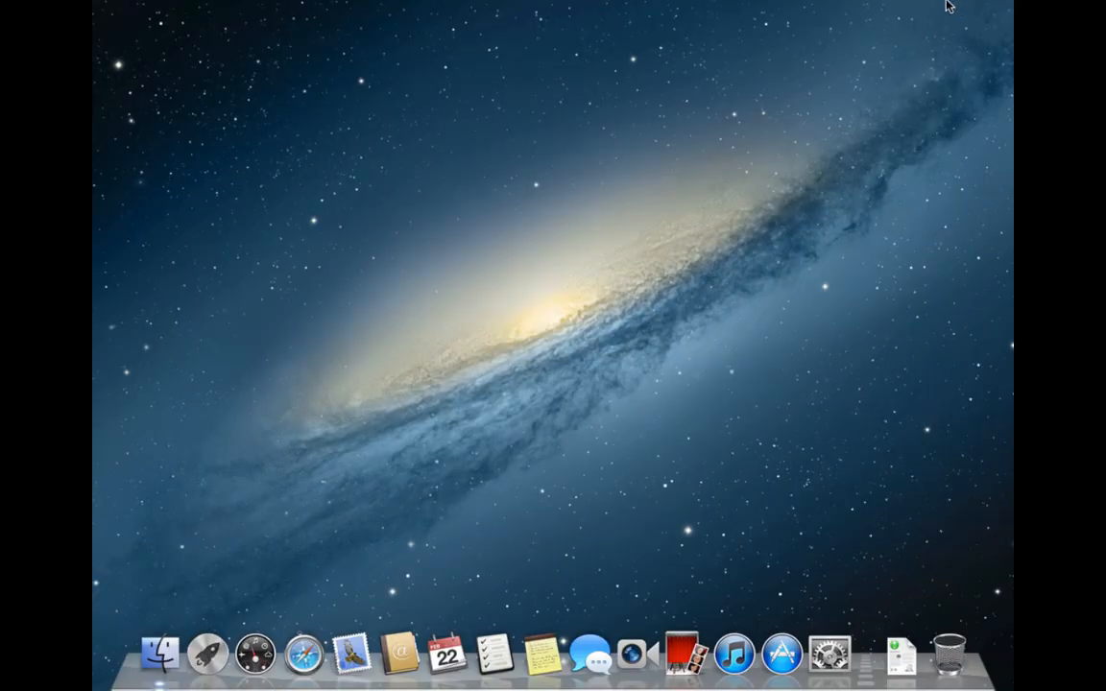
pyautogui.moveTo(913, 38)
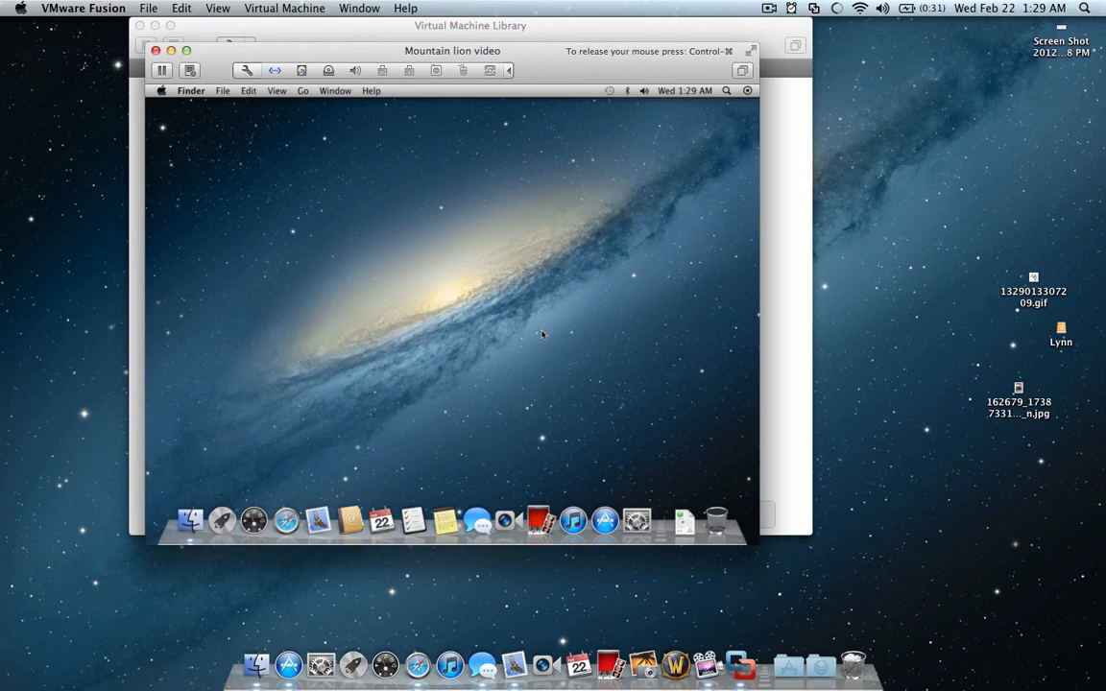
pyautogui.moveTo(271, 166)
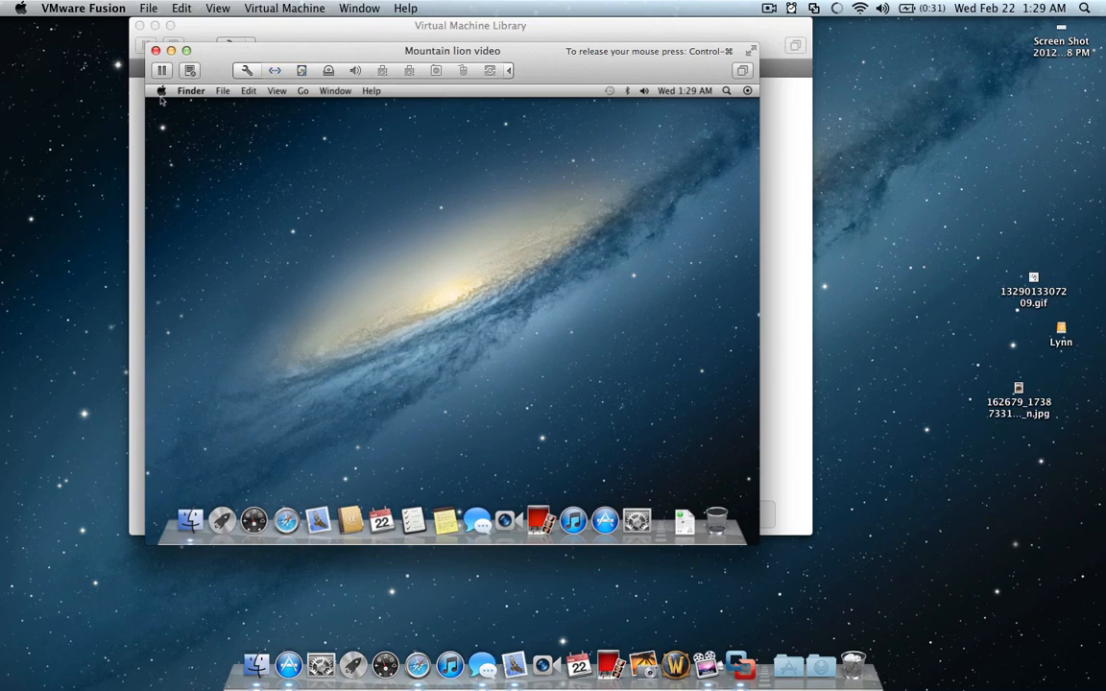
# - Open a Finder window on the guest's Desktop folder
pyautogui.click(161, 91)
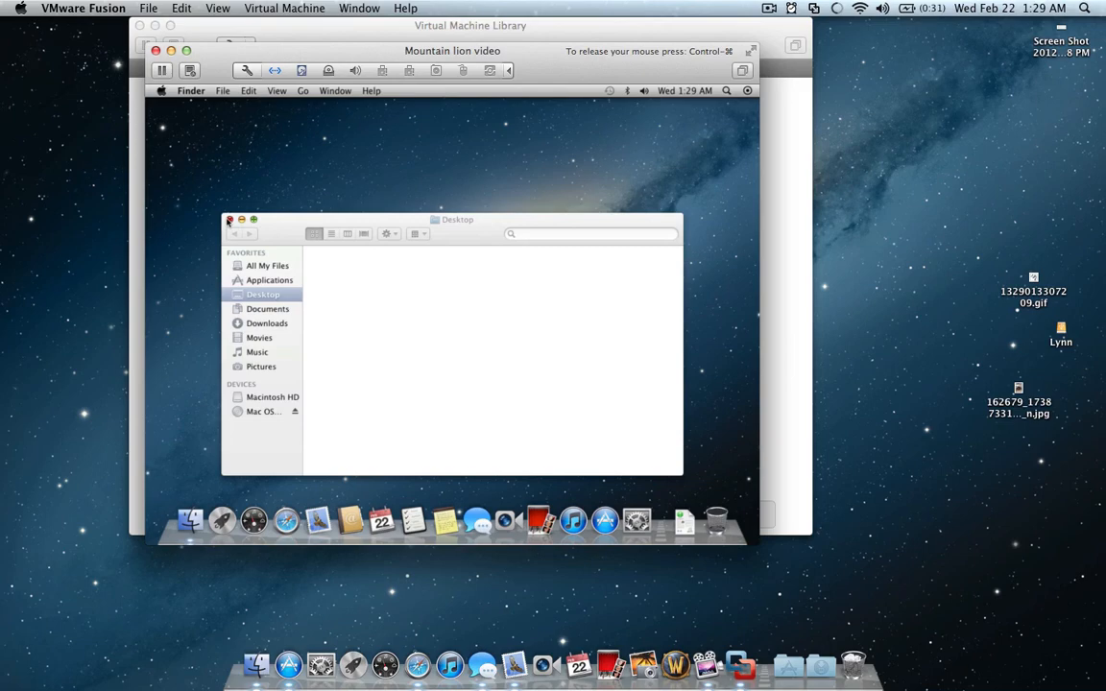
# - Close the small Desktop window, open a new Finder window, and show Macintosh HD's top level
pyautogui.click(229, 220)
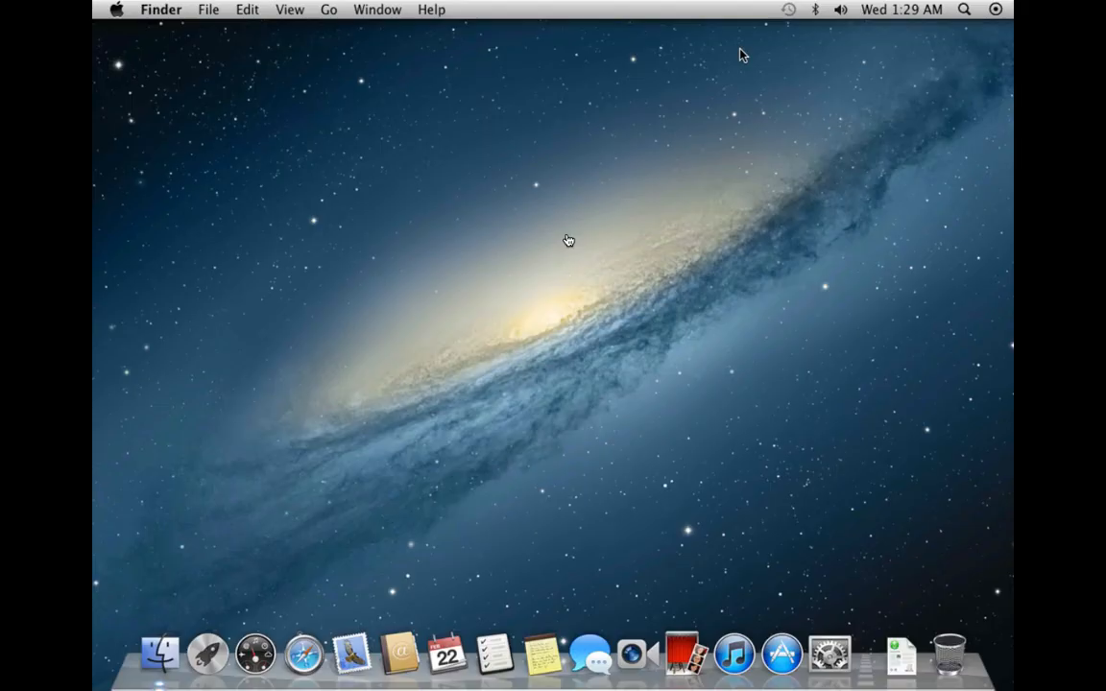
pyautogui.moveTo(207, 653)
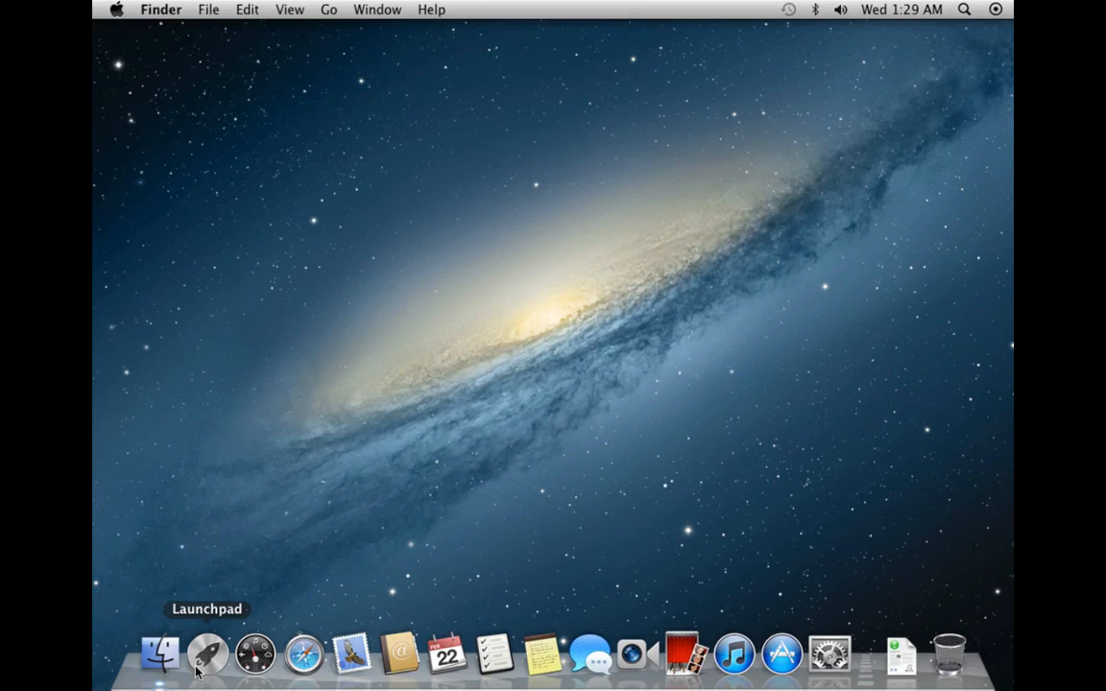
pyautogui.click(159, 653)
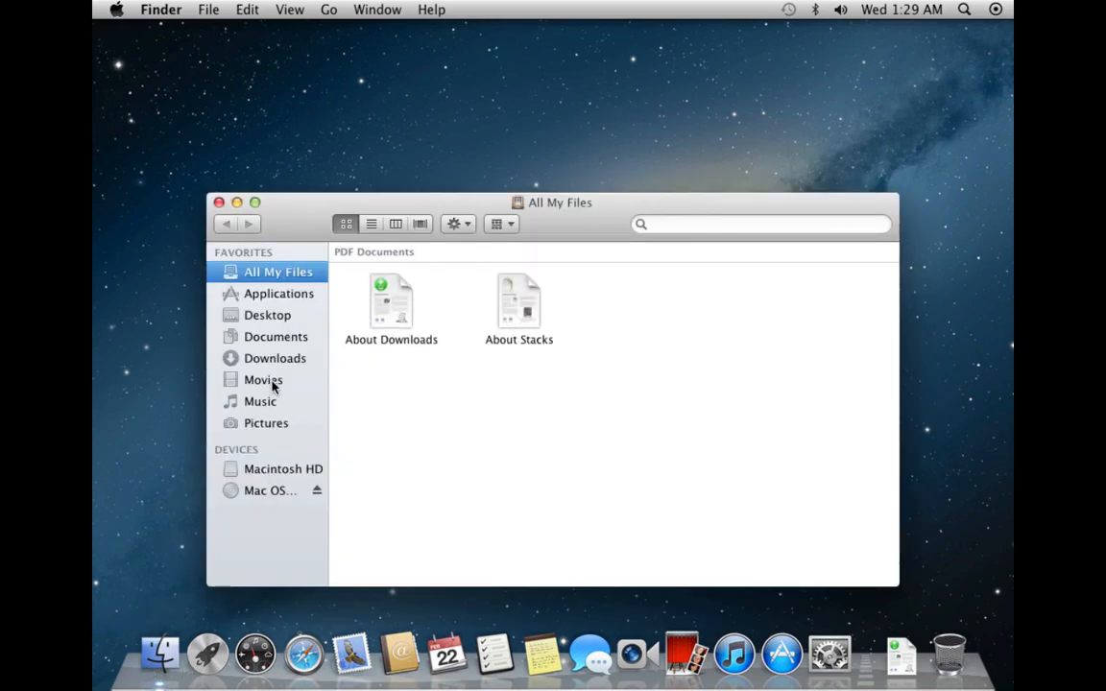
pyautogui.click(280, 294)
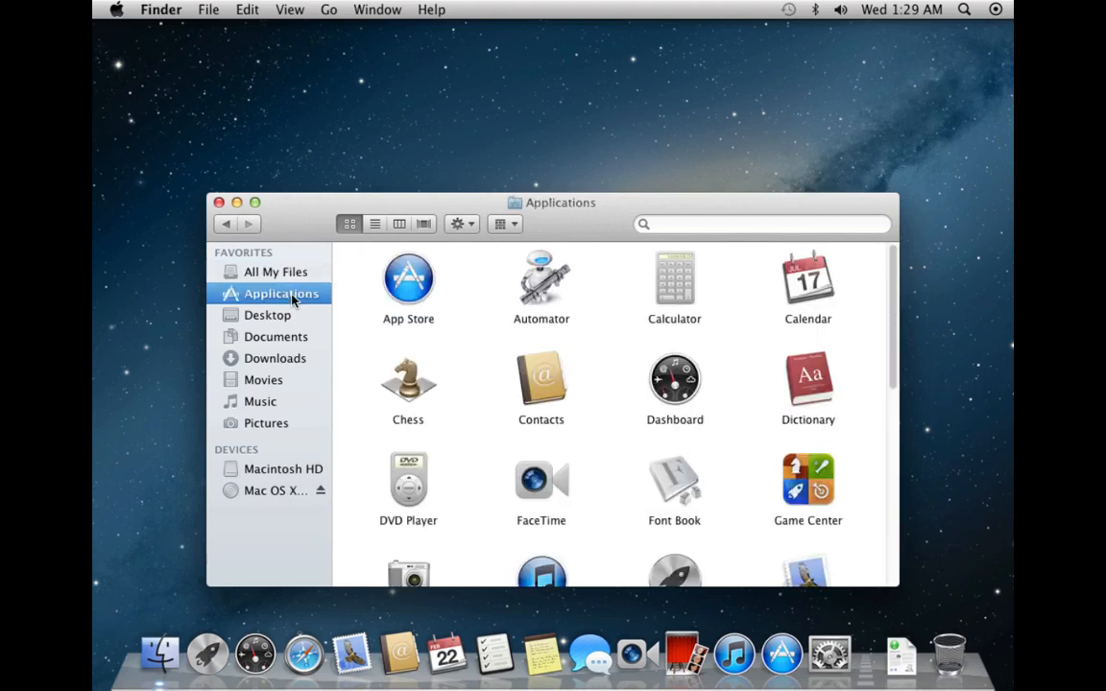
pyautogui.doubleClick(279, 293)
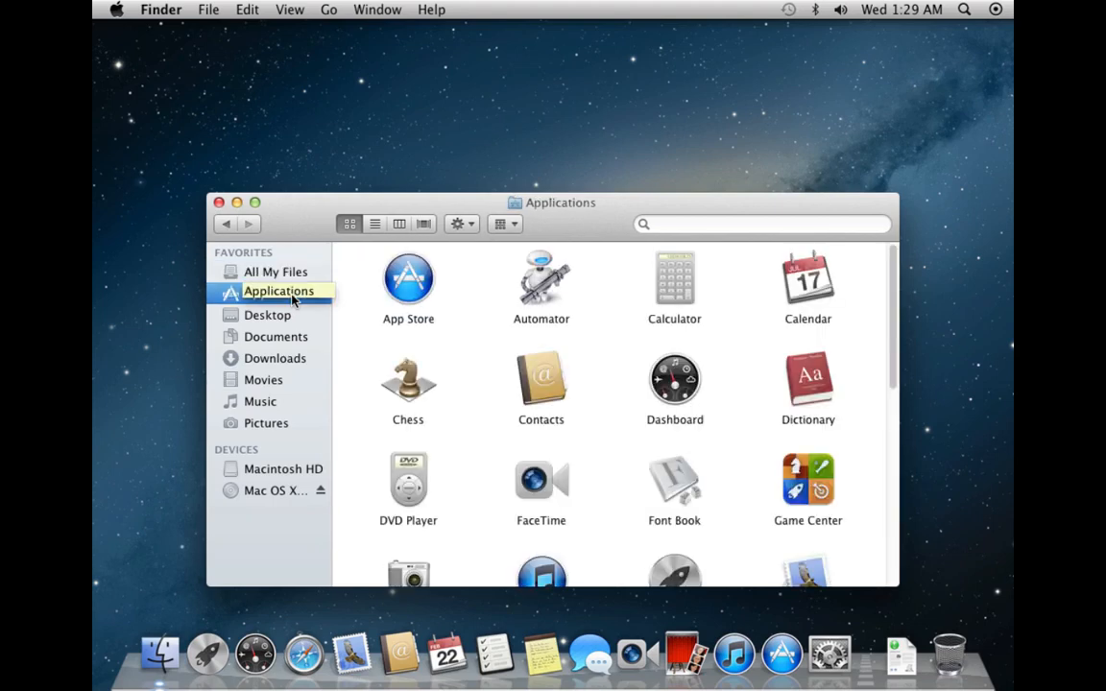
pyautogui.click(283, 468)
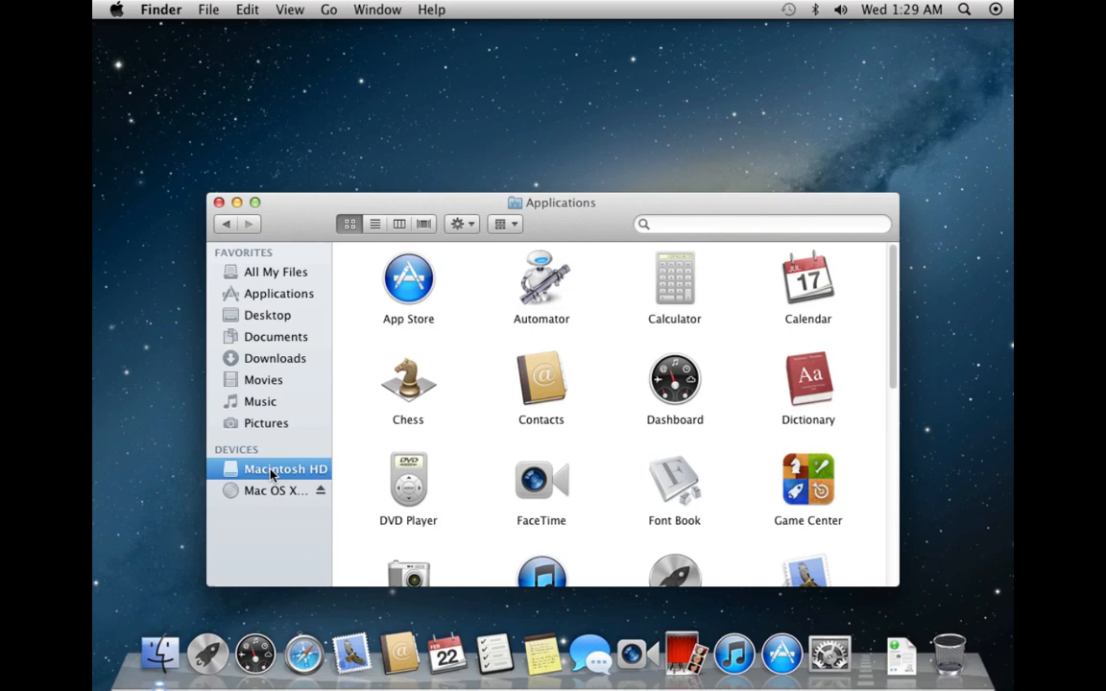
pyautogui.click(285, 469)
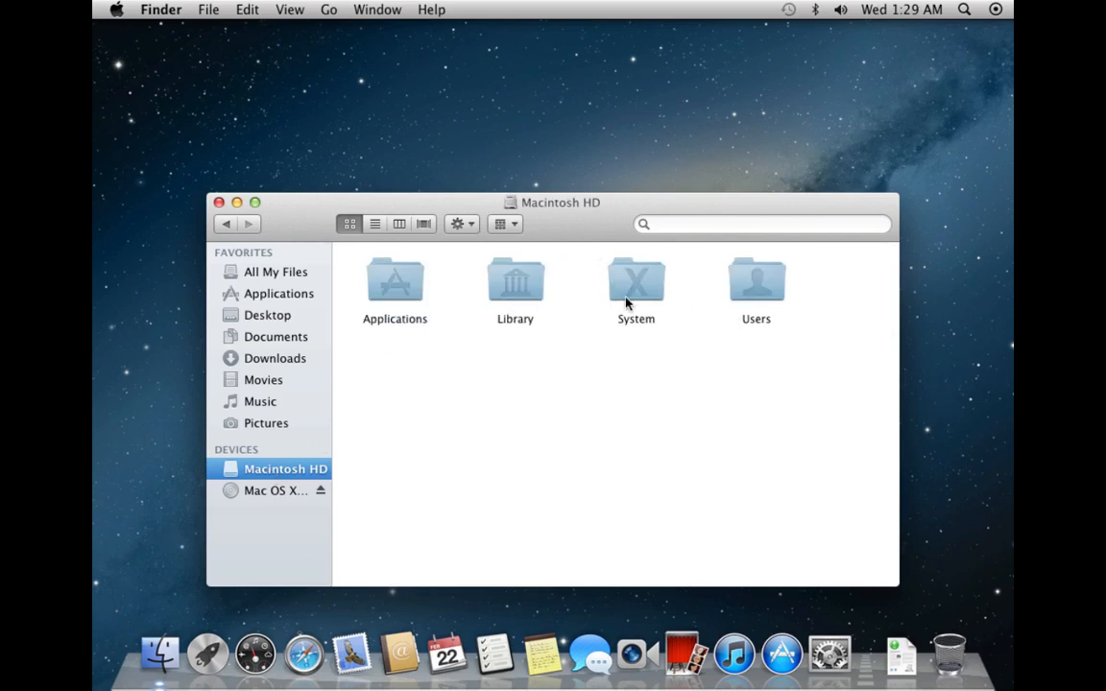
# - Browse into System > Library > CoreServices, then back out to the top of Macintosh HD
pyautogui.doubleClick(636, 280)
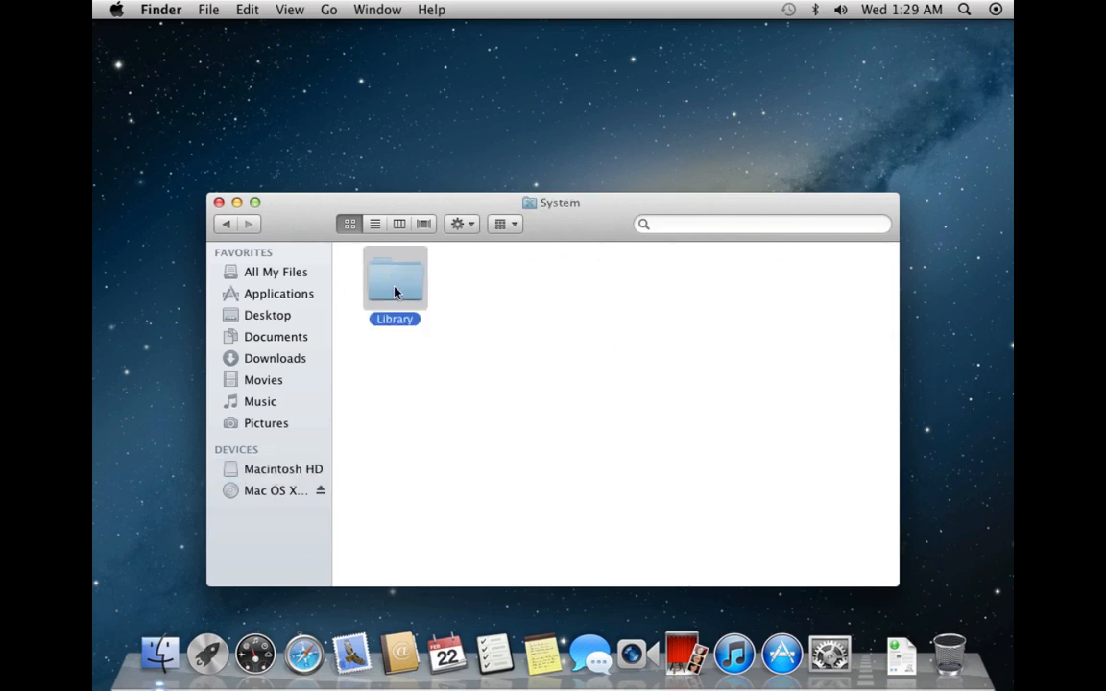
pyautogui.doubleClick(394, 279)
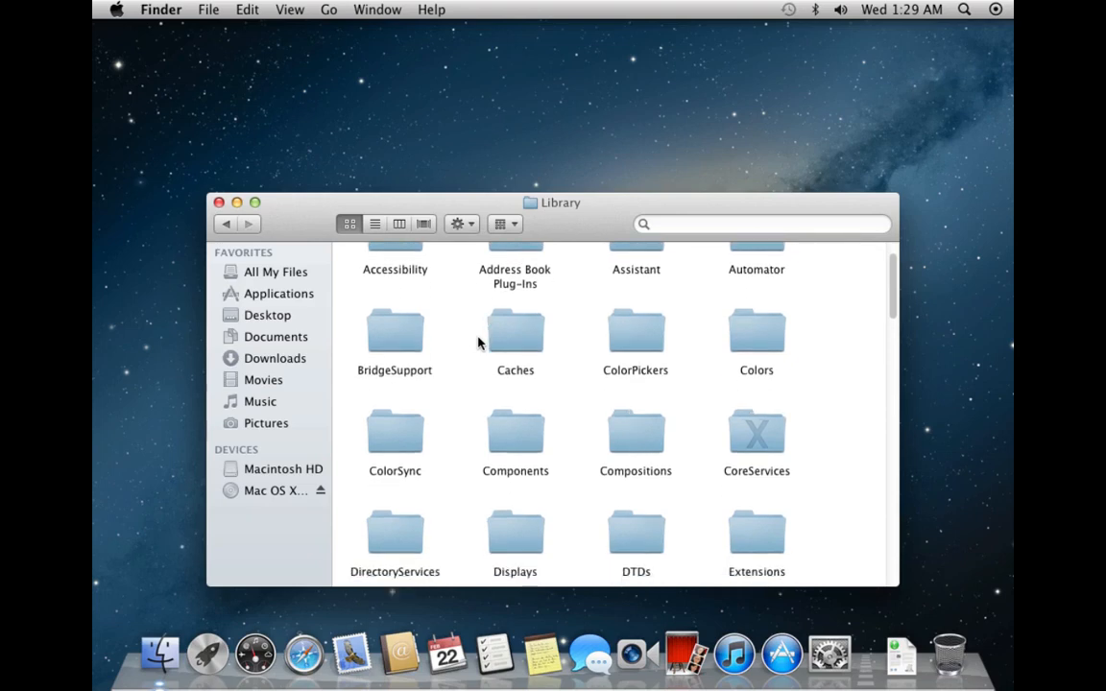
pyautogui.scroll(-3)
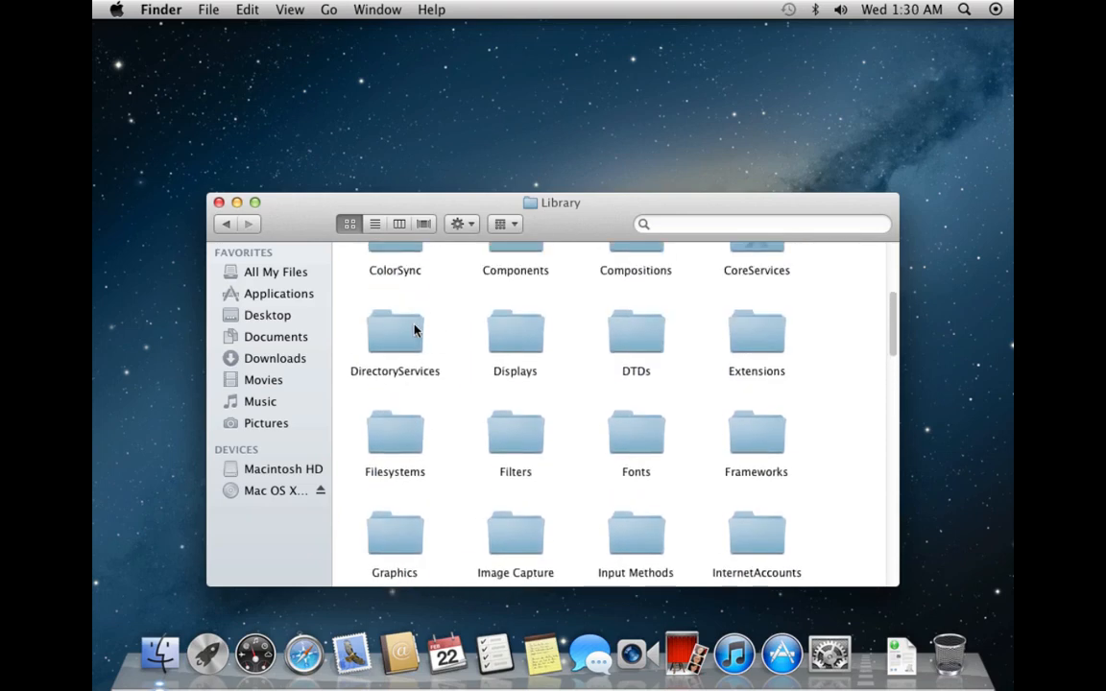
pyautogui.click(395, 336)
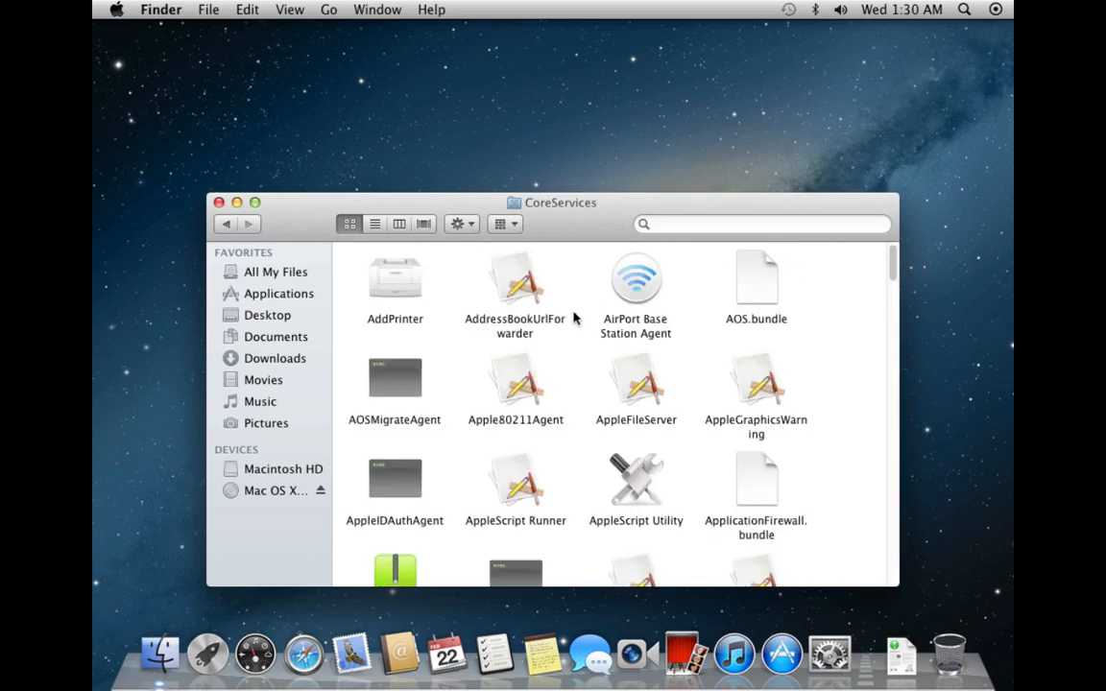
pyautogui.click(225, 224)
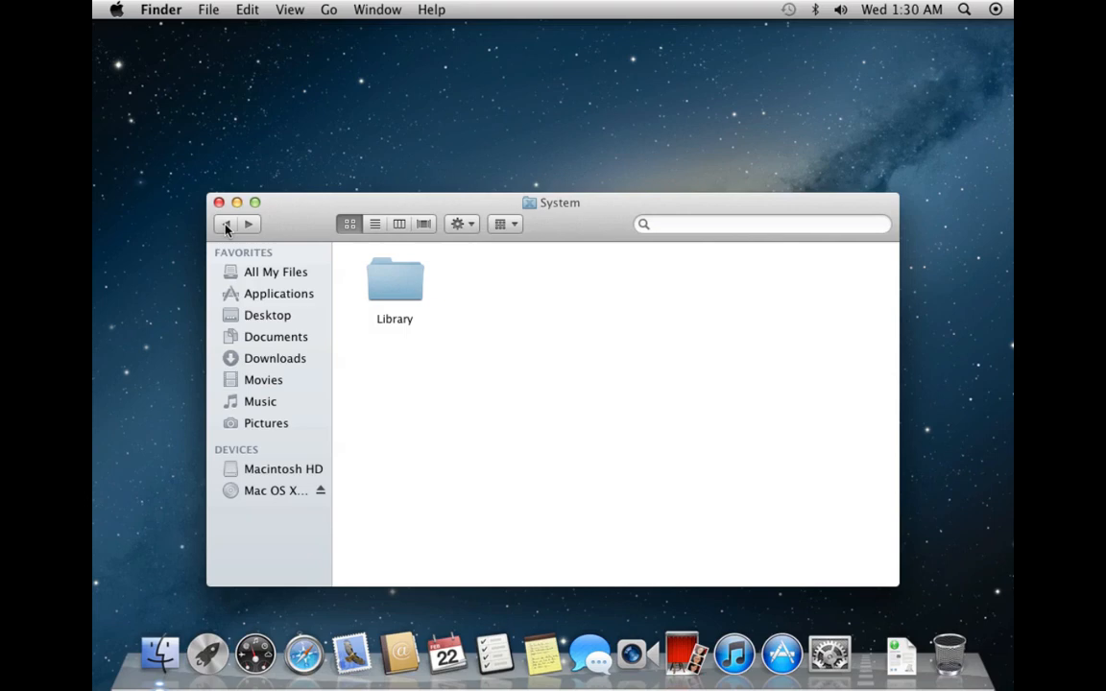
pyautogui.click(283, 469)
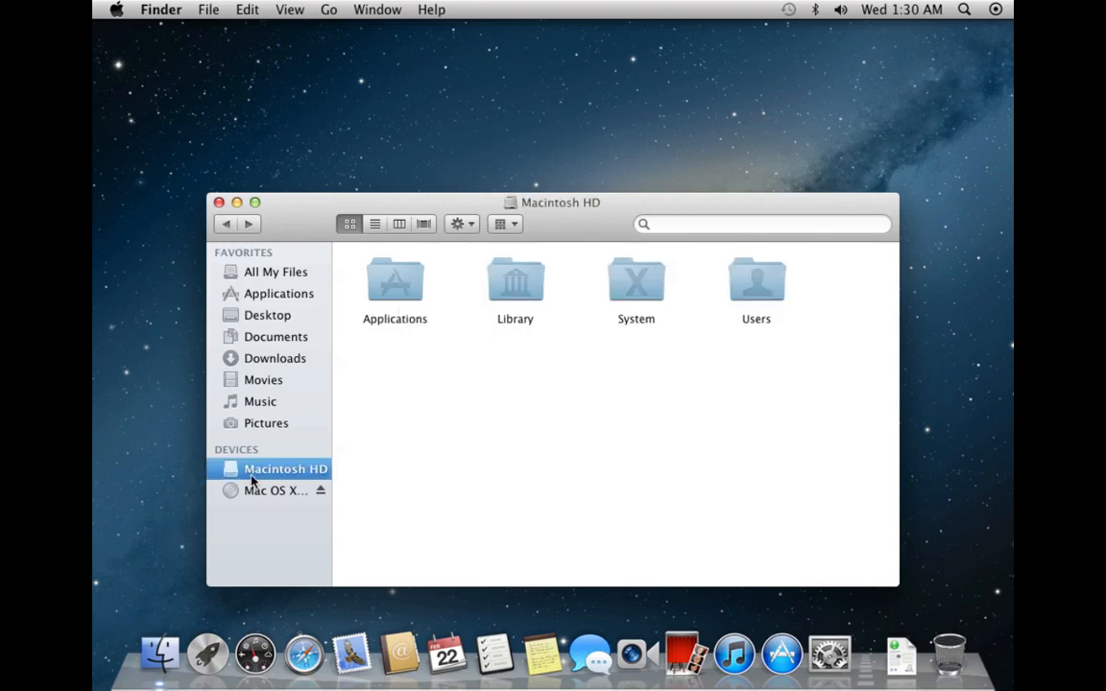
# - Reopen System > Library > CoreServices and scroll down until Directory Utility is visible
pyautogui.doubleClick(636, 280)
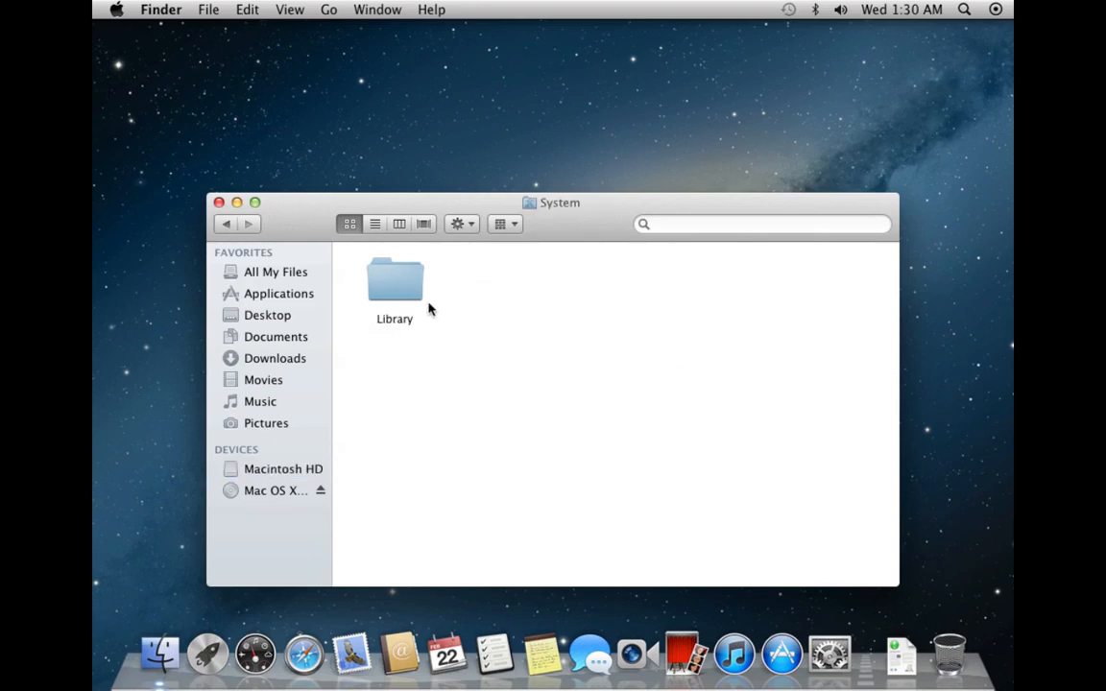
pyautogui.doubleClick(394, 279)
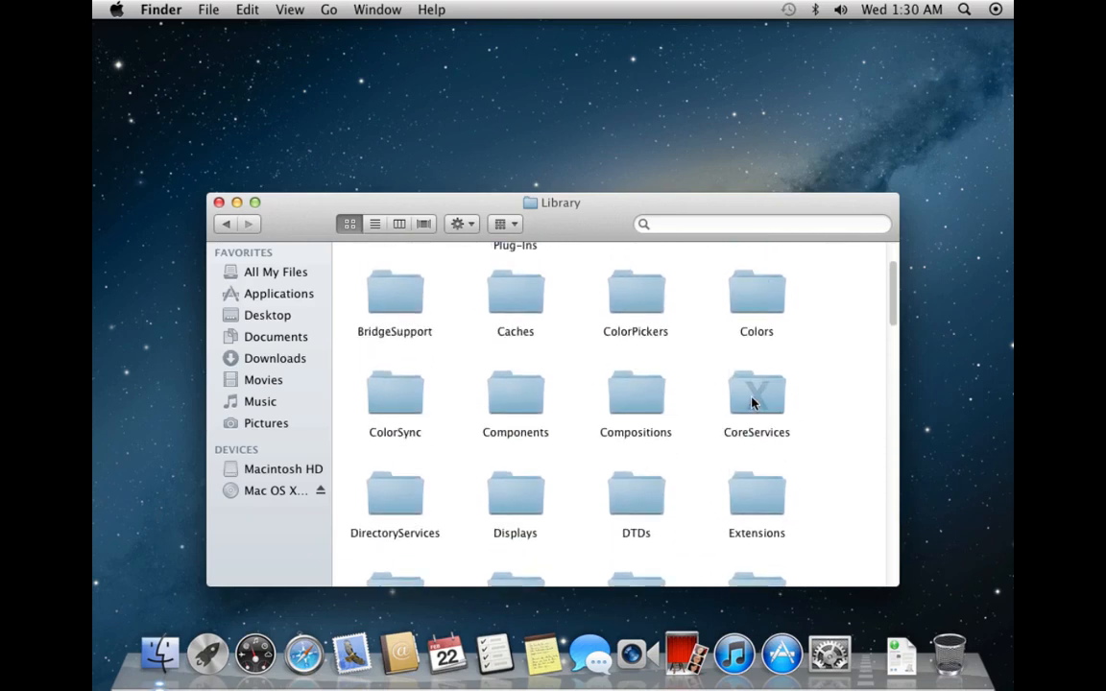
pyautogui.doubleClick(757, 391)
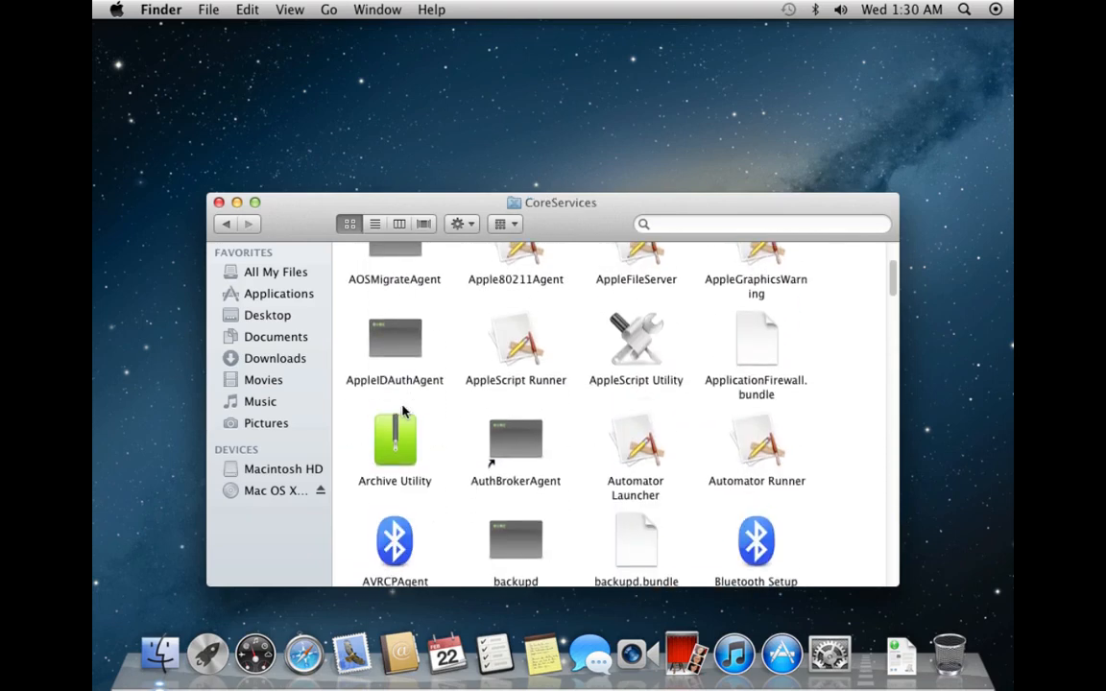
pyautogui.scroll(-3)
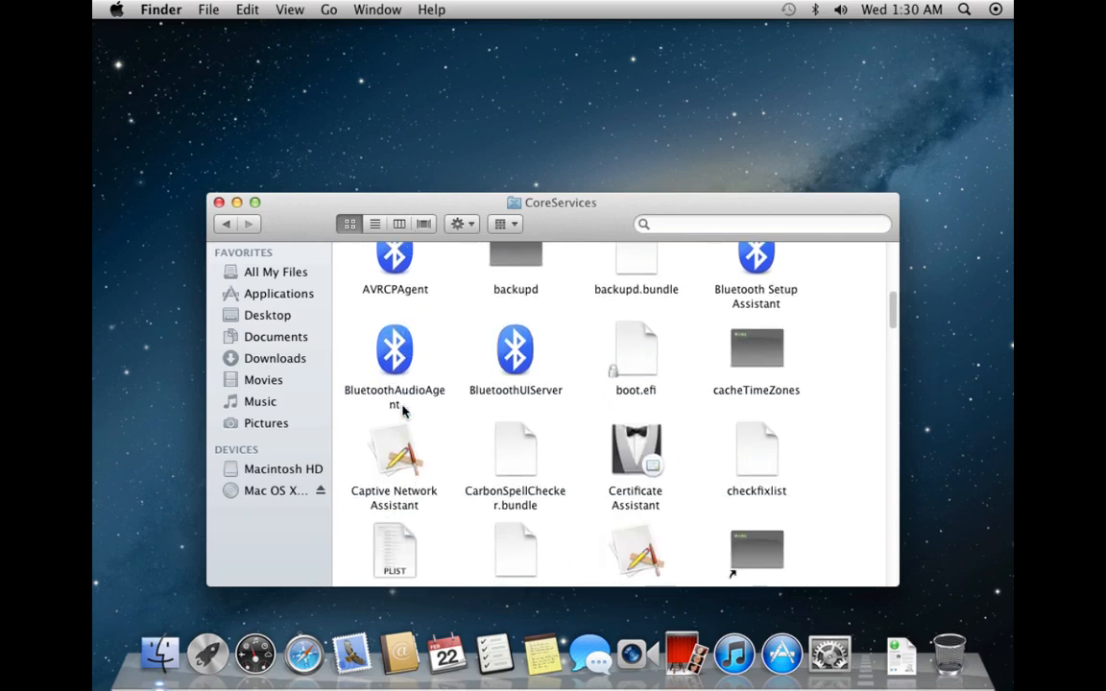
pyautogui.scroll(-3)
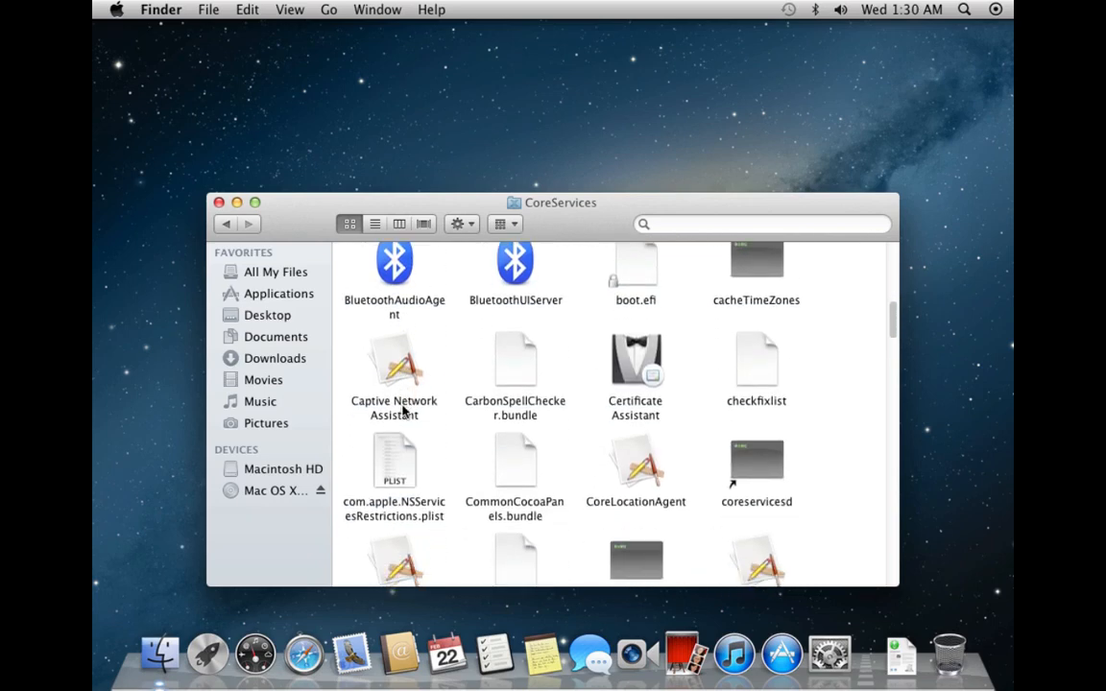
pyautogui.scroll(-3)
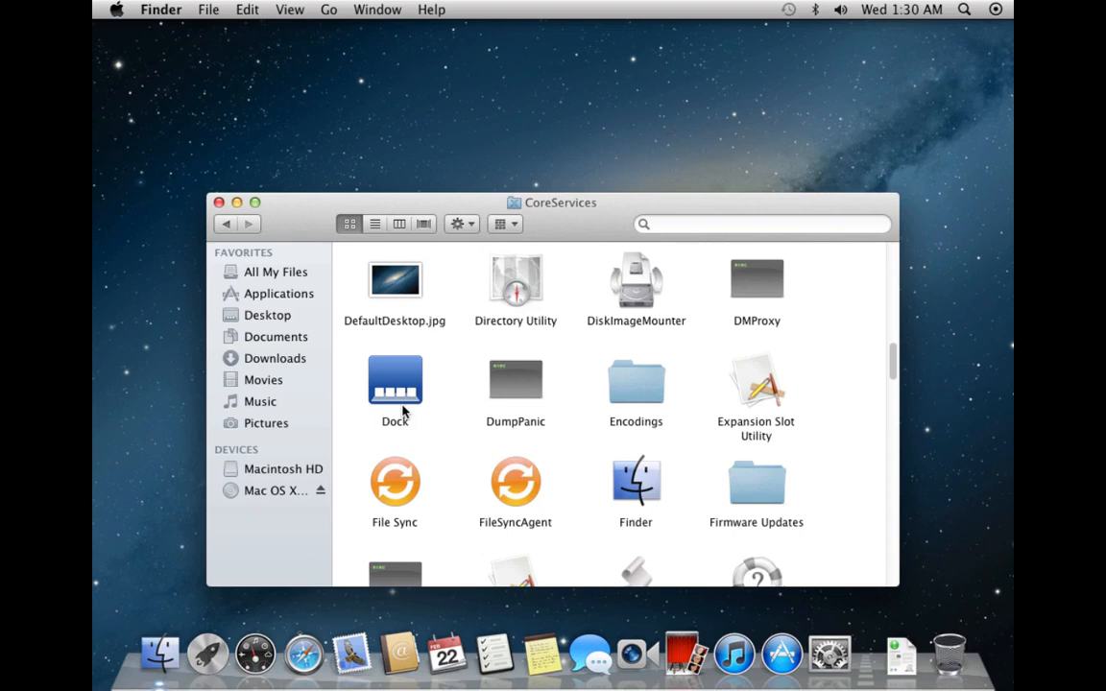
pyautogui.scroll(-3)
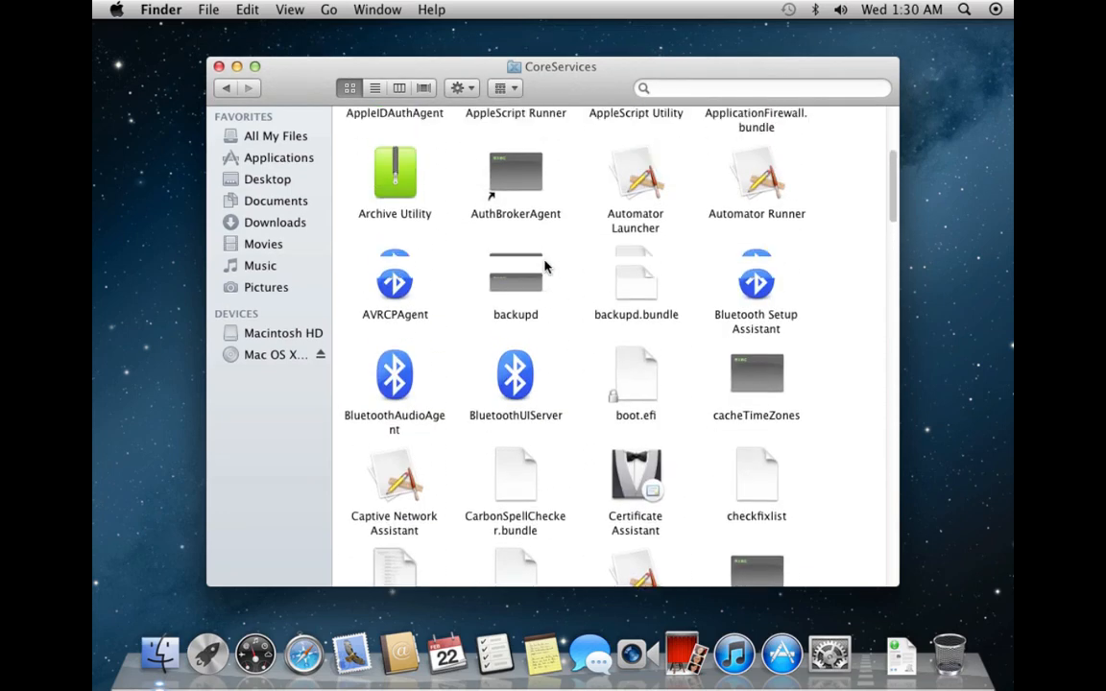
pyautogui.scroll(3)
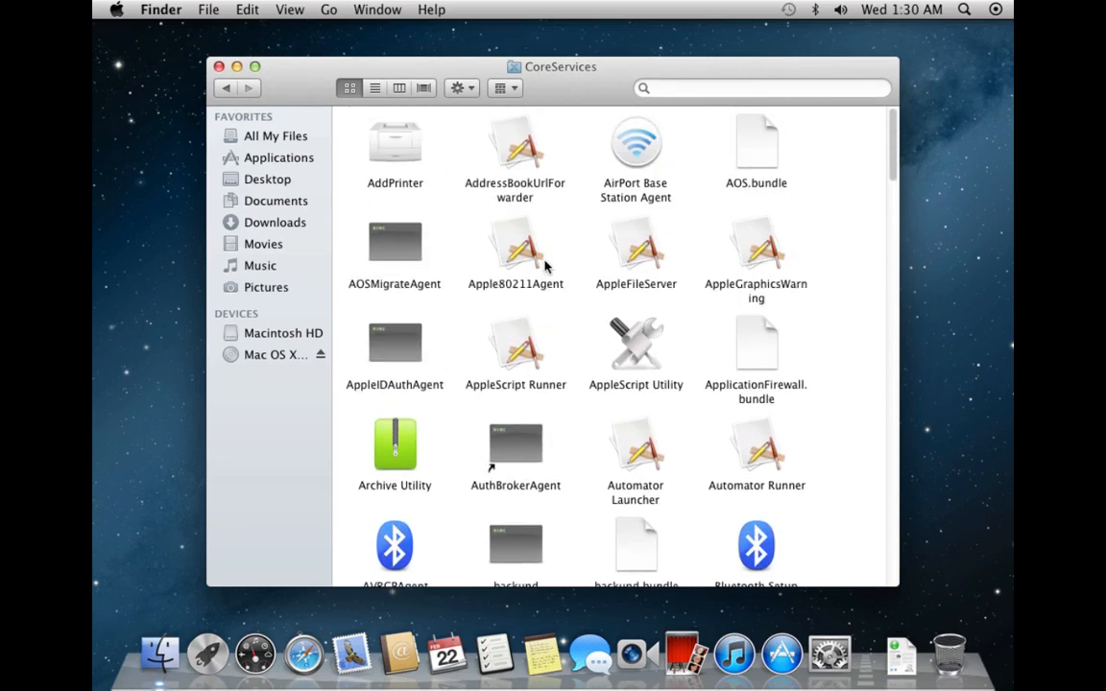
pyautogui.scroll(-3)
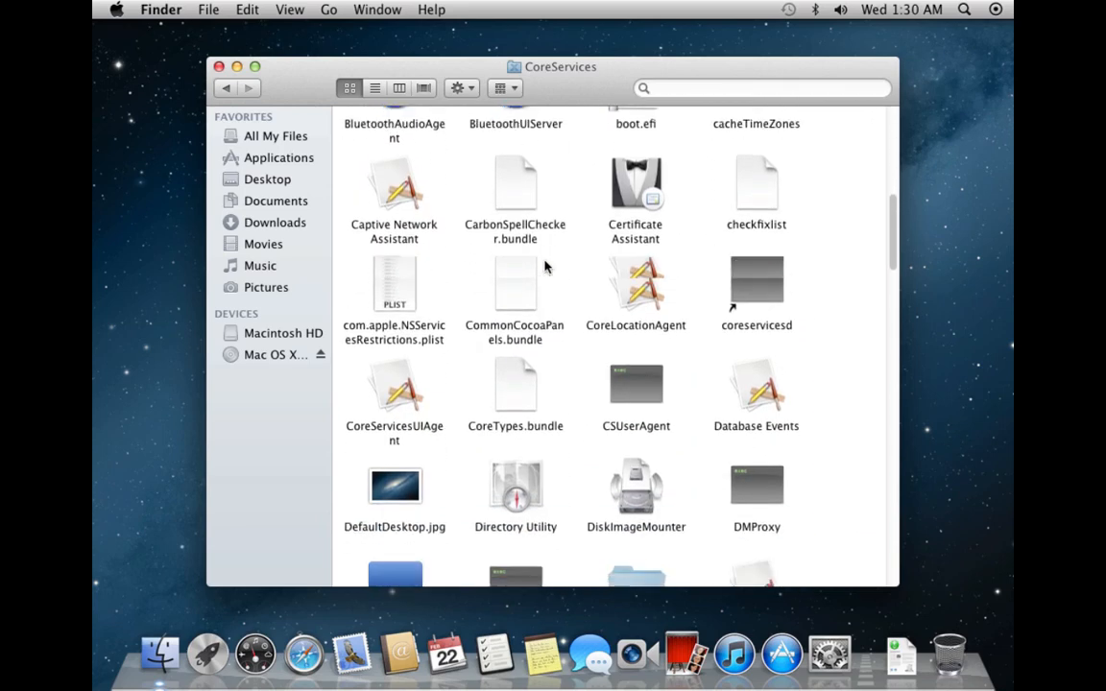
pyautogui.scroll(-3)
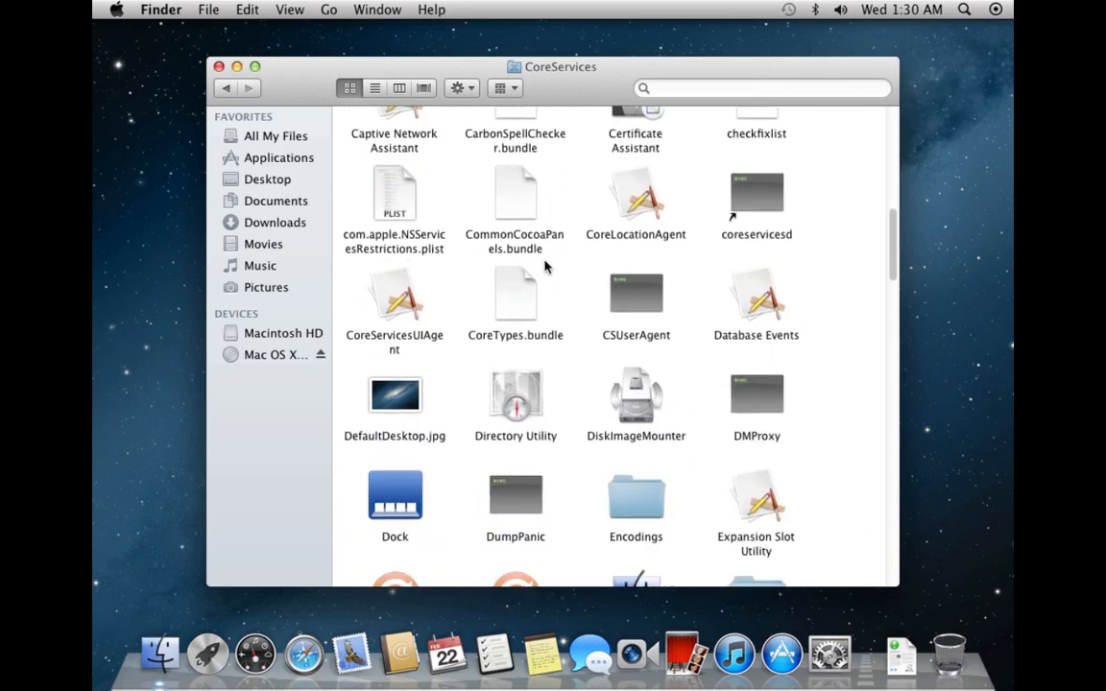
pyautogui.scroll(-3)
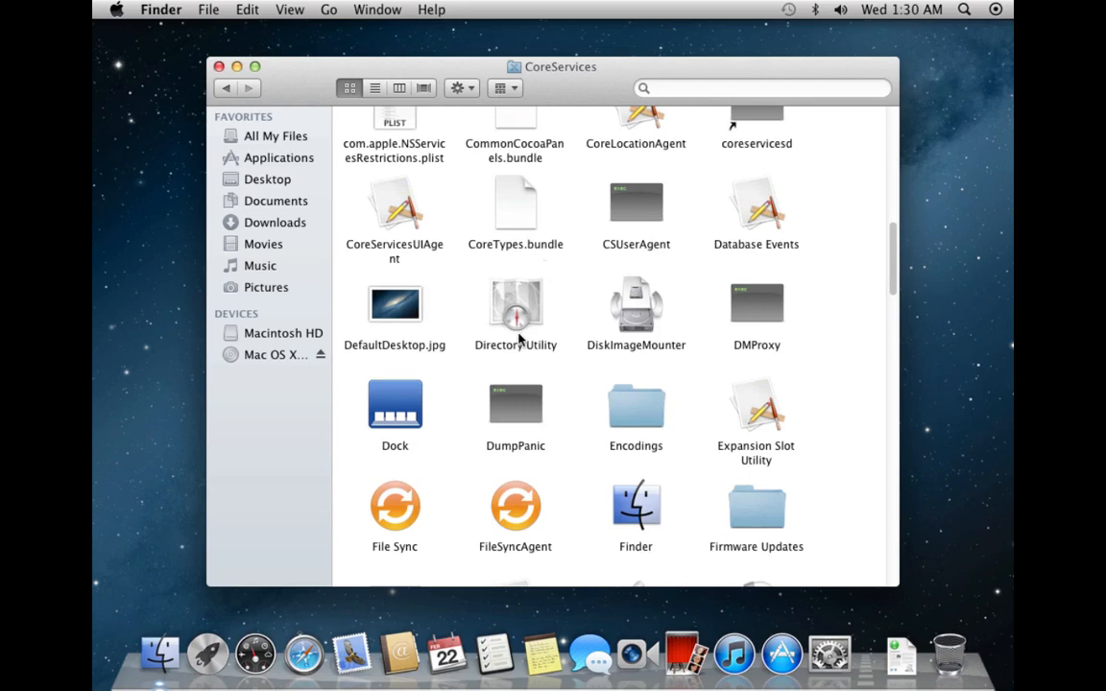
# - Launch Directory Utility and enable the root user with a new, verified password
pyautogui.doubleClick(516, 308)
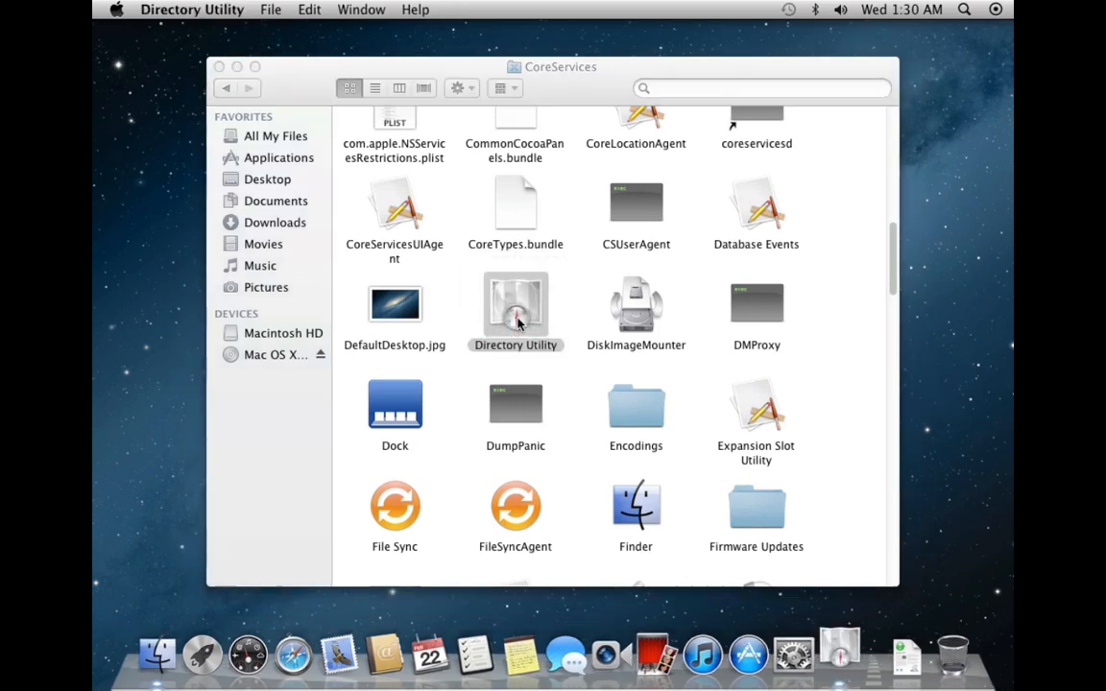
pyautogui.doubleClick(516, 304)
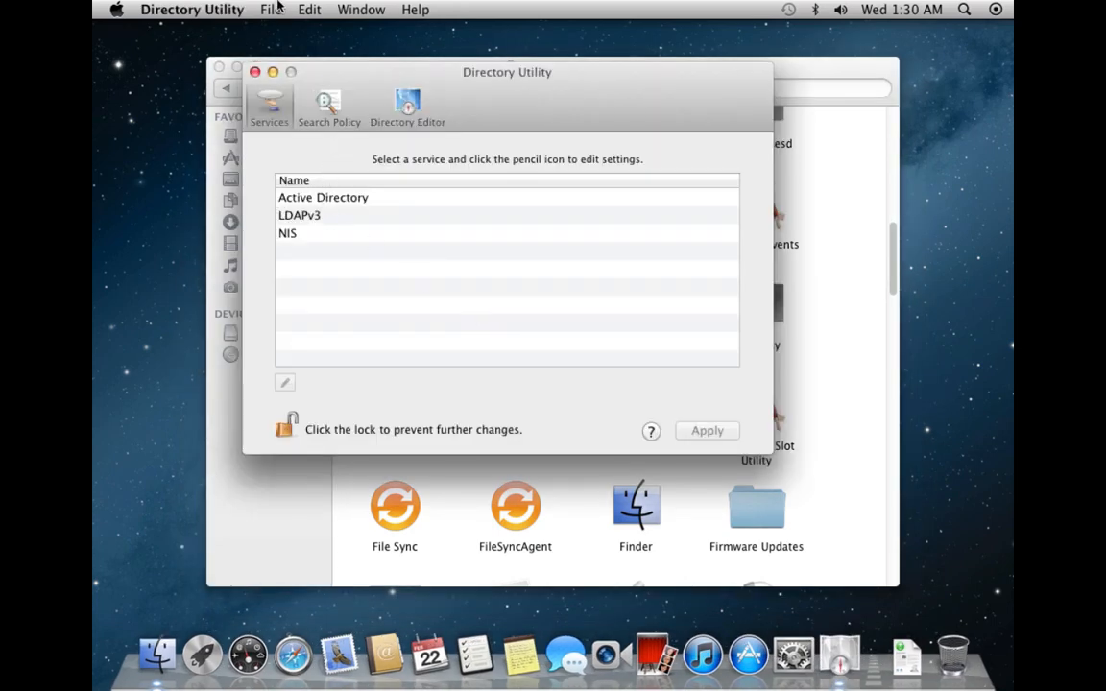
pyautogui.click(308, 8)
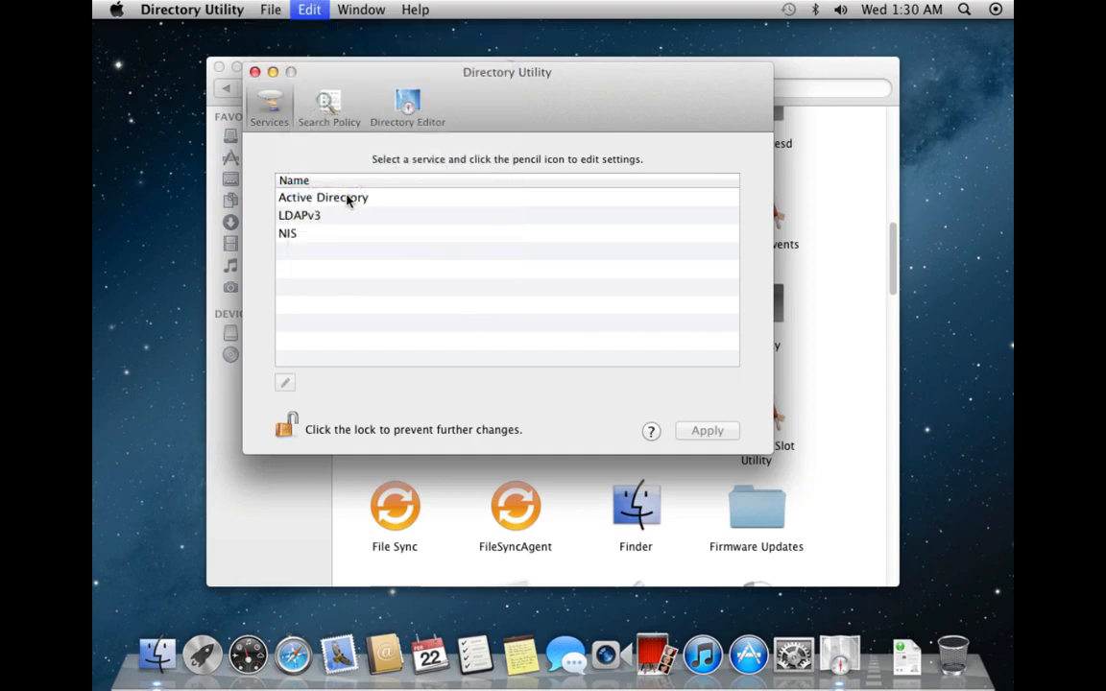
pyautogui.write('•••')
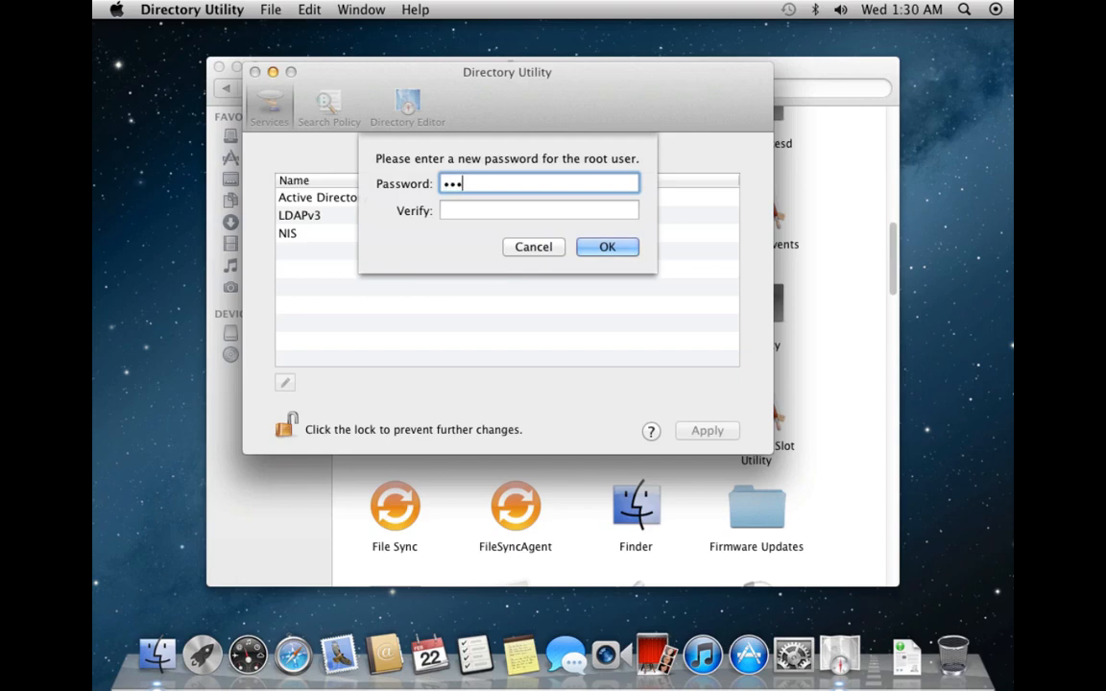
pyautogui.write('••')
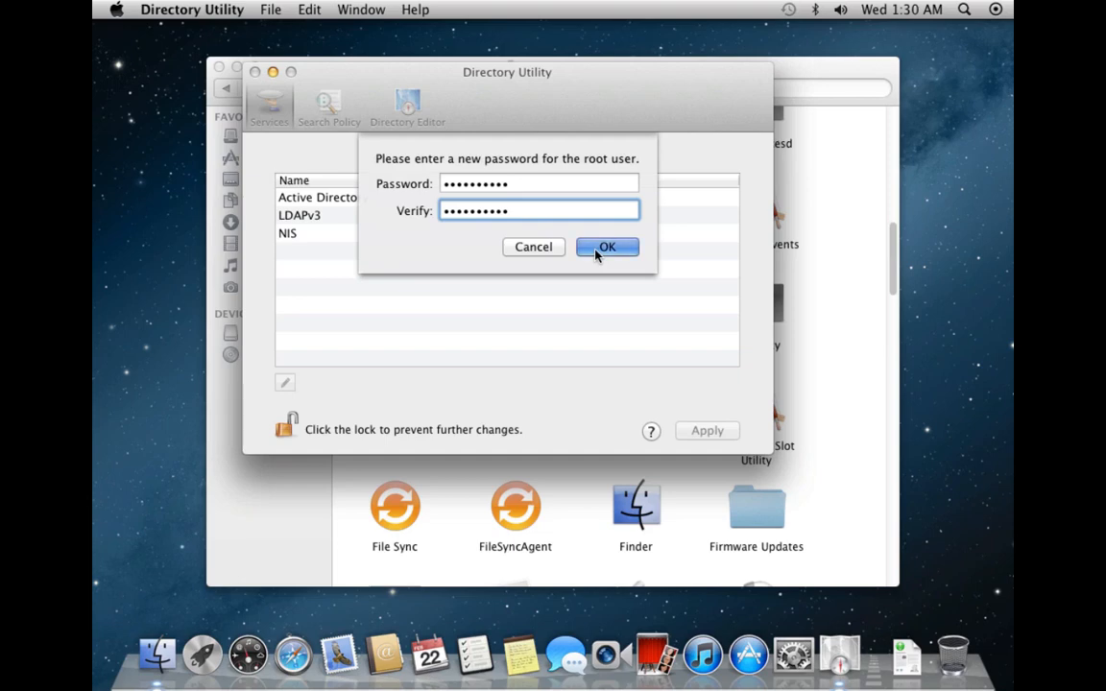
pyautogui.click(607, 247)
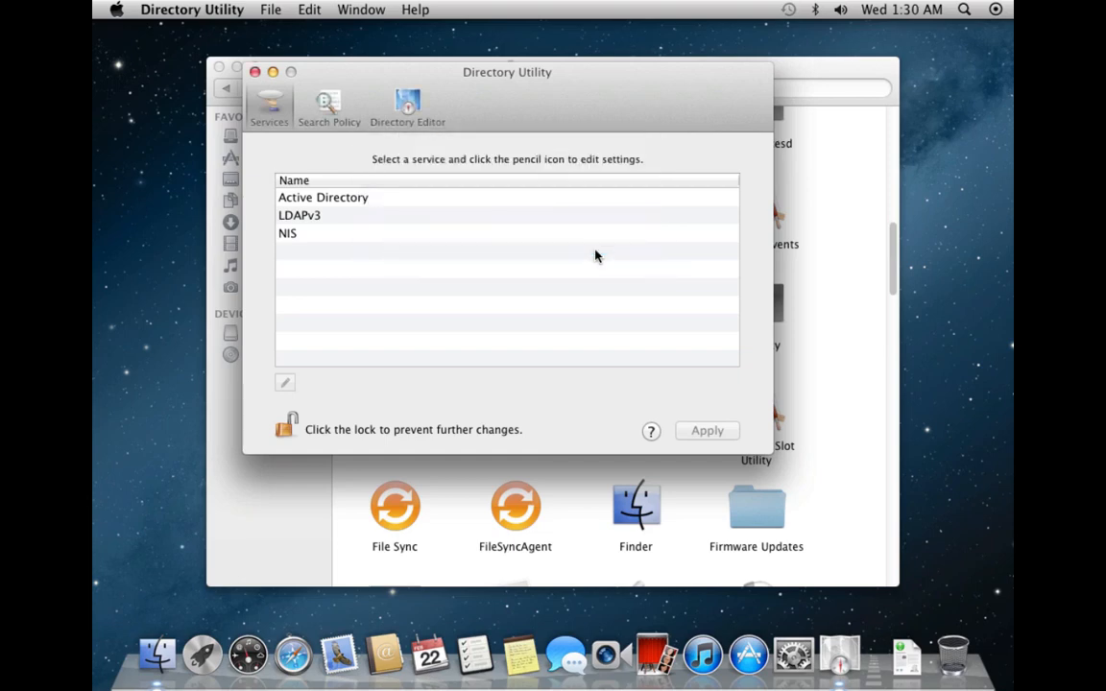
pyautogui.moveTo(373, 173)
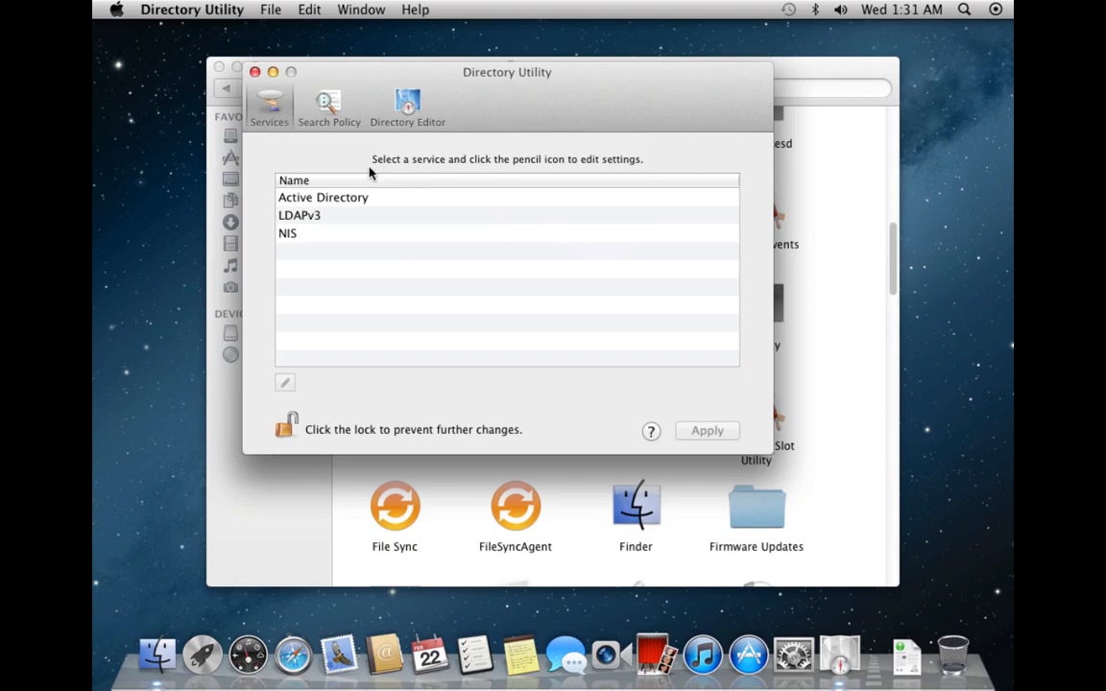
# - Check the Edit menu shows root enabled, quit Directory Utility, and begin logging out
pyautogui.click(308, 9)
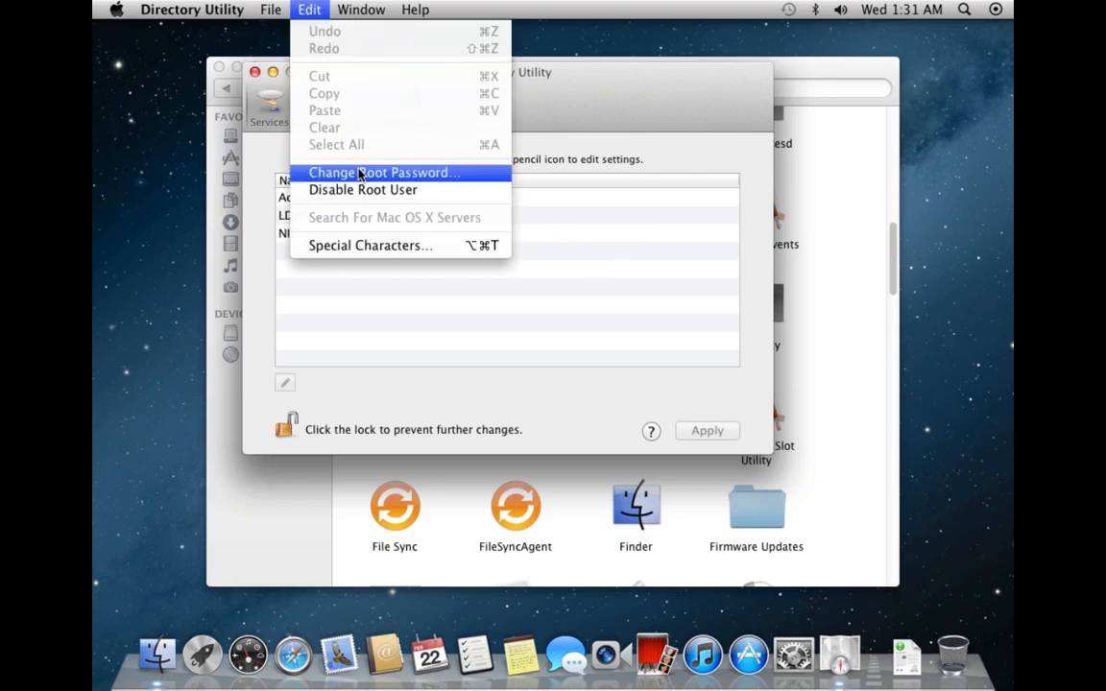
pyautogui.click(191, 10)
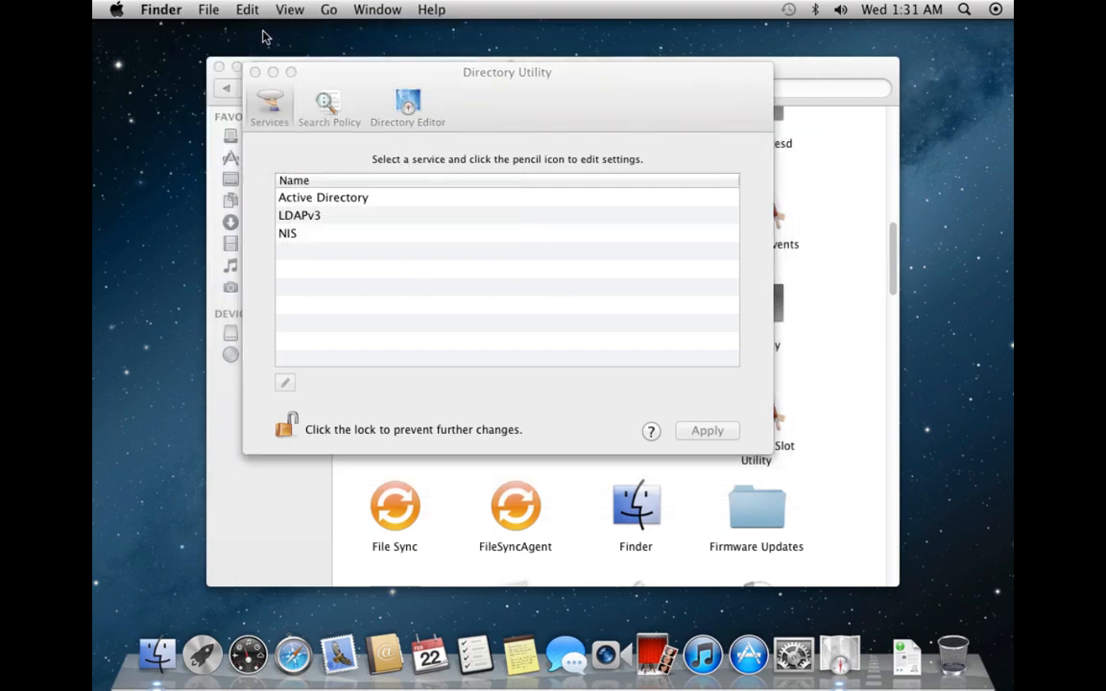
pyautogui.click(254, 72)
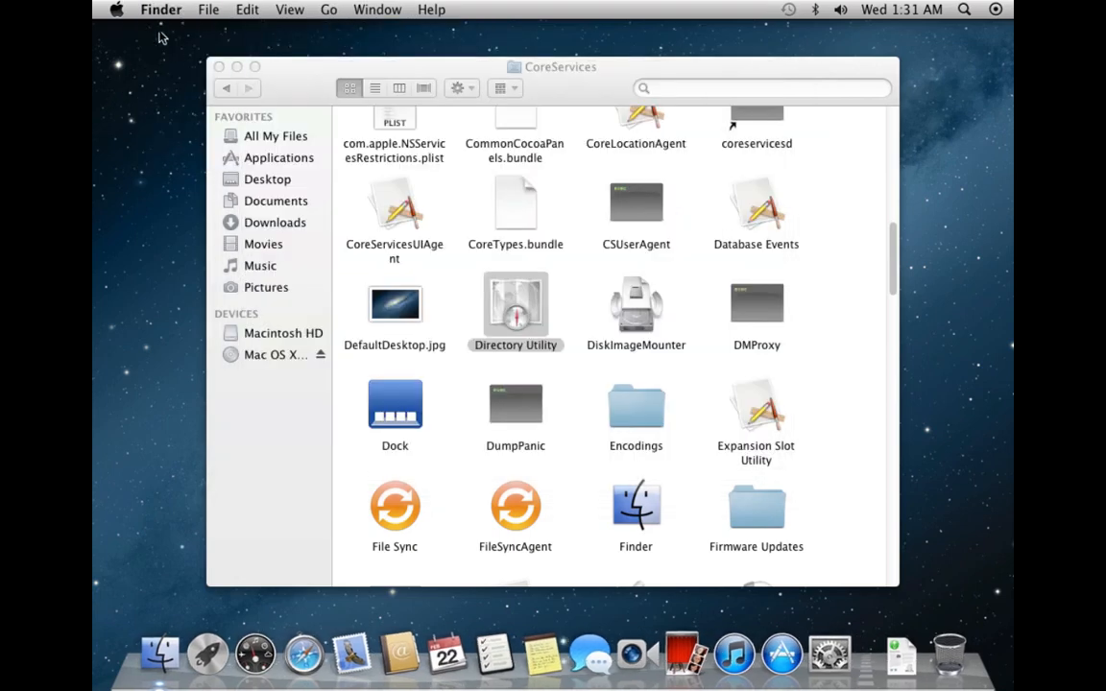
pyautogui.click(115, 8)
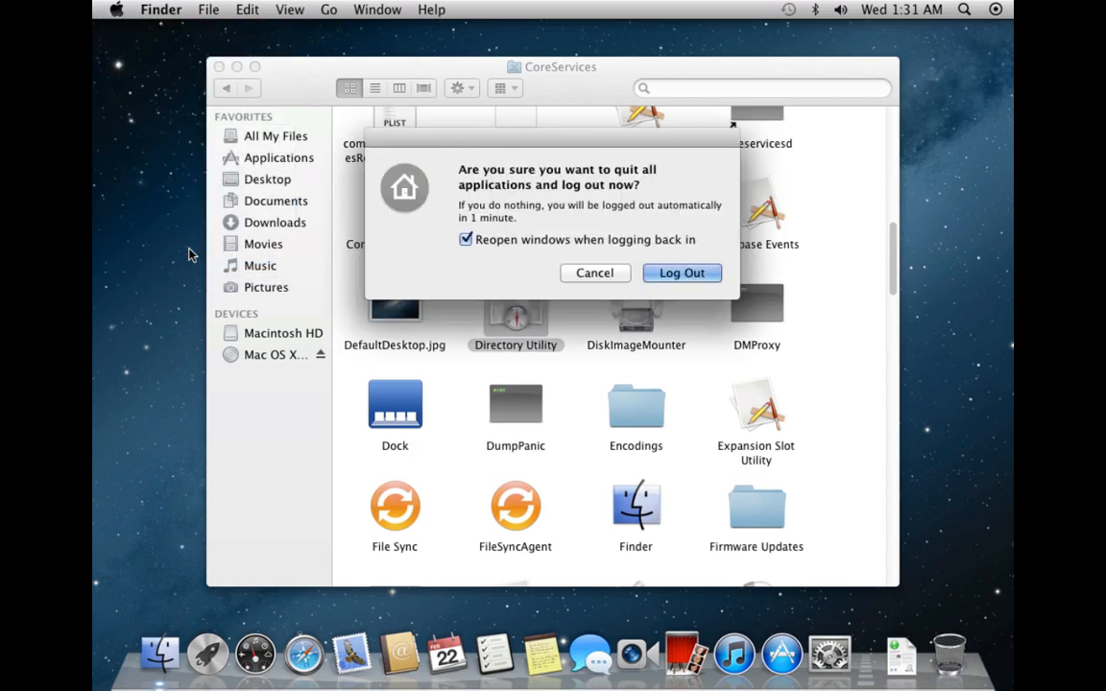
# - Confirm logging out, then sign in as root through the login window's Other… option
pyautogui.click(681, 273)
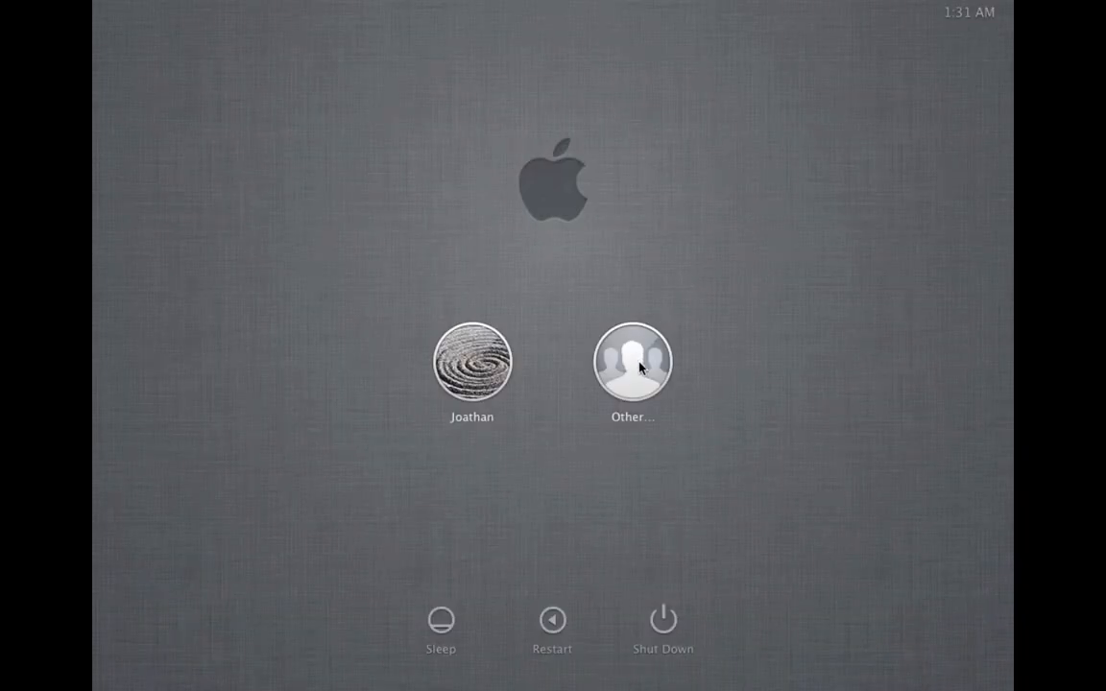
pyautogui.click(633, 363)
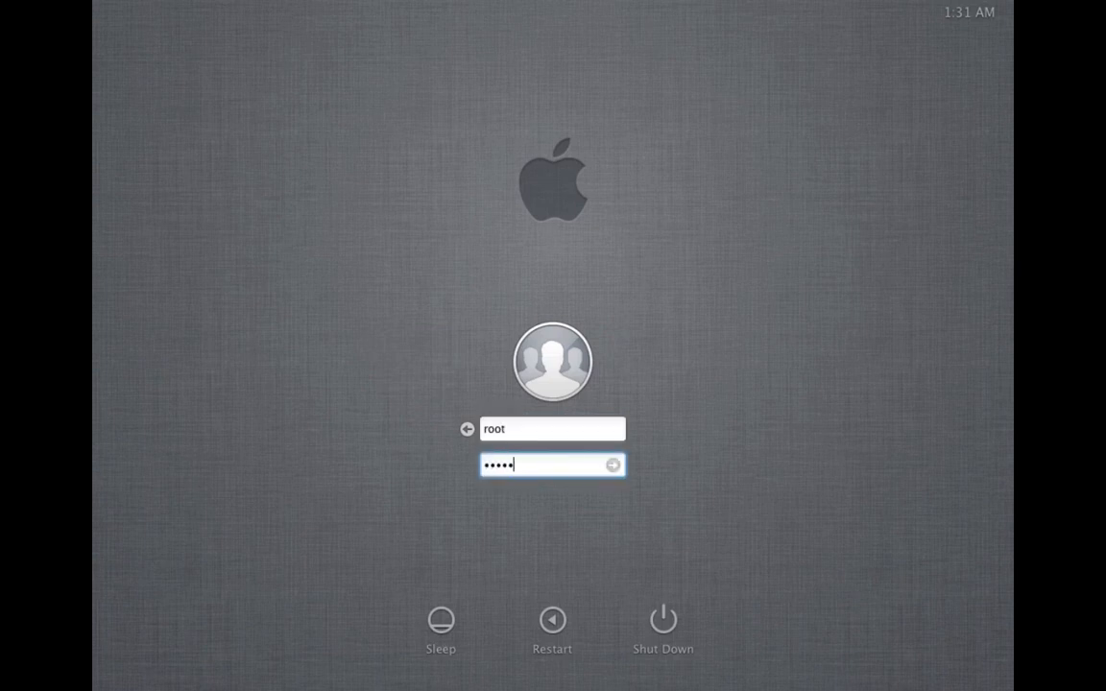
pyautogui.press('Return')
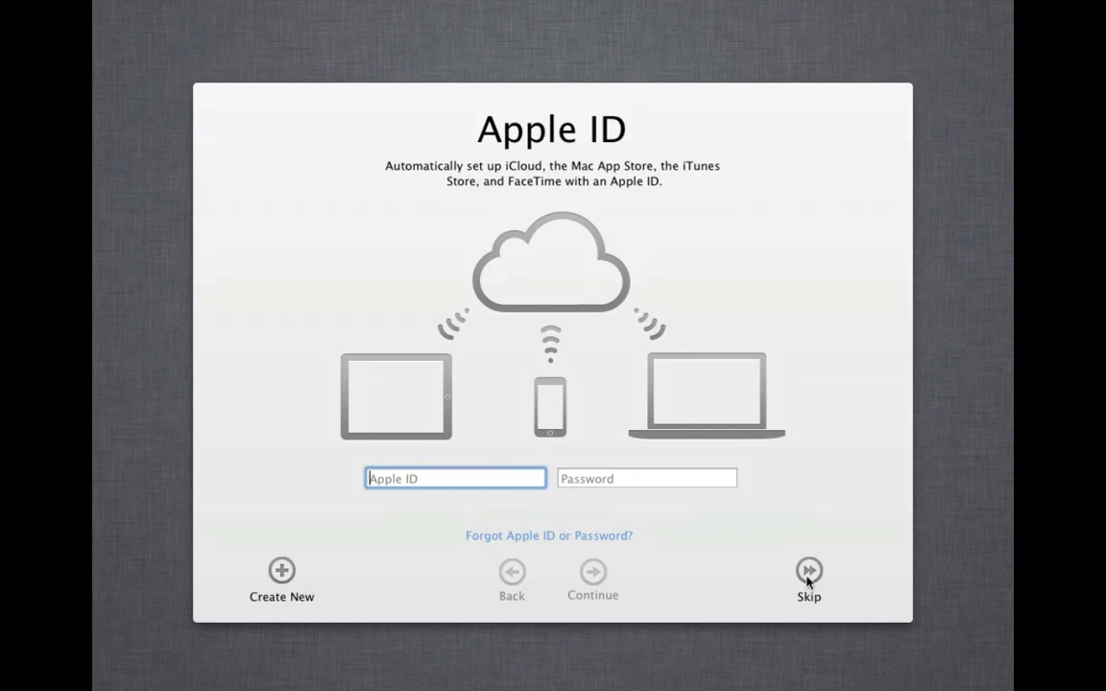
# - Skip and confirm skipping Apple ID sign-in, then choose Start Using OS X
pyautogui.click(808, 570)
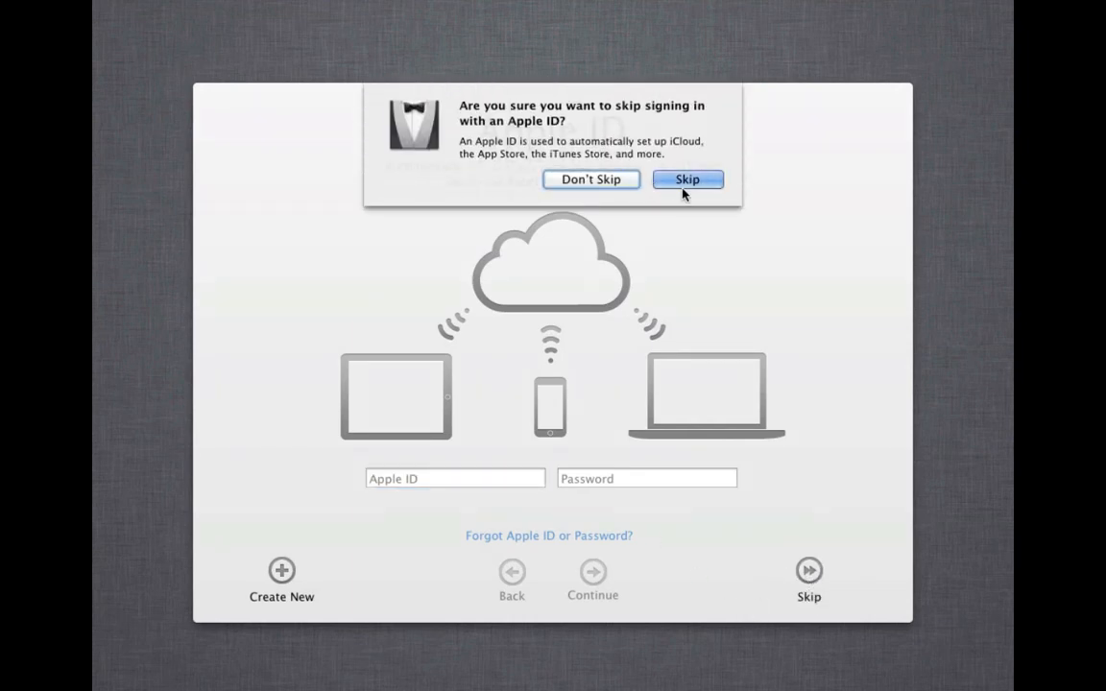
pyautogui.click(688, 180)
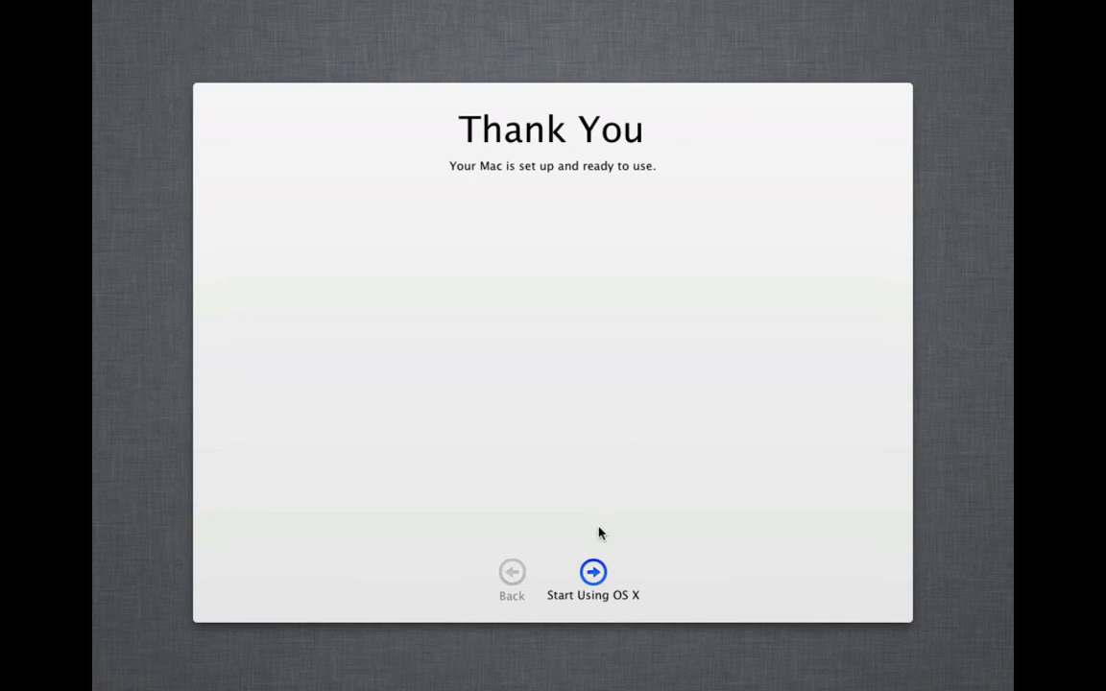
pyautogui.click(592, 572)
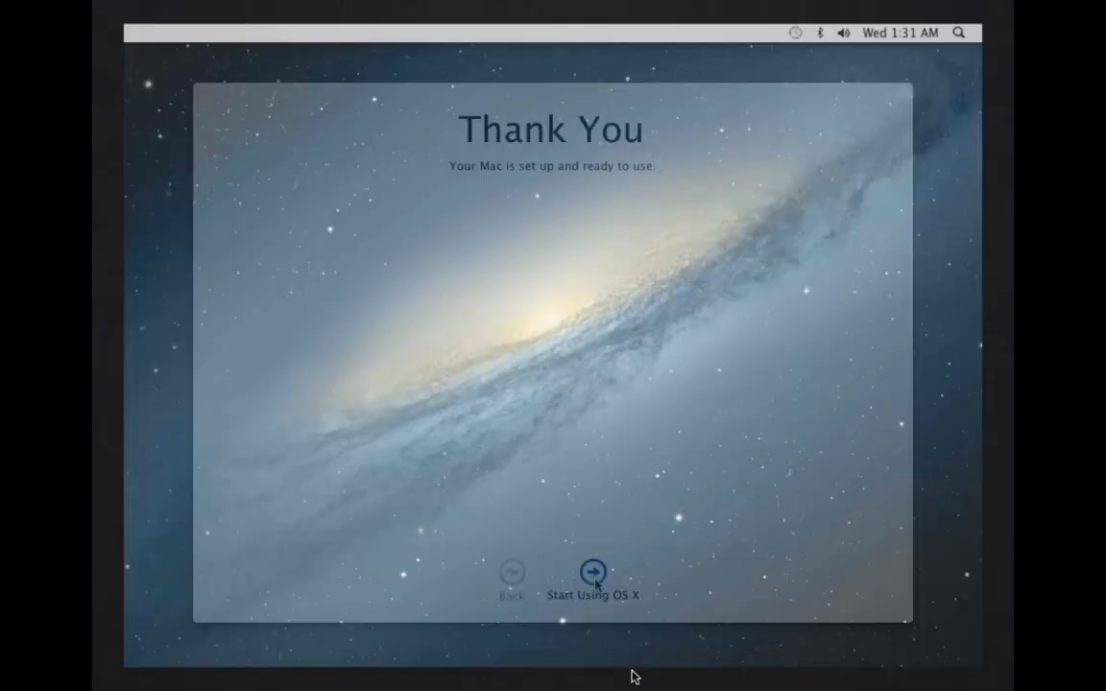
pyautogui.click(591, 572)
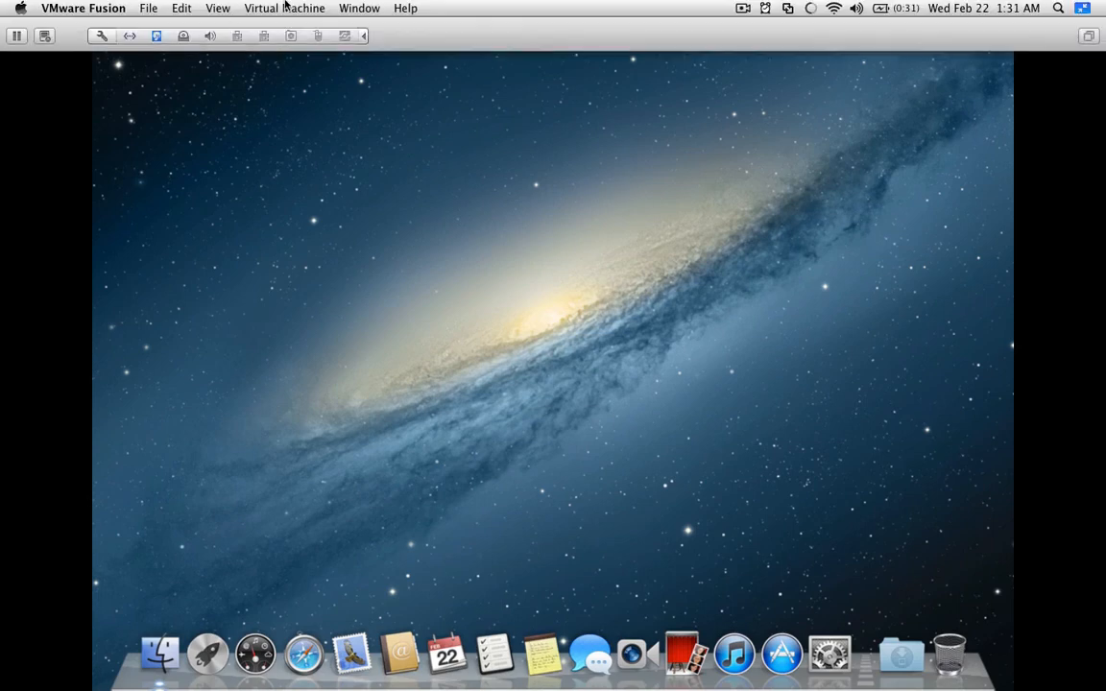
# - Request Install VMware Tools and override the guest's CD-ROM lock to connect the installer disc
pyautogui.click(284, 7)
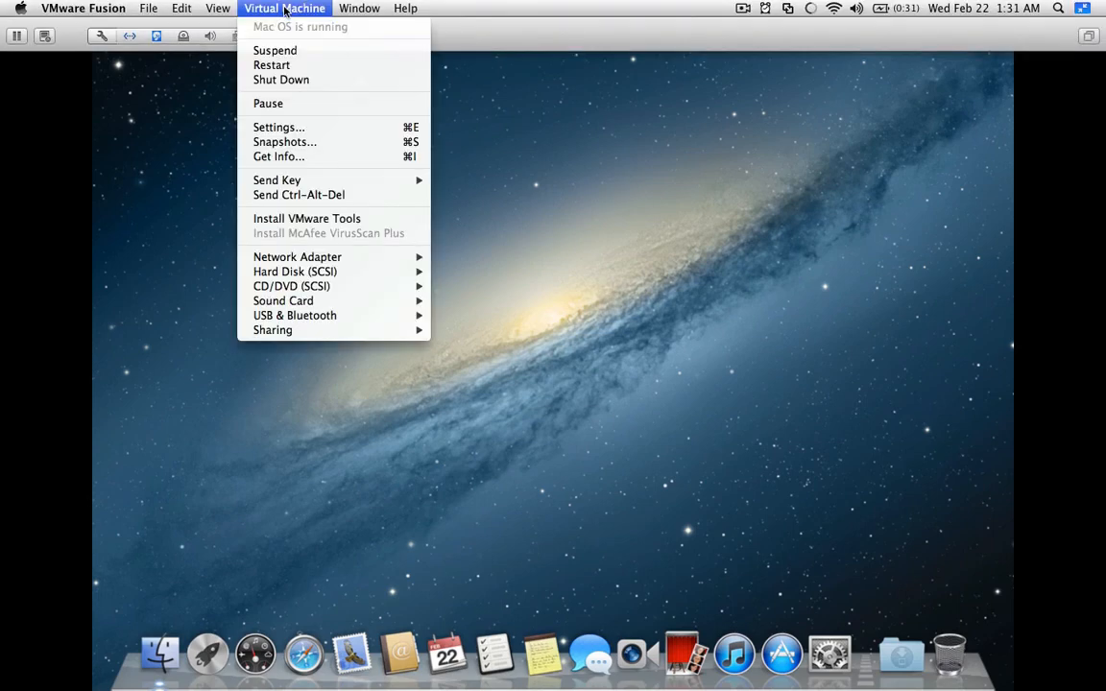
pyautogui.click(306, 218)
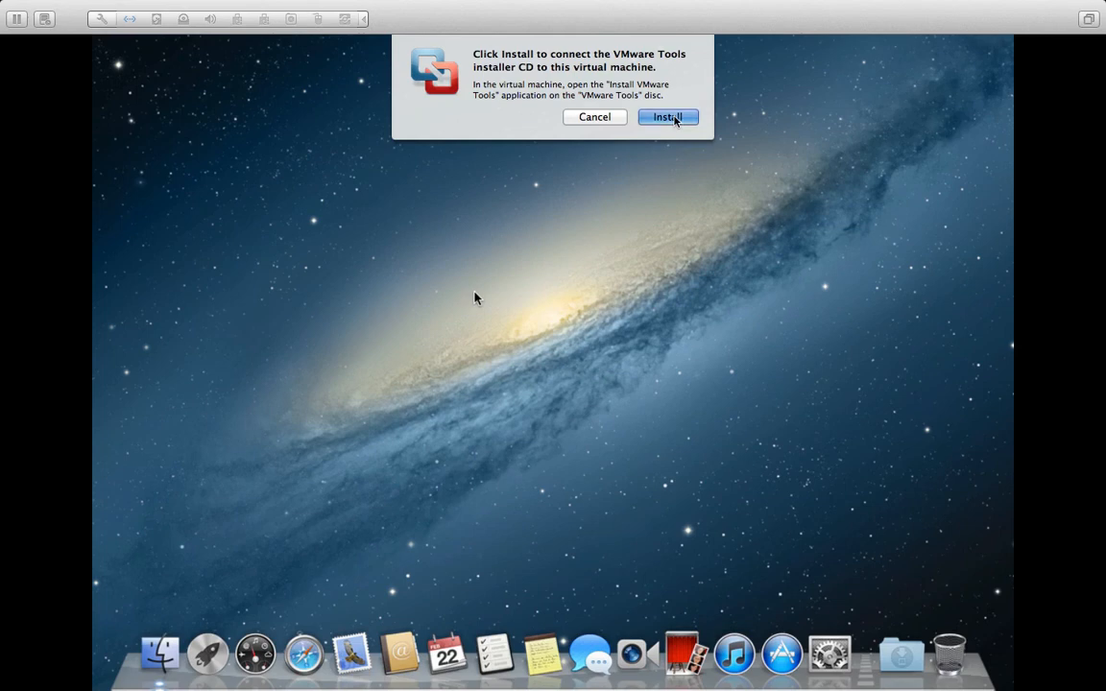
pyautogui.click(667, 116)
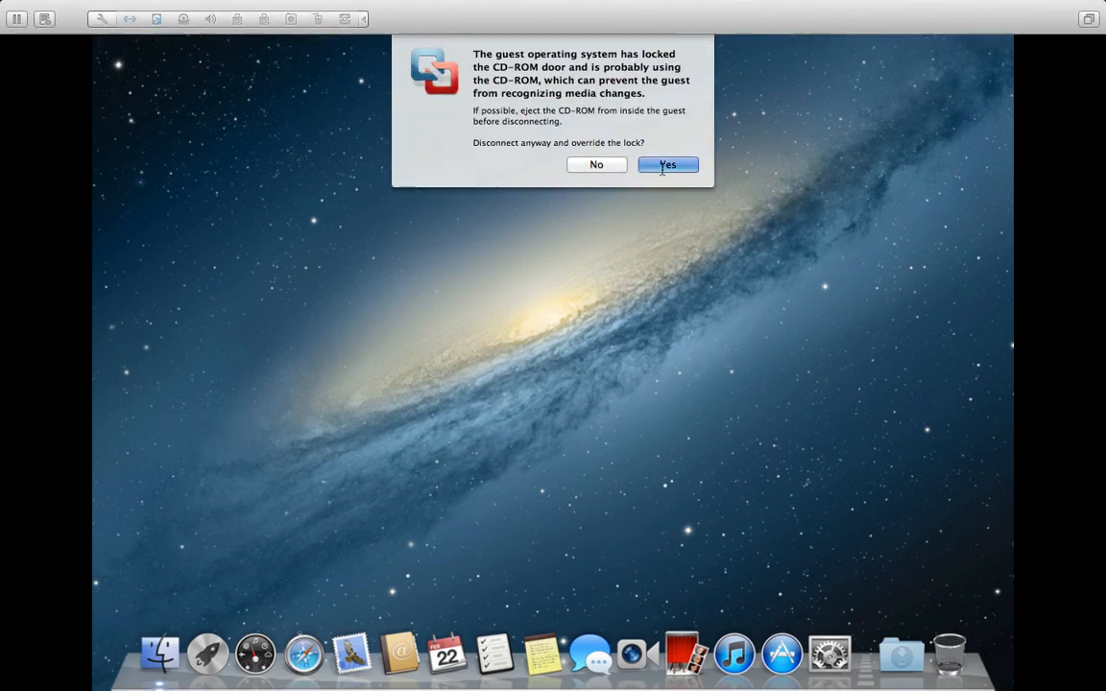
pyautogui.click(667, 165)
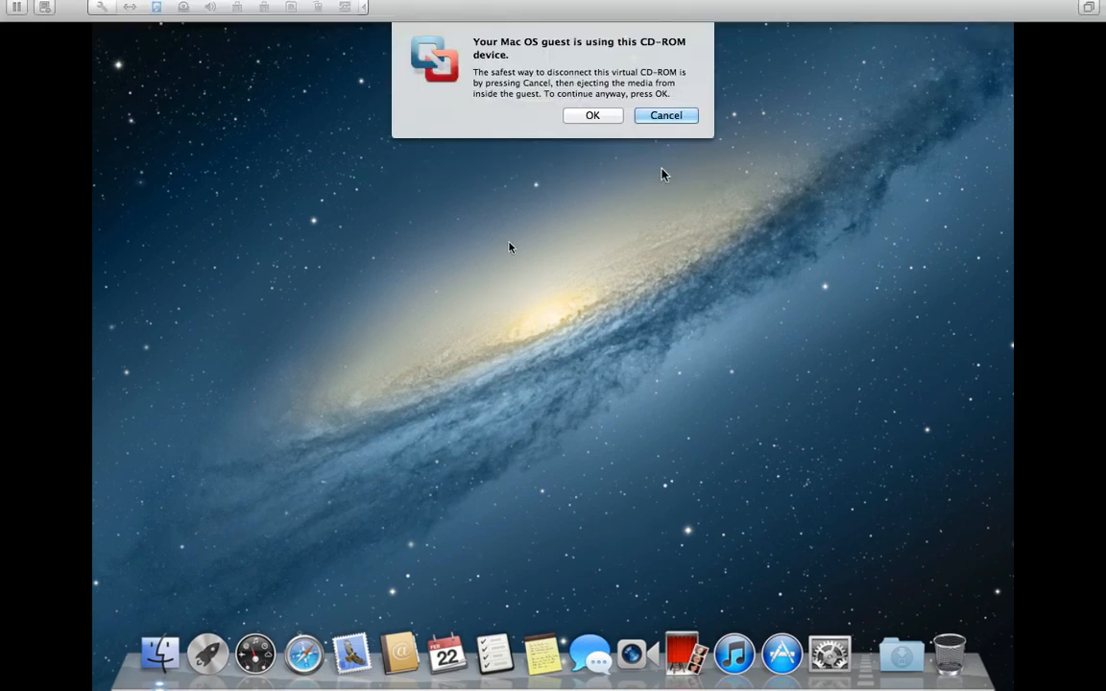
pyautogui.click(666, 115)
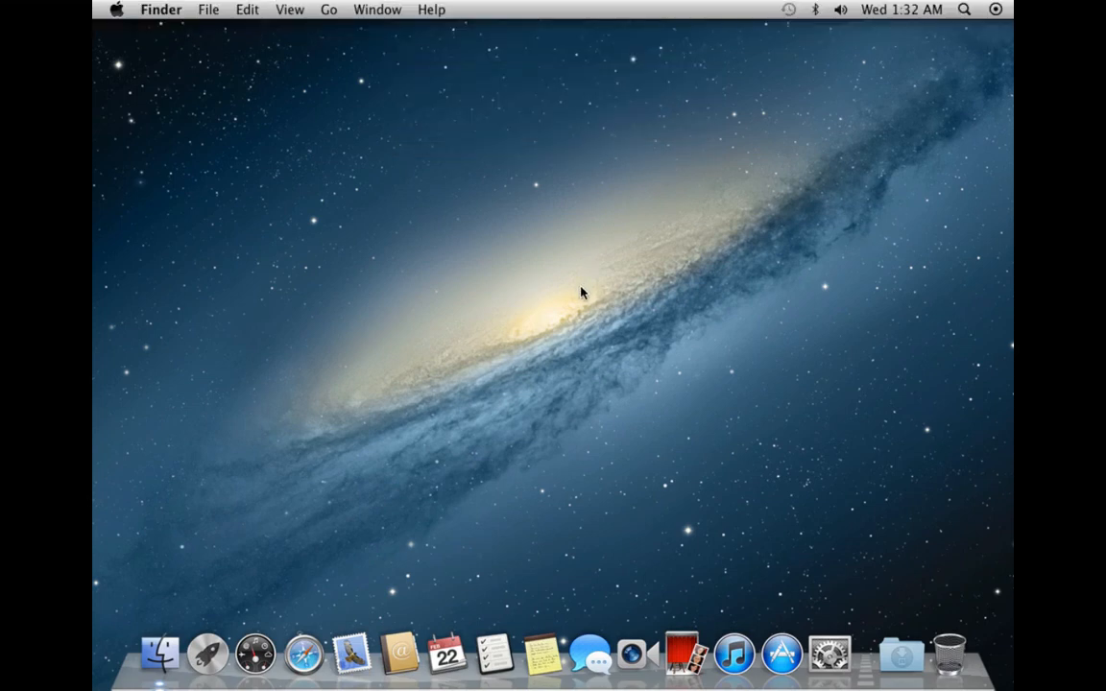
pyautogui.moveTo(391, 214)
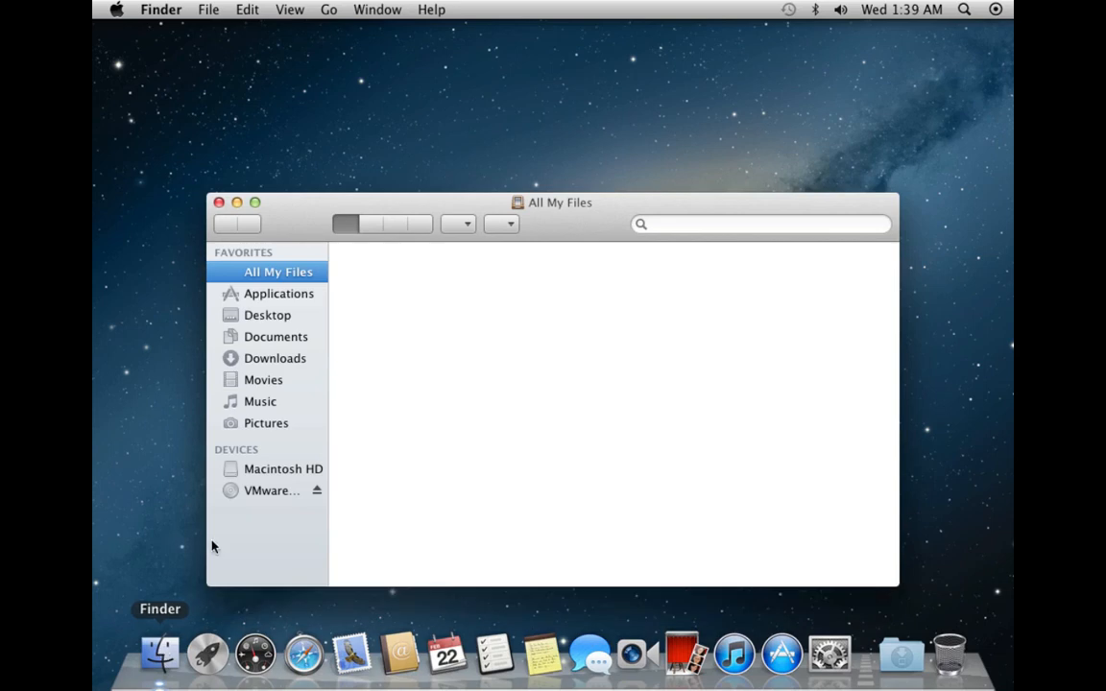
# - Run Install VMware Tools from the disc, past the warning and introduction, with a standard install
pyautogui.click(271, 491)
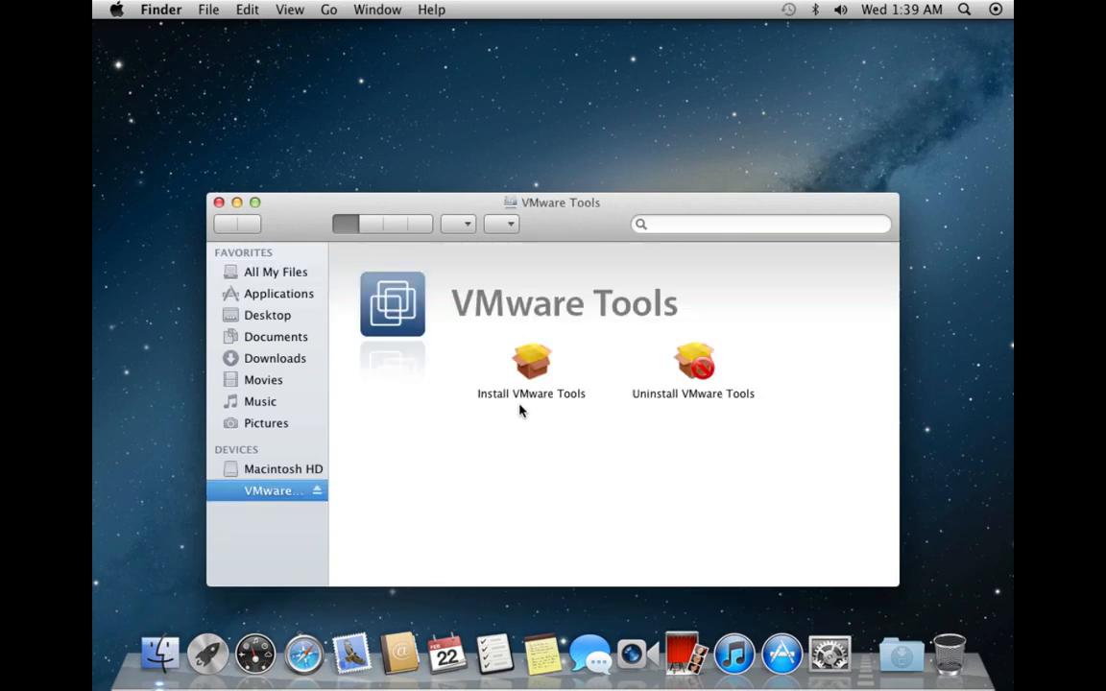
pyautogui.moveTo(546, 362)
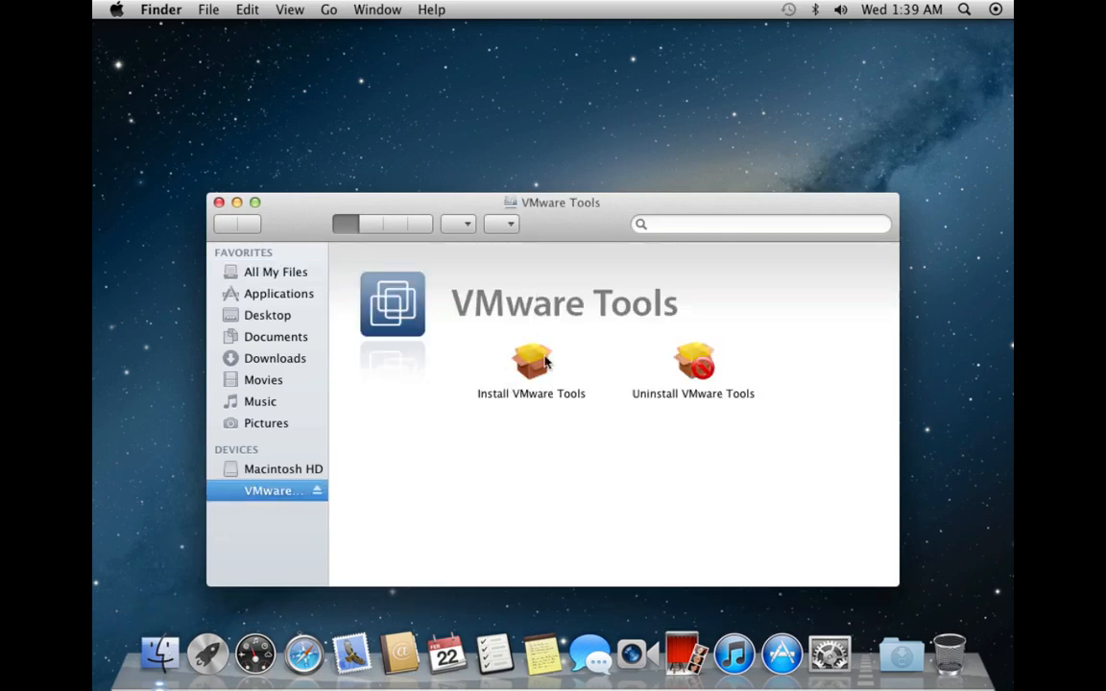
pyautogui.doubleClick(531, 365)
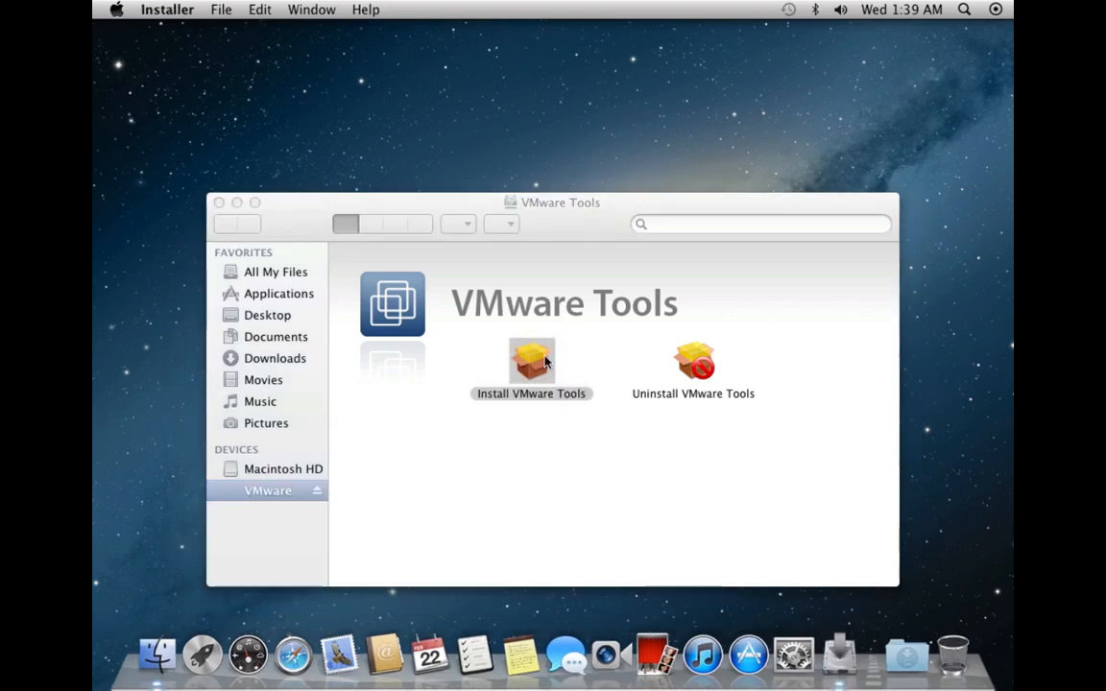
pyautogui.doubleClick(531, 363)
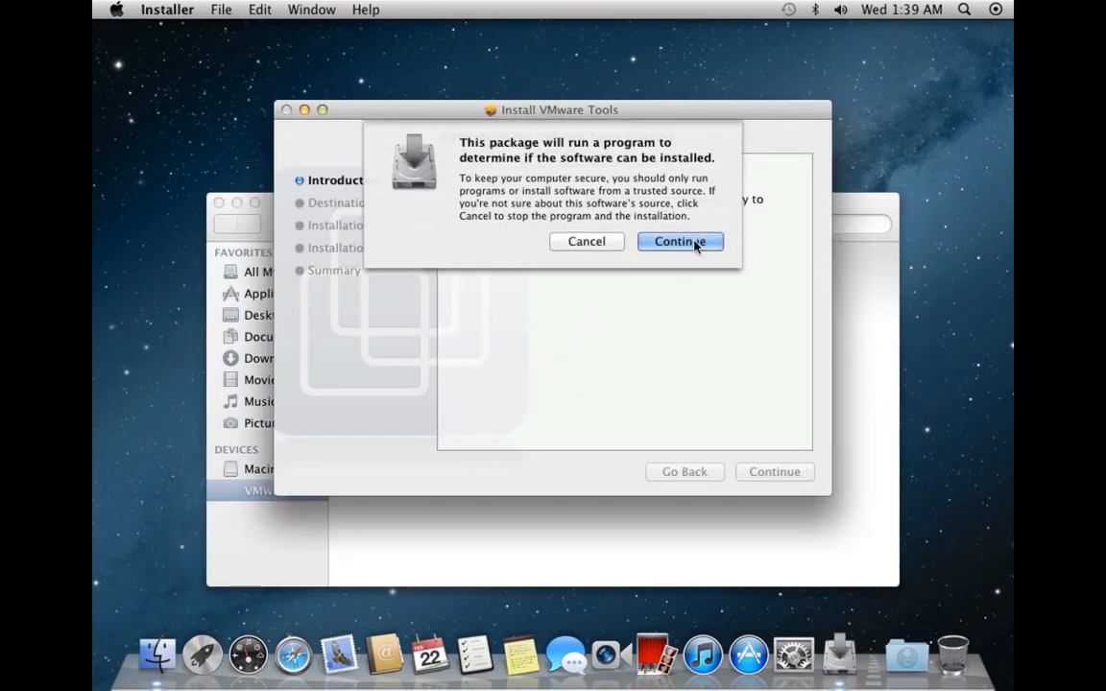
pyautogui.click(680, 241)
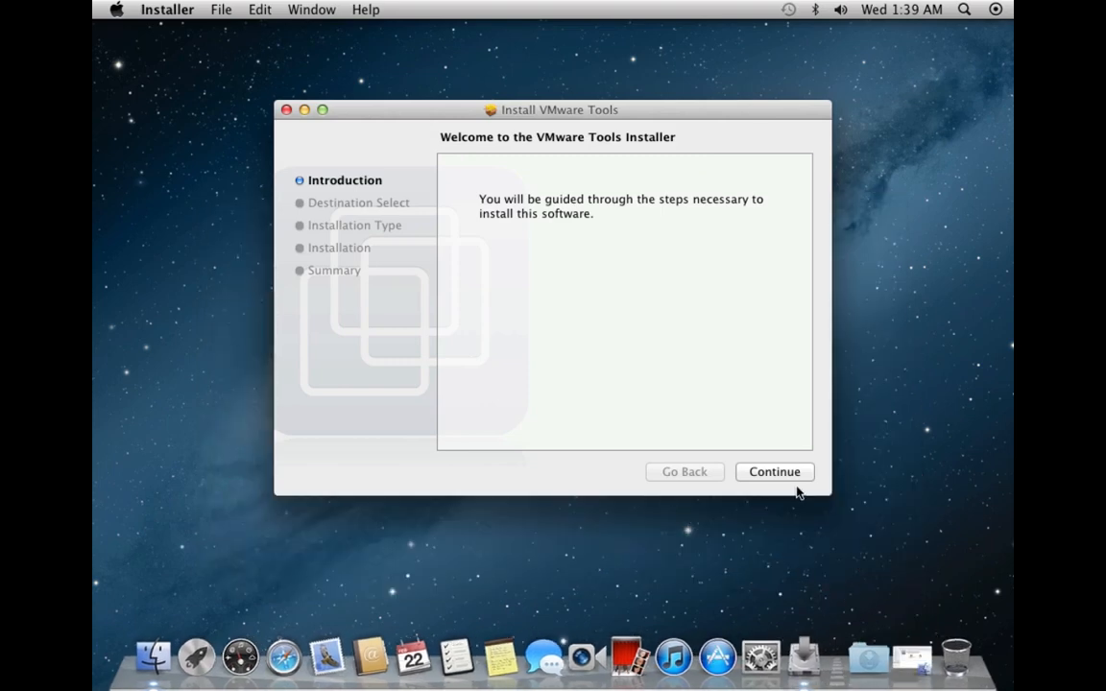
pyautogui.click(774, 472)
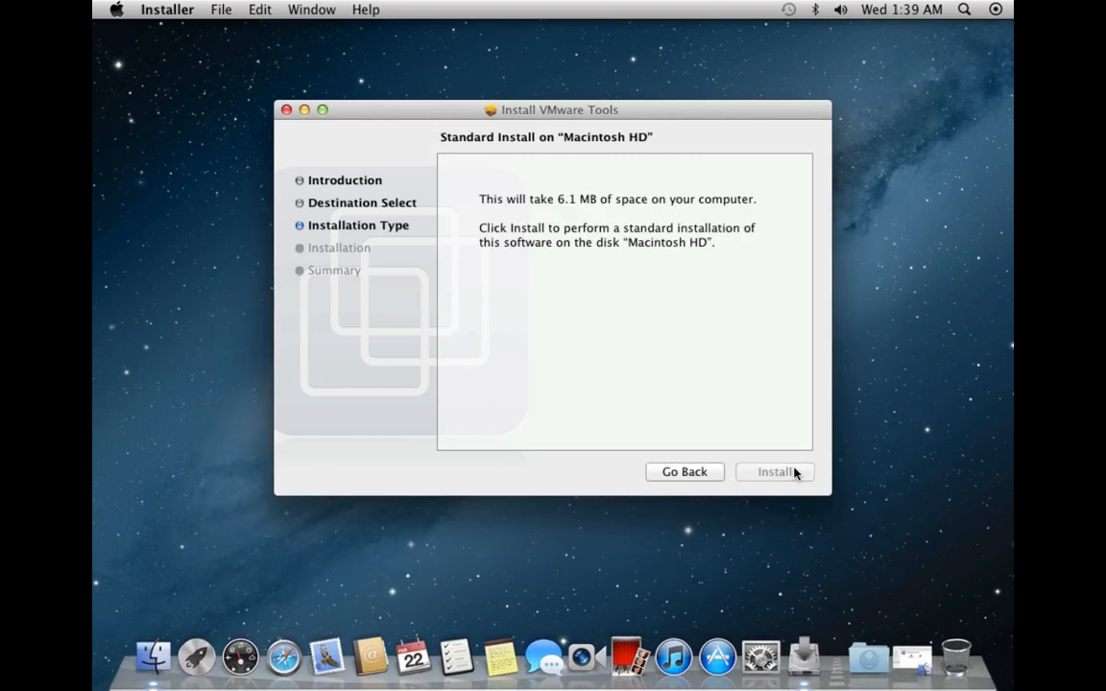
pyautogui.click(775, 471)
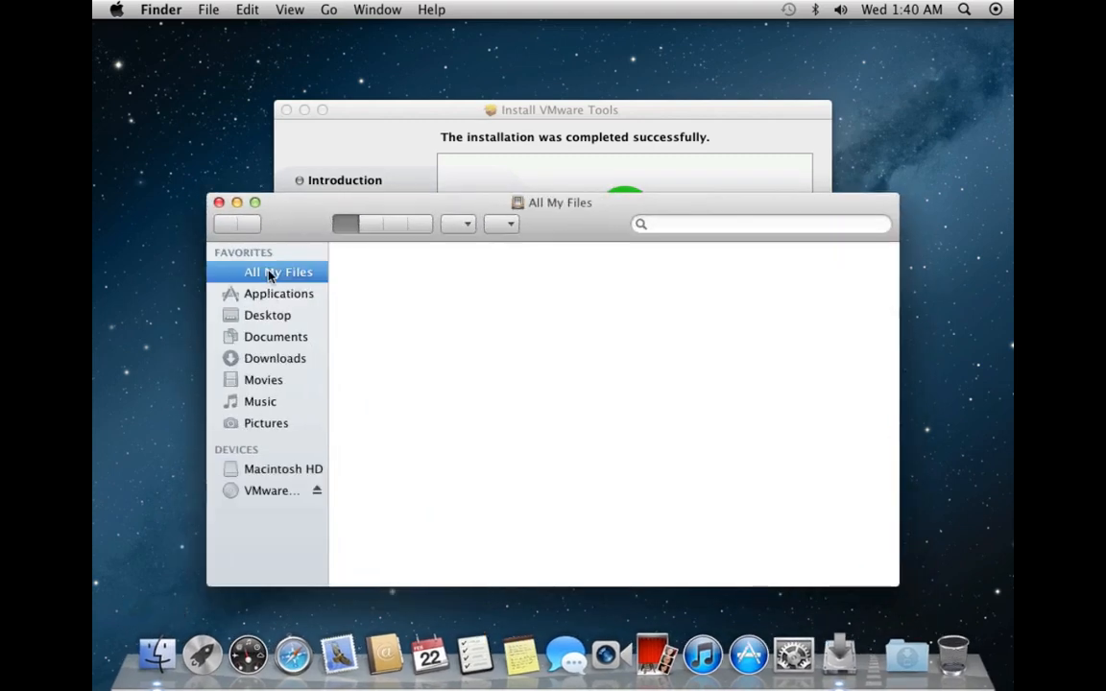
# - Navigate Macintosh HD > Library > Application Support > VMware Tools and scroll through its contents
pyautogui.click(283, 469)
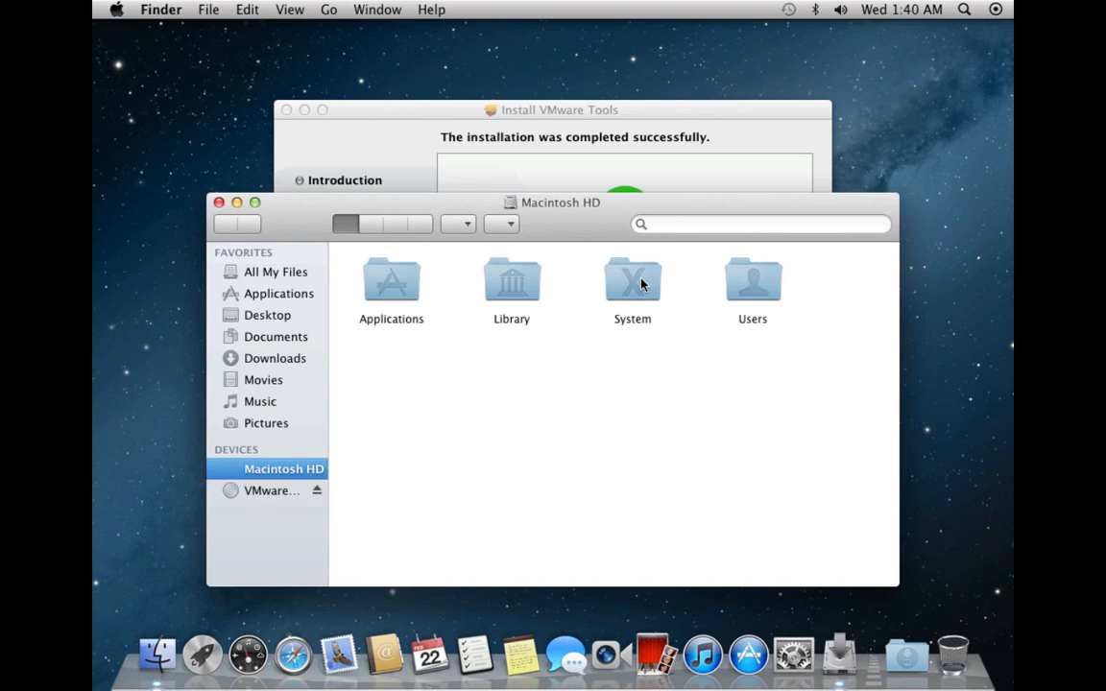
pyautogui.doubleClick(510, 283)
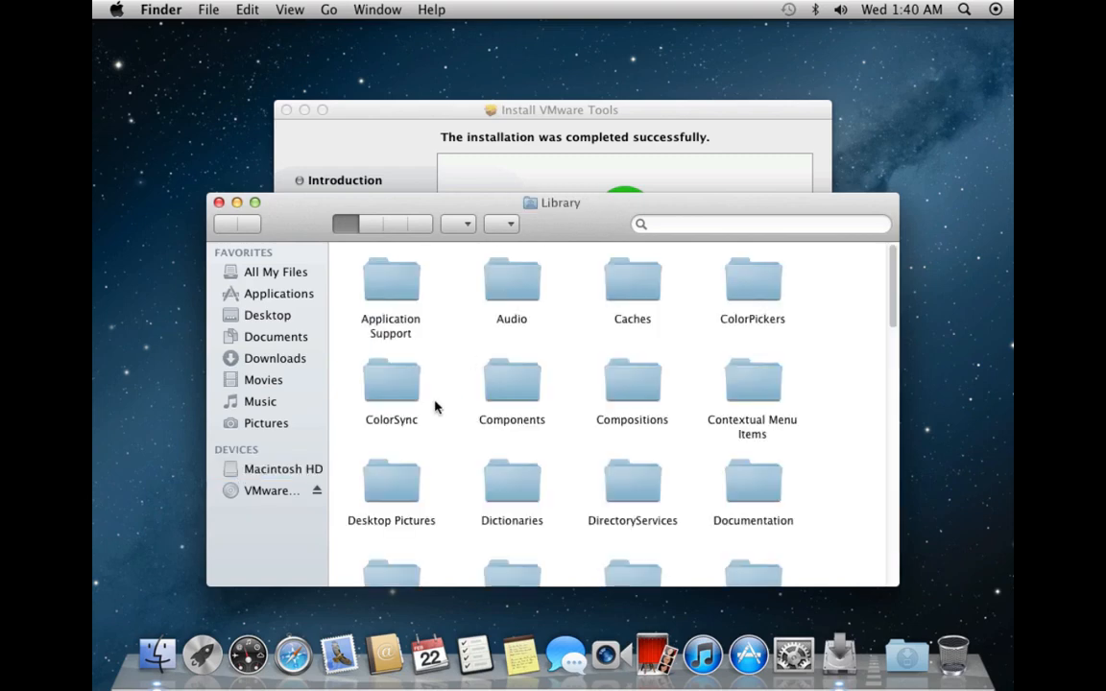
pyautogui.moveTo(413, 472)
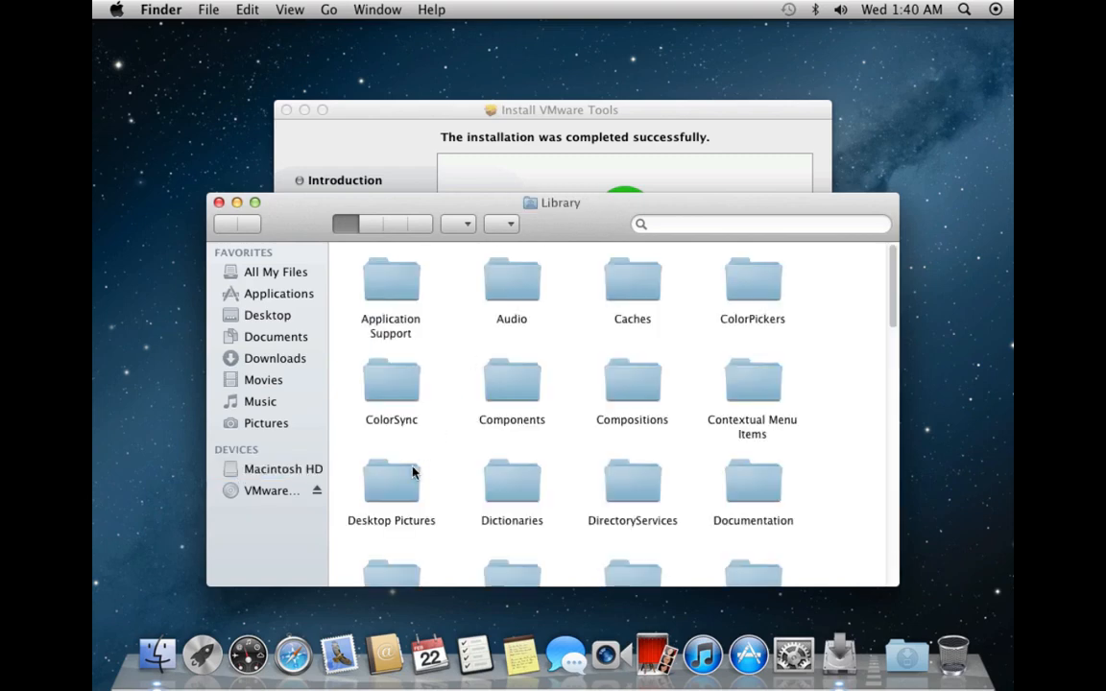
pyautogui.click(391, 484)
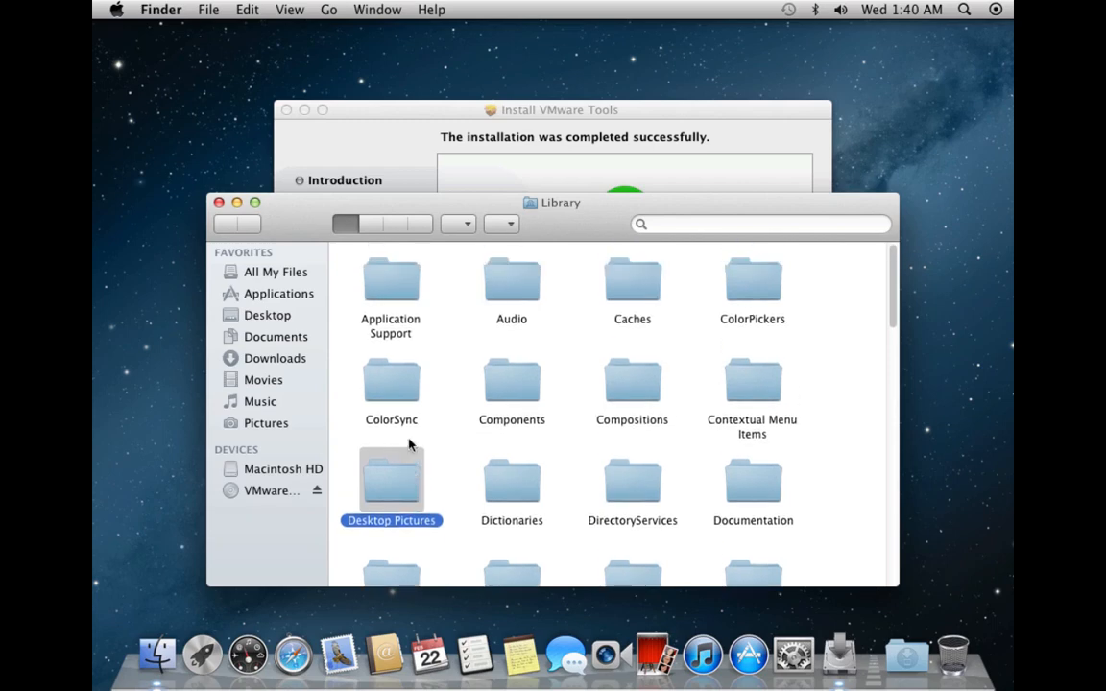
pyautogui.doubleClick(391, 279)
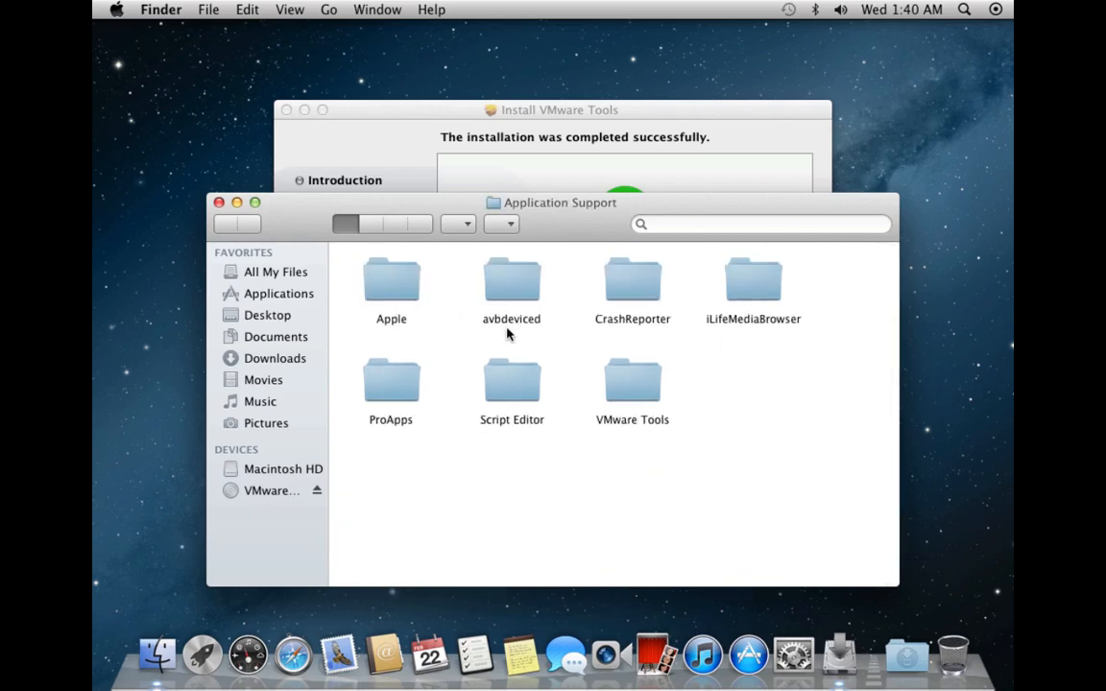
pyautogui.doubleClick(632, 379)
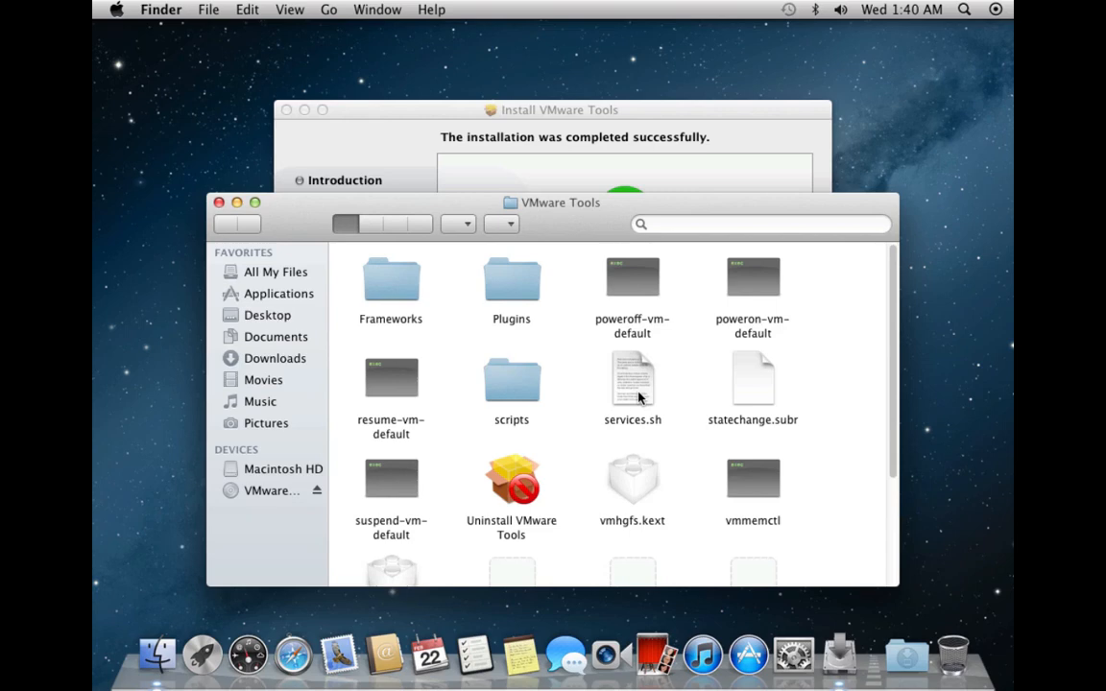
pyautogui.scroll(-3)
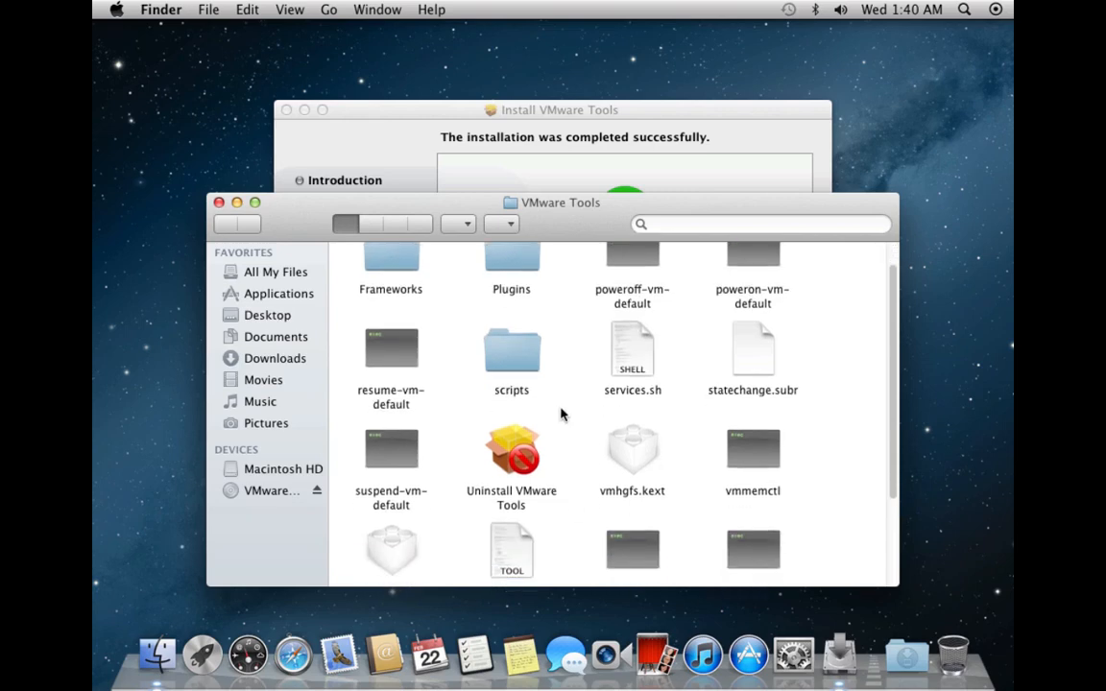
pyautogui.scroll(-3)
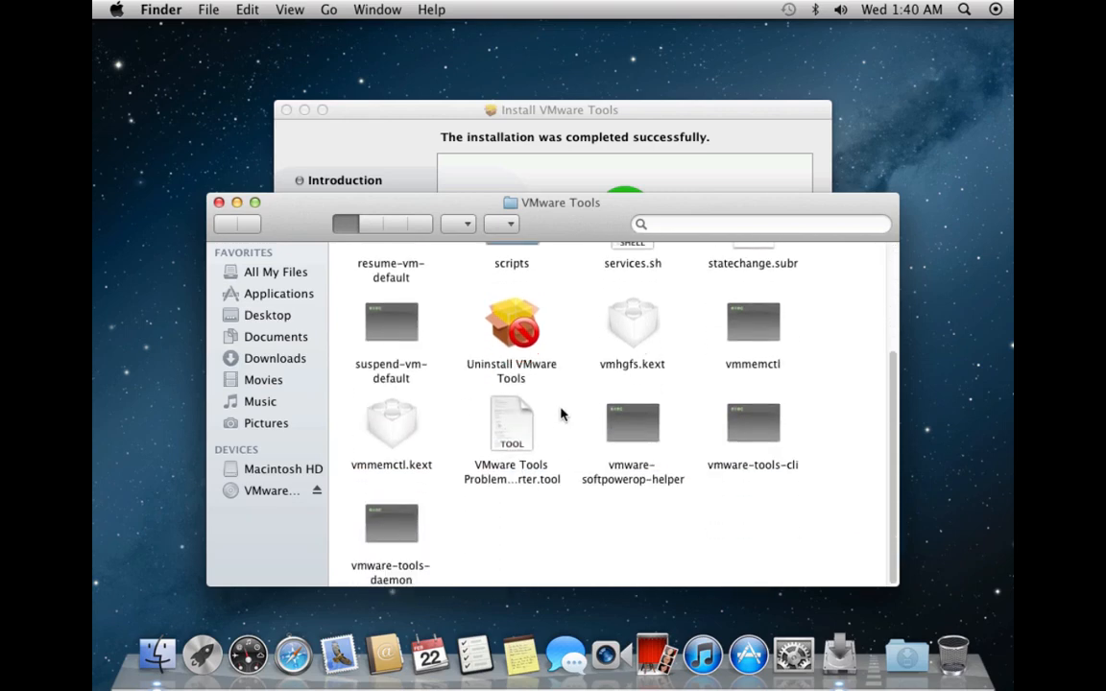
pyautogui.moveTo(390, 430)
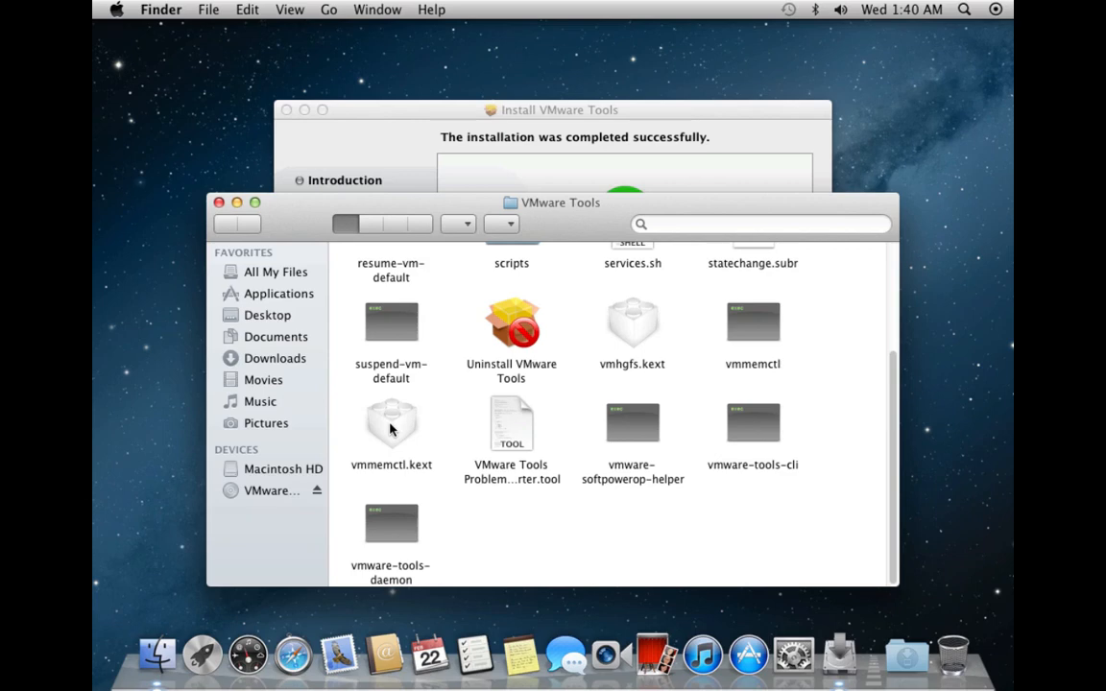
# - Move vmmemctl.kext and the vmmemctl file to the Trash
pyautogui.rightClick(391, 428)
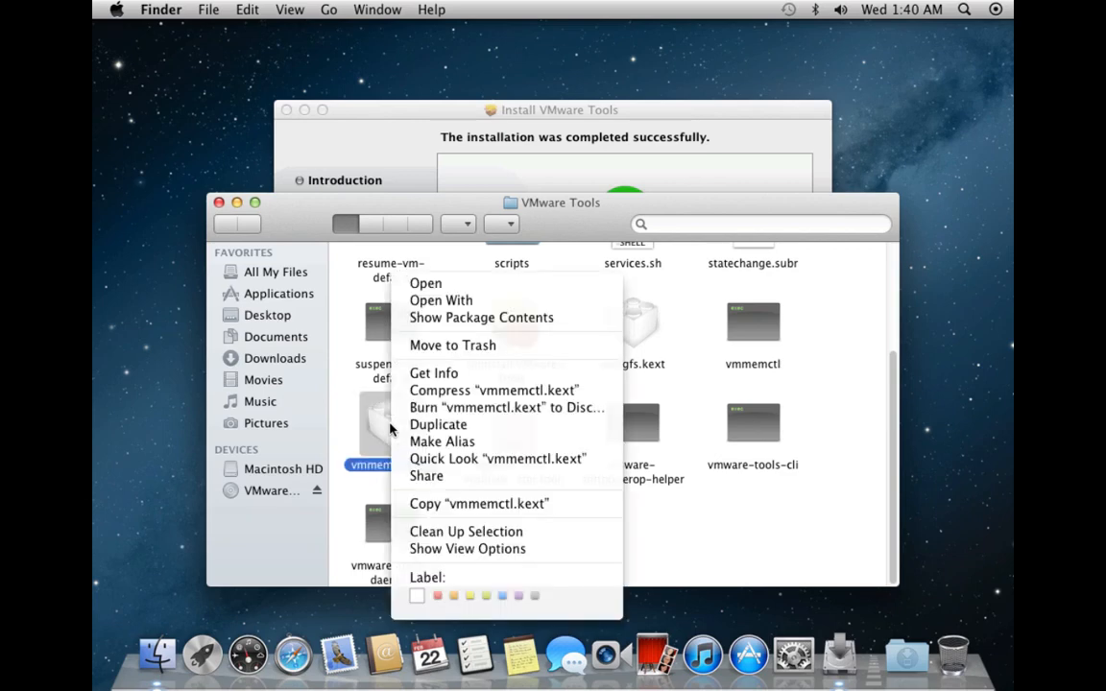
pyautogui.moveTo(434, 373)
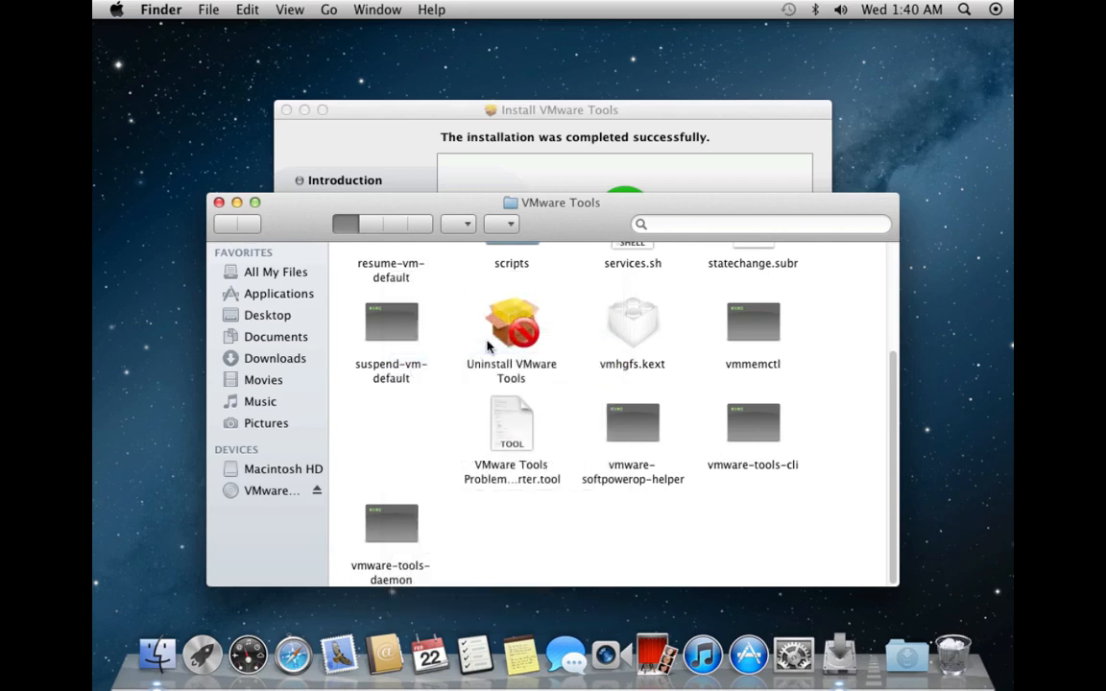
pyautogui.moveTo(768, 321)
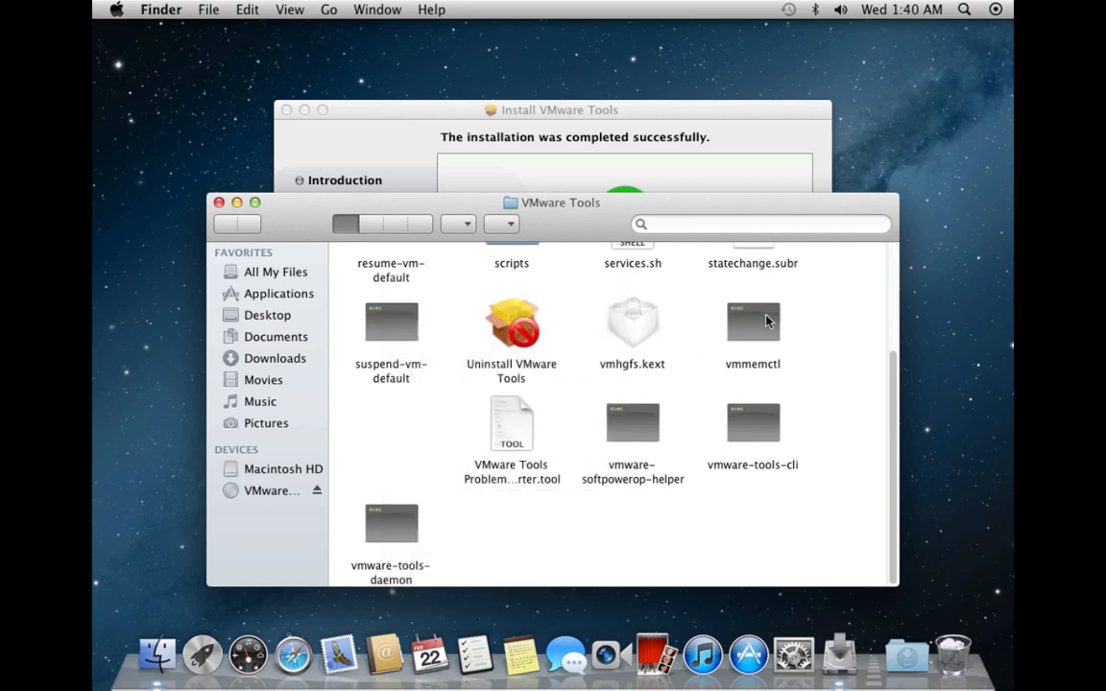
pyautogui.click(753, 321)
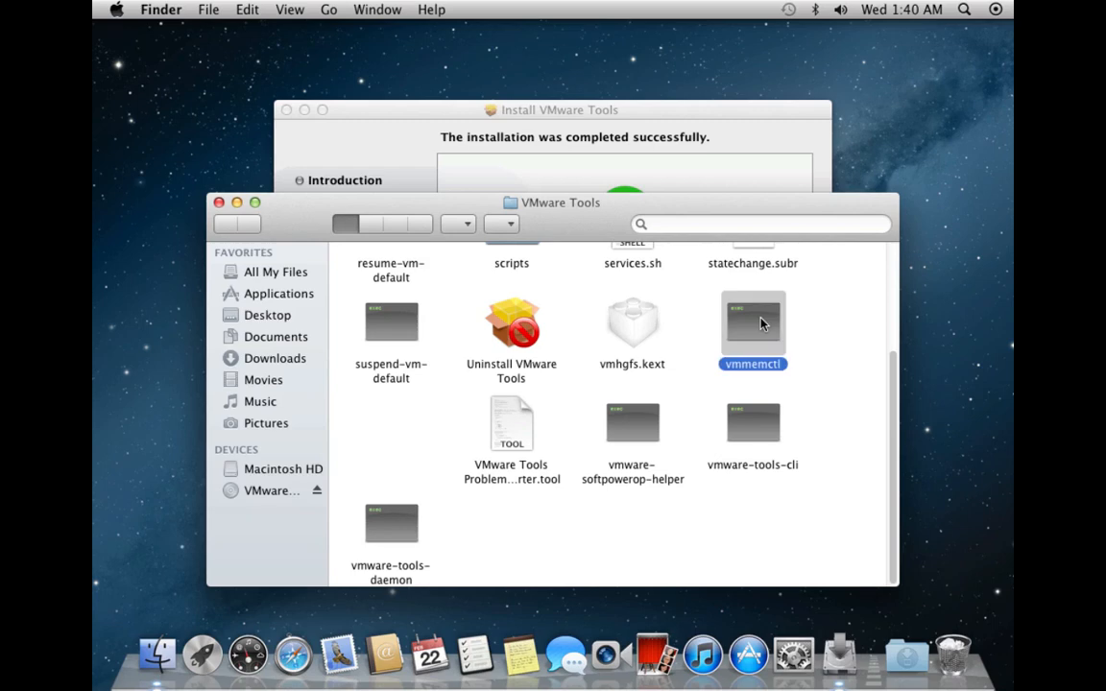
pyautogui.rightClick(753, 326)
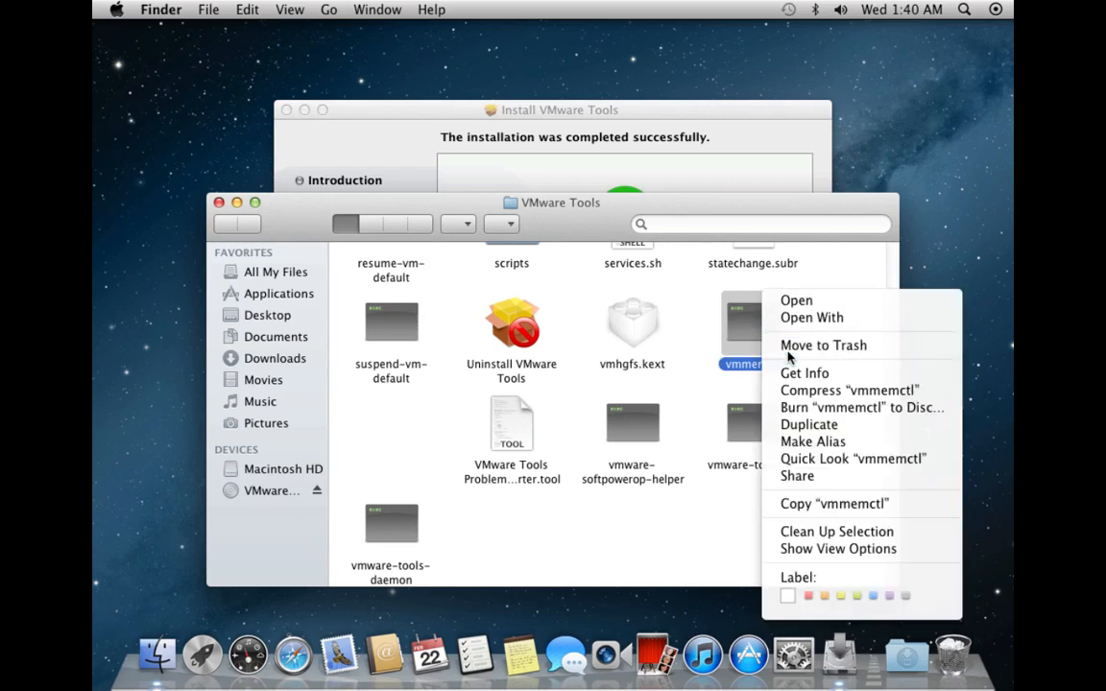
pyautogui.click(790, 358)
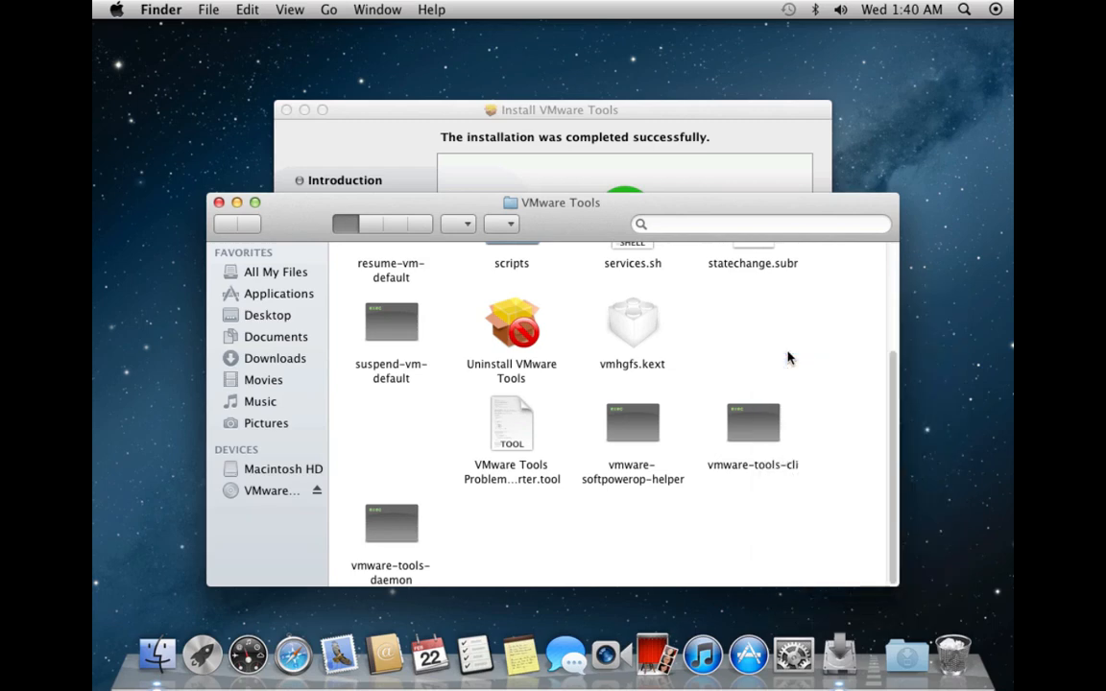
pyautogui.scroll(-3)
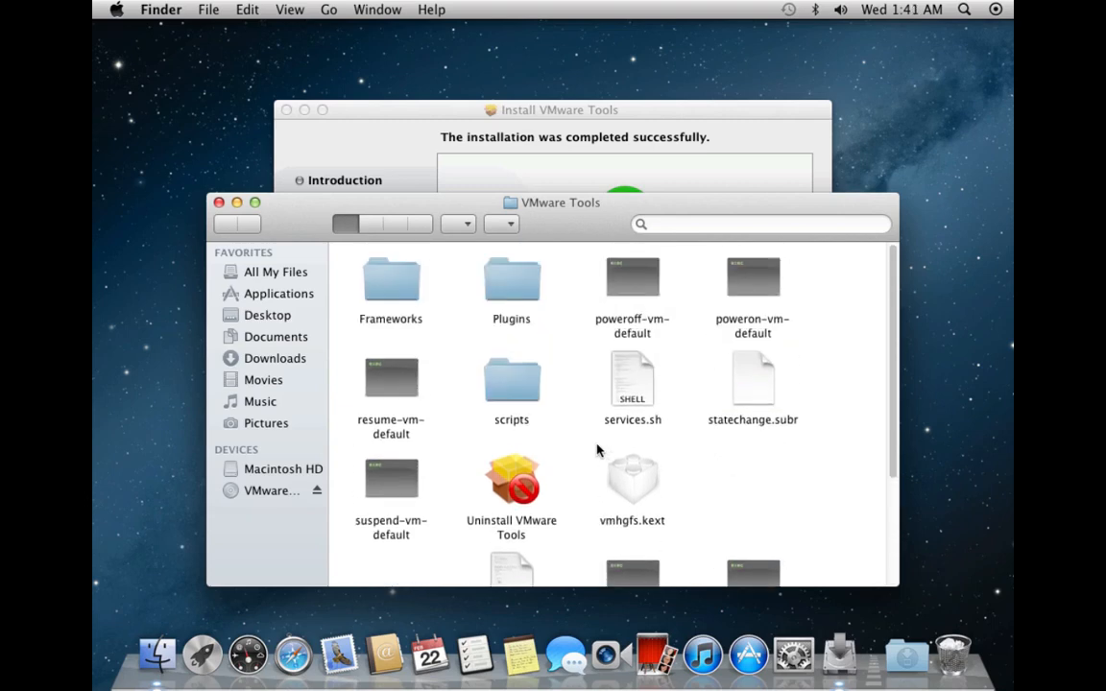
pyautogui.scroll(-3)
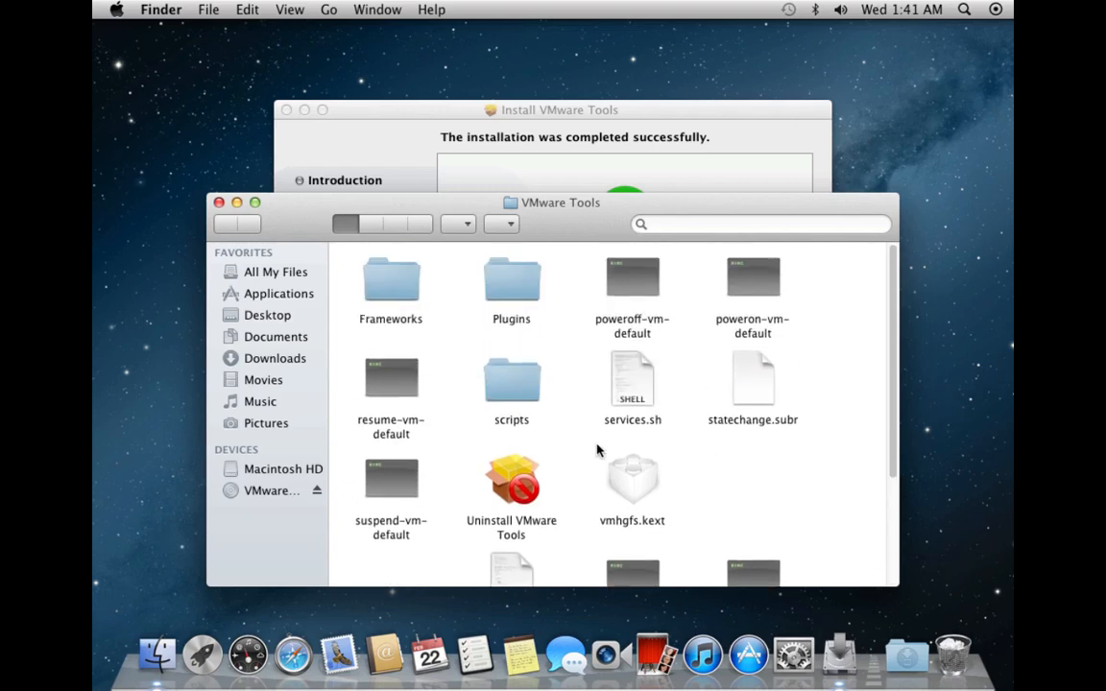
pyautogui.moveTo(622, 401)
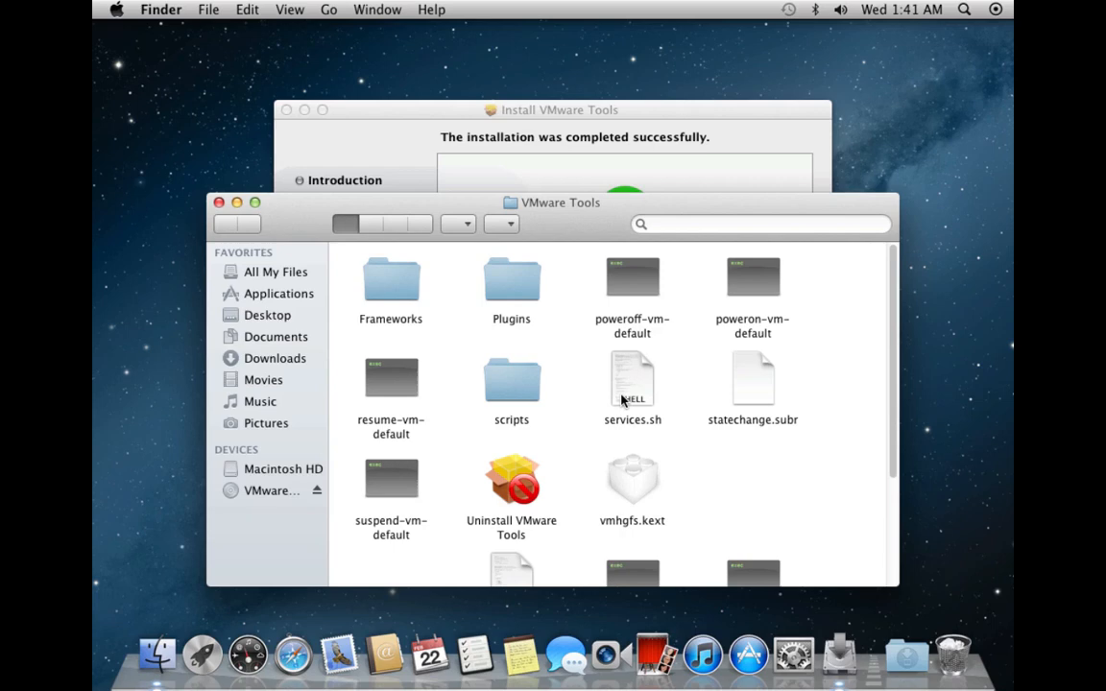
# - Open services.sh in TextEdit and scroll down to the kextload vmmemctl lines
pyautogui.doubleClick(631, 382)
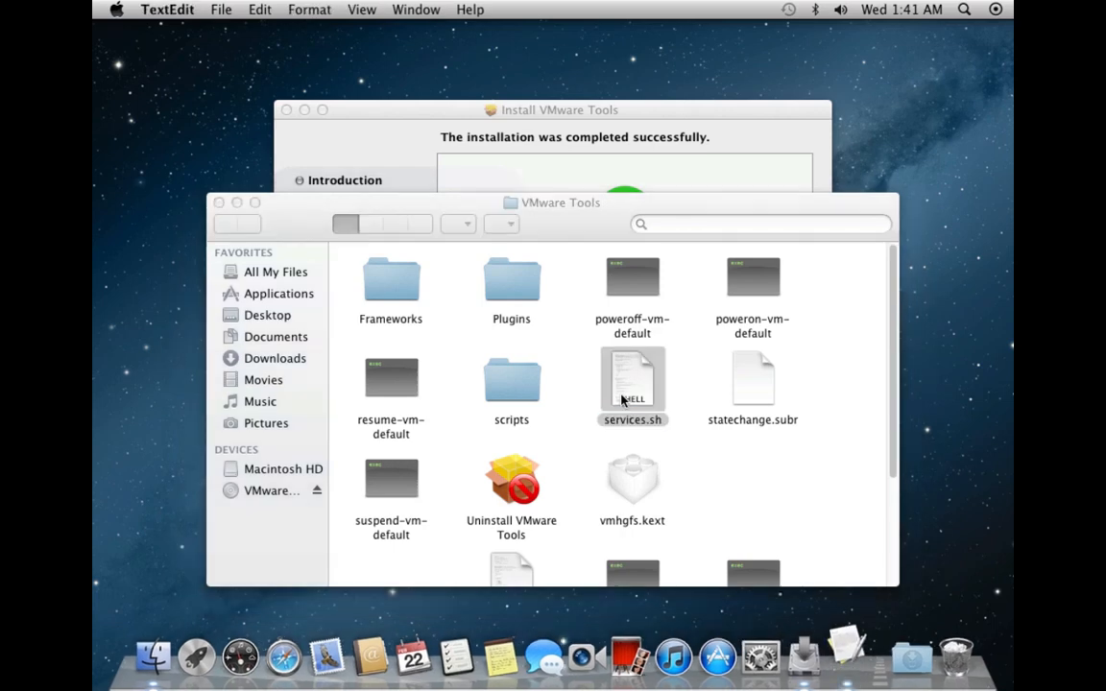
pyautogui.doubleClick(632, 379)
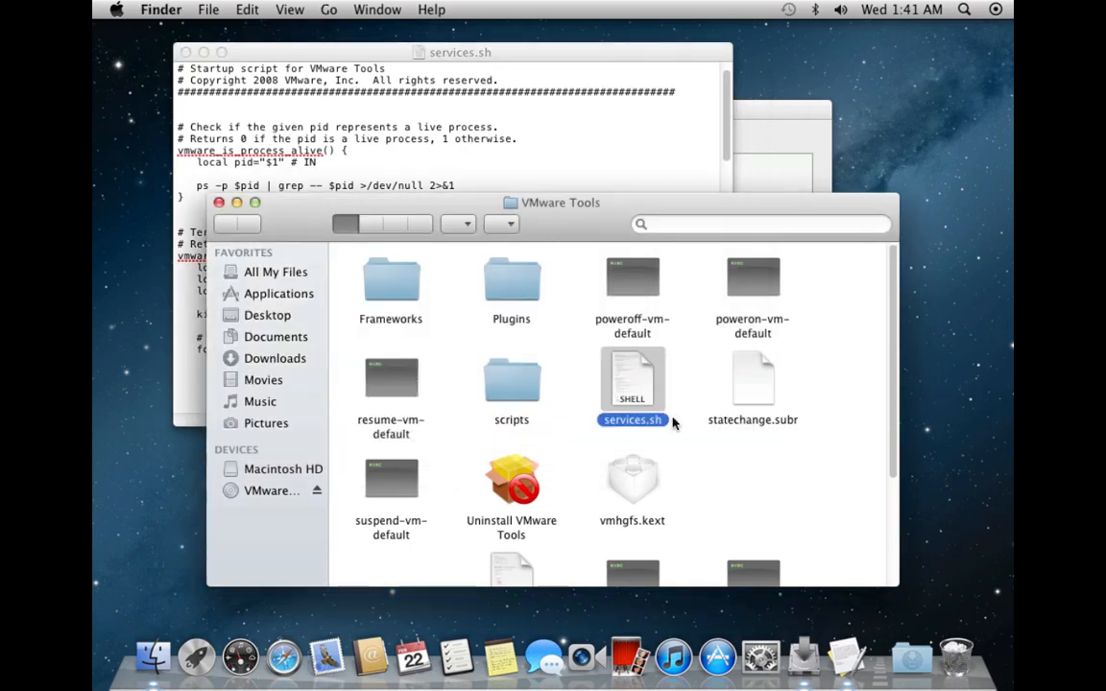
pyautogui.doubleClick(632, 384)
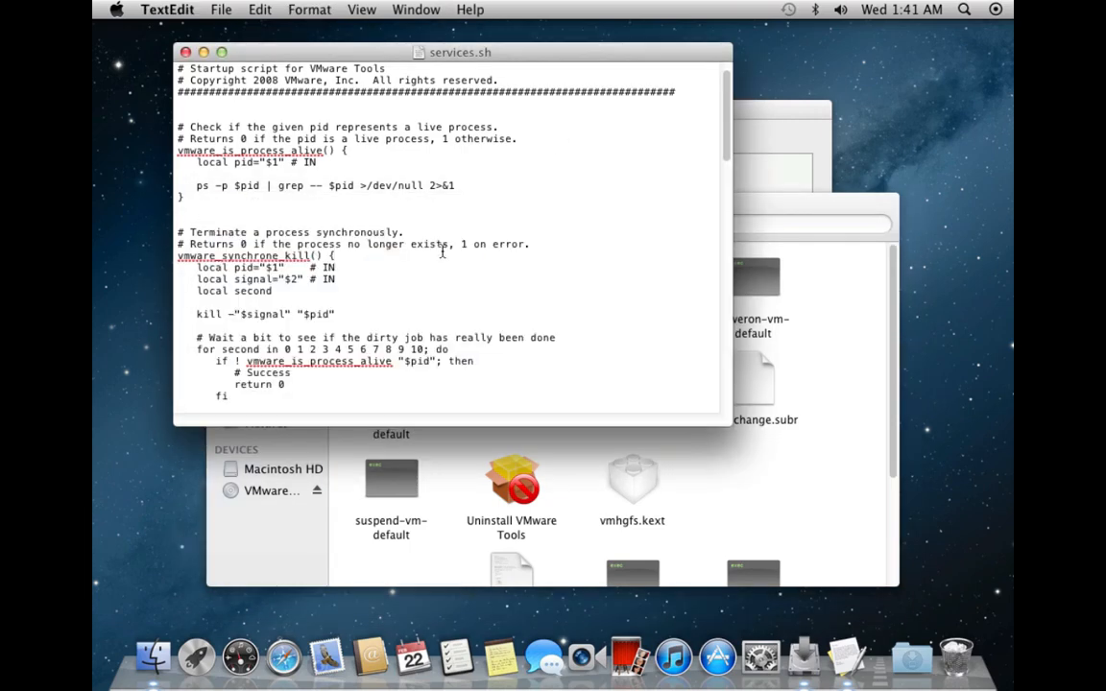
pyautogui.scroll(-3)
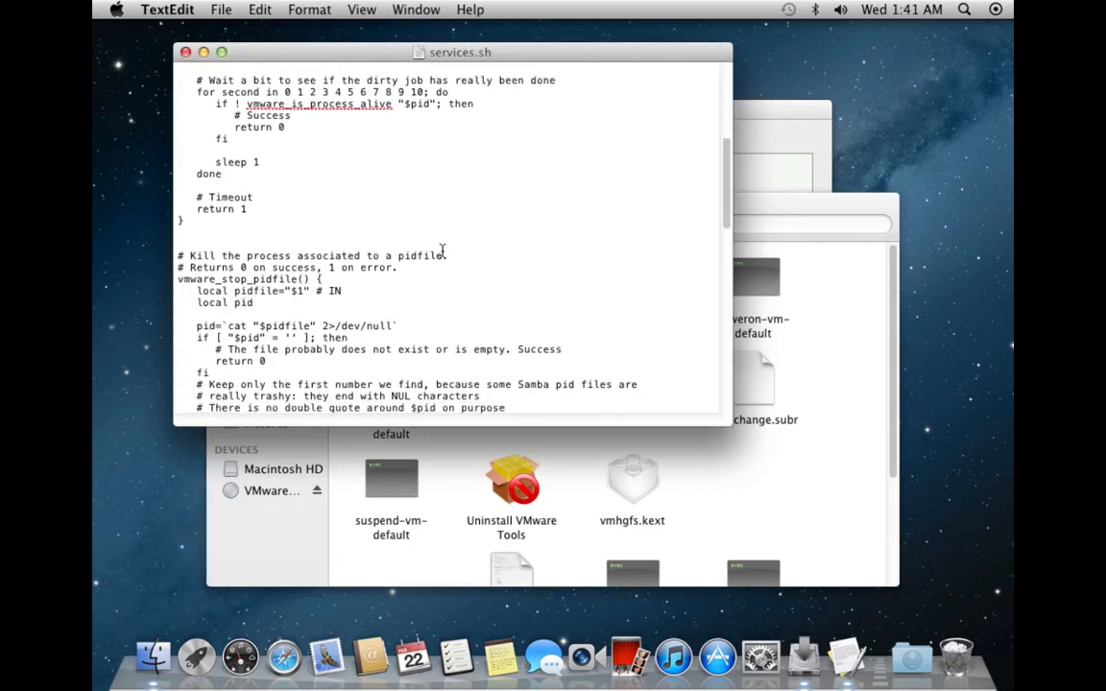
pyautogui.scroll(-3)
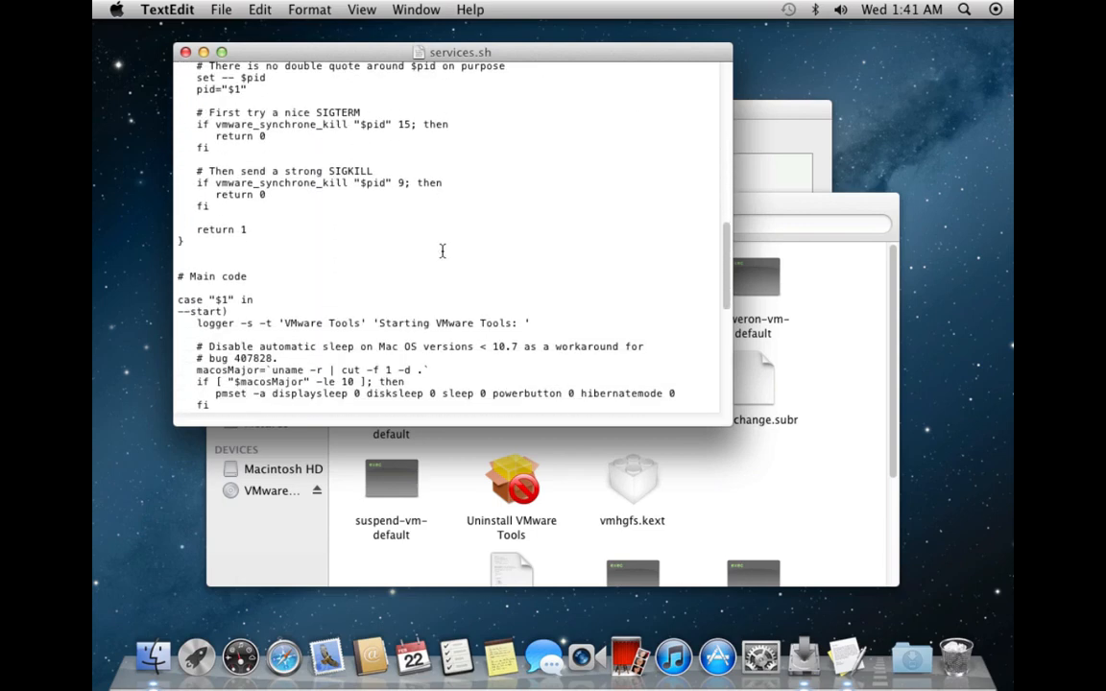
pyautogui.scroll(-3)
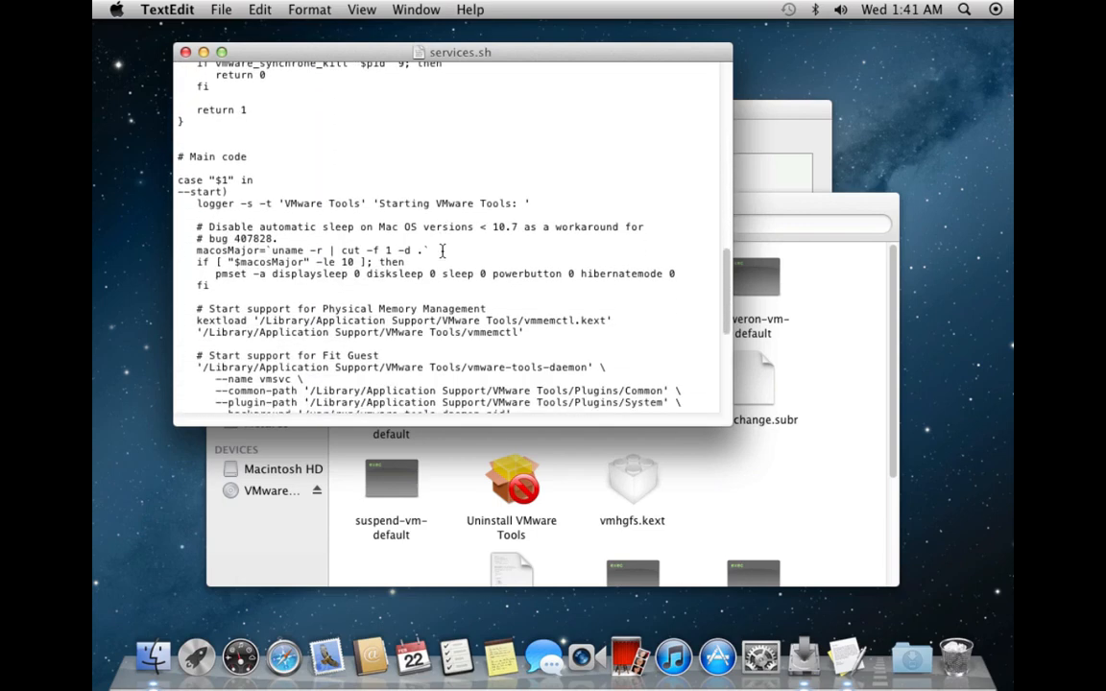
pyautogui.scroll(-3)
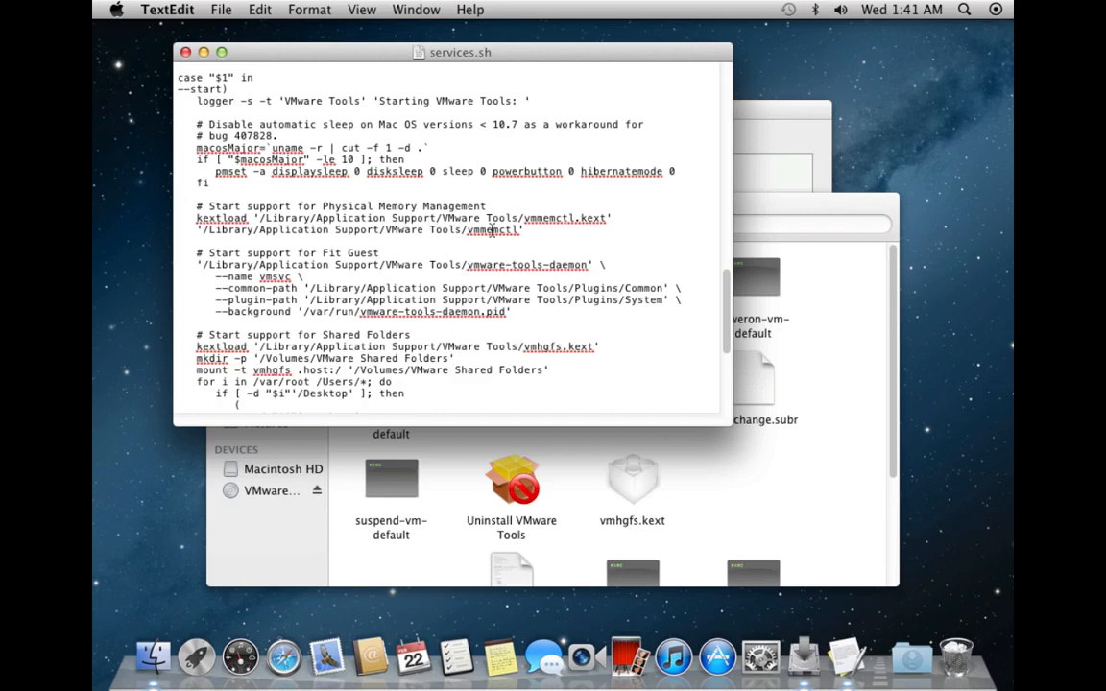
pyautogui.moveTo(543, 216)
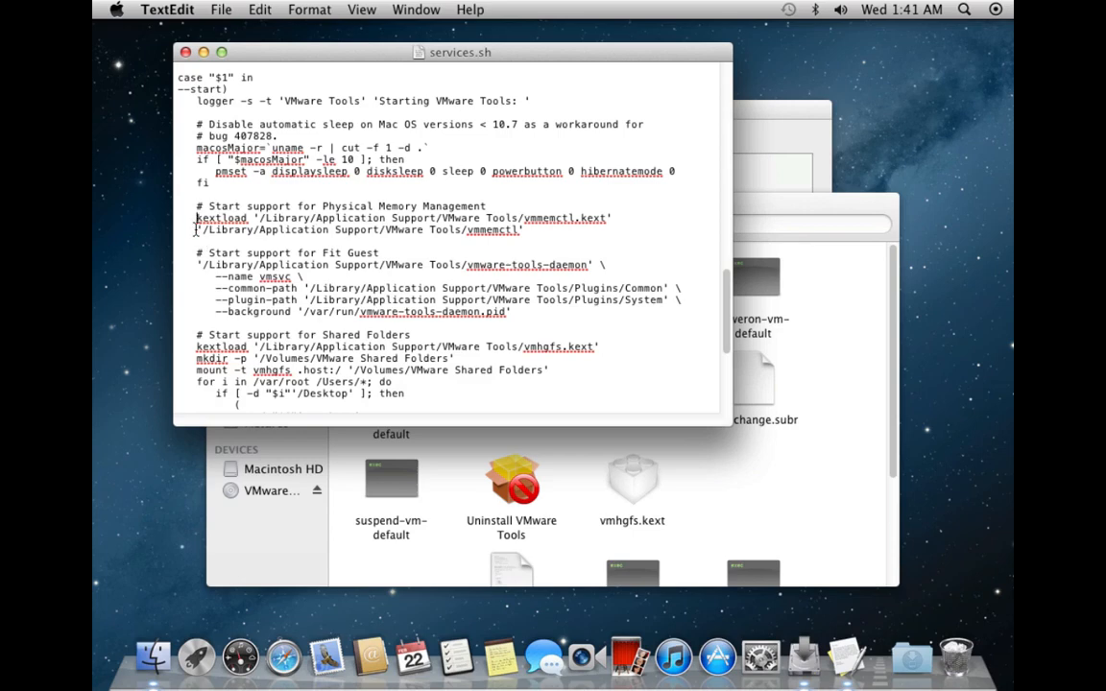
# - Prefix both vmmemctl startup lines with # and save services.sh
pyautogui.write('#')
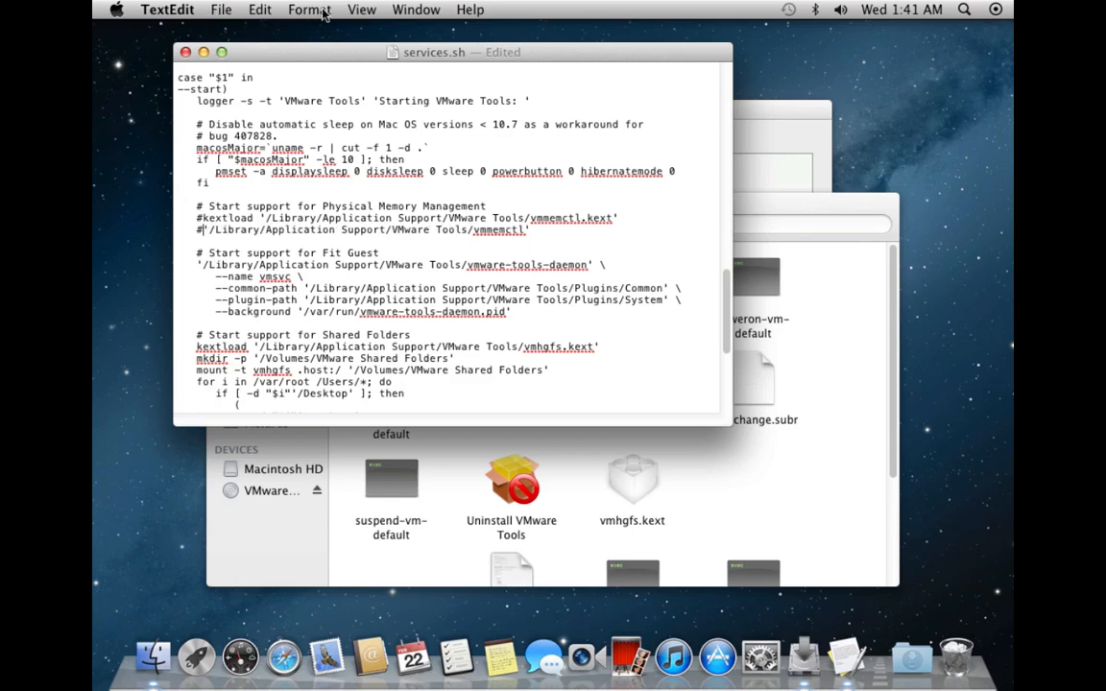
pyautogui.click(221, 9)
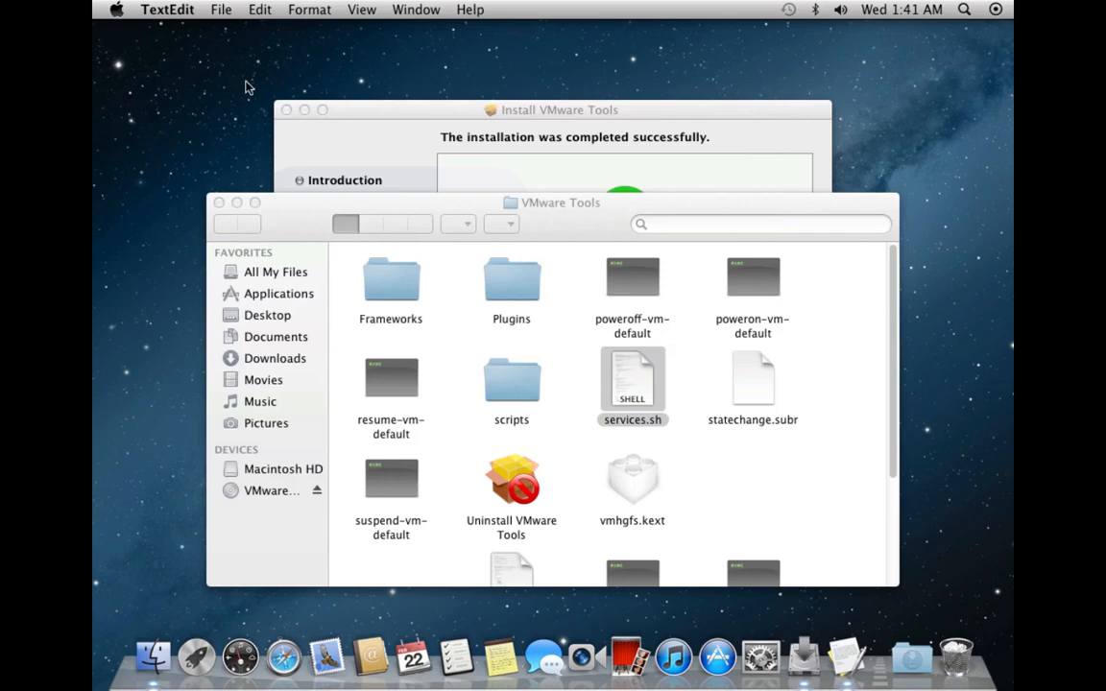
# - Restart the virtual Mac to complete the VMware Tools installation
pyautogui.scroll(-3)
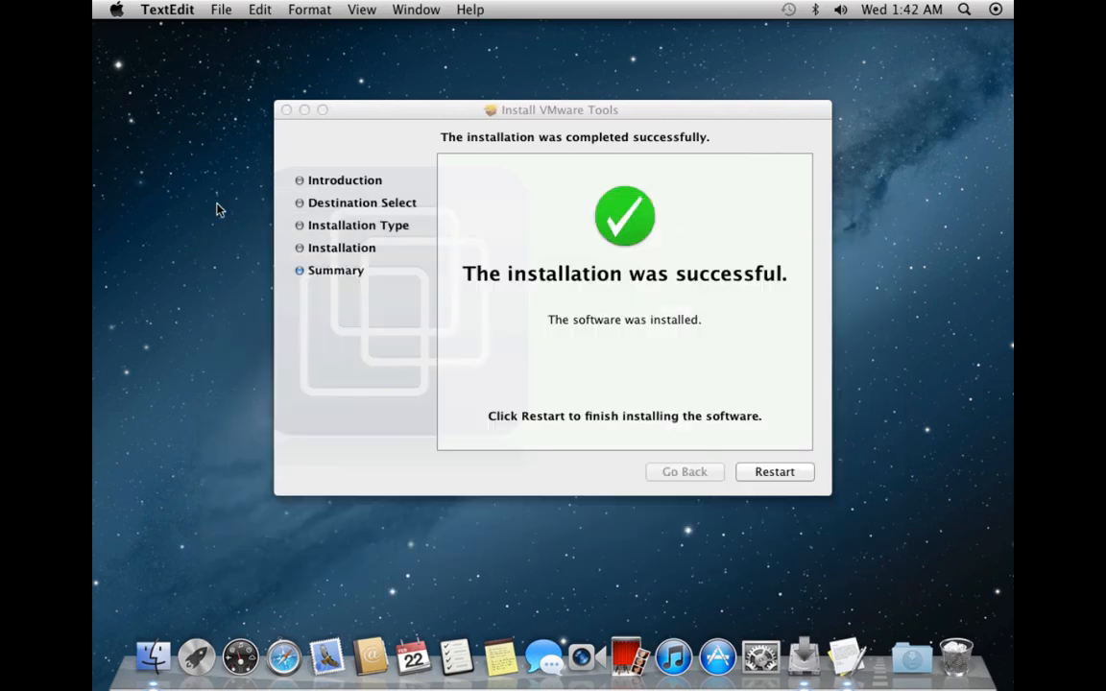
pyautogui.click(774, 472)
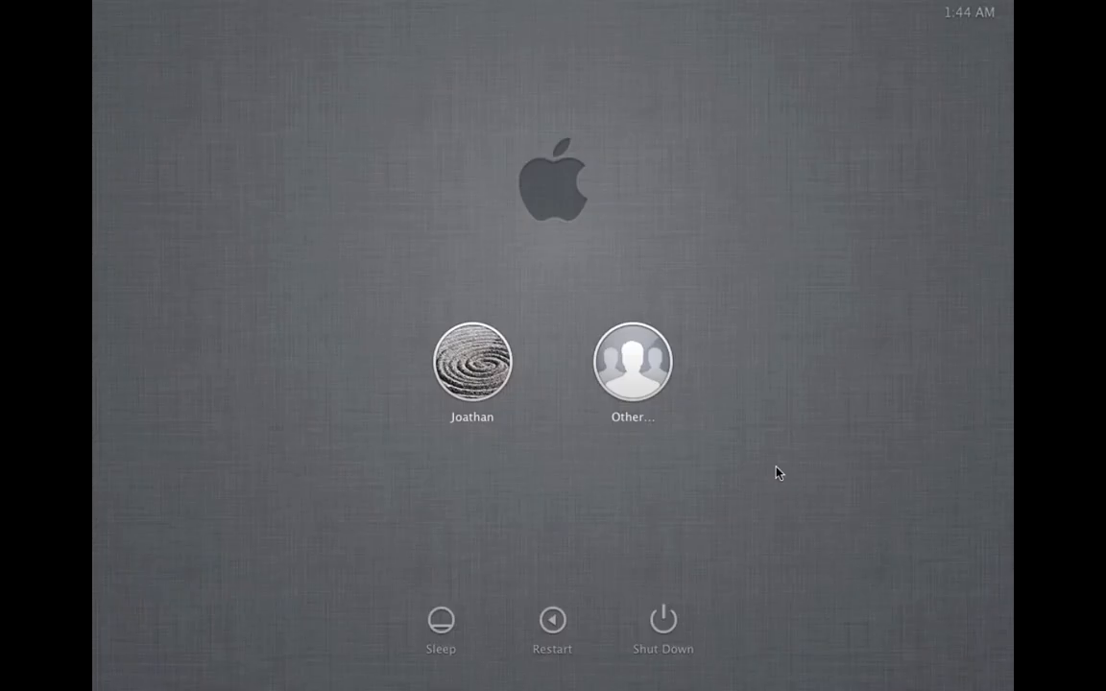
# - Log into the Joathan account with the password to reach the Mountain Lion desktop
pyautogui.click(471, 370)
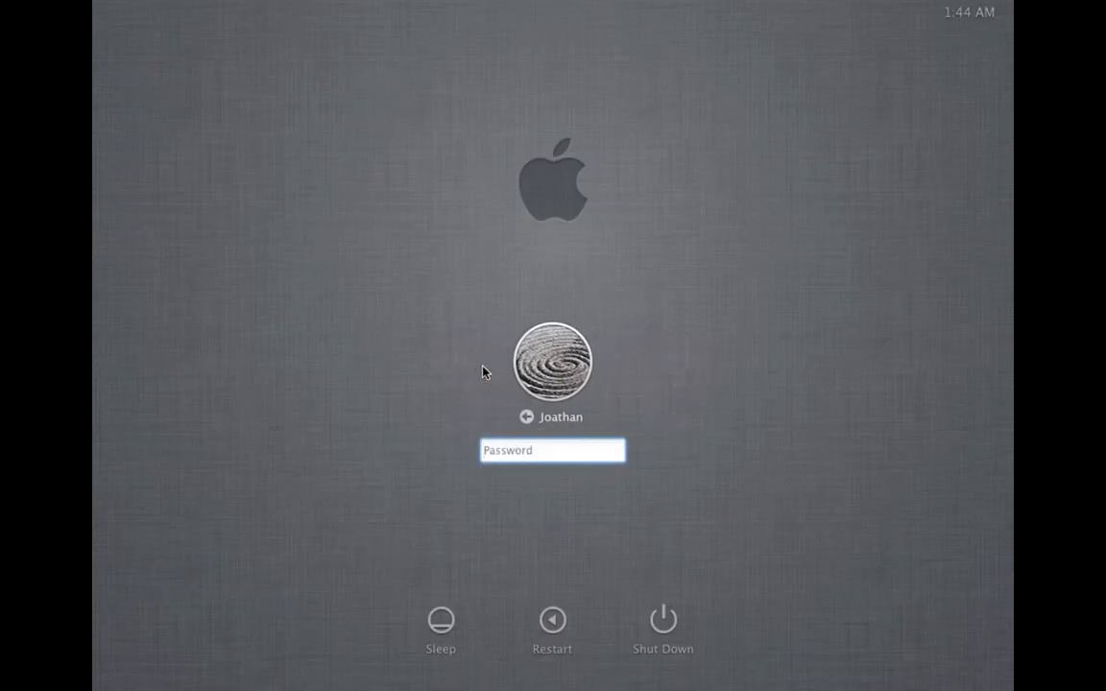
pyautogui.write('password')
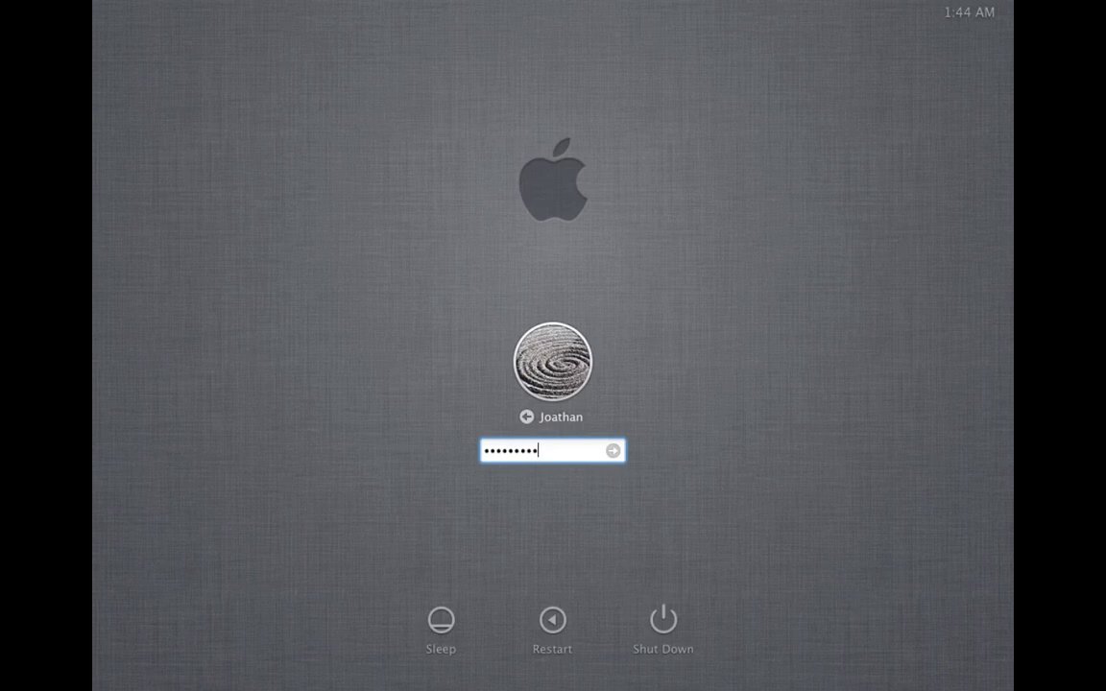
pyautogui.click(612, 450)
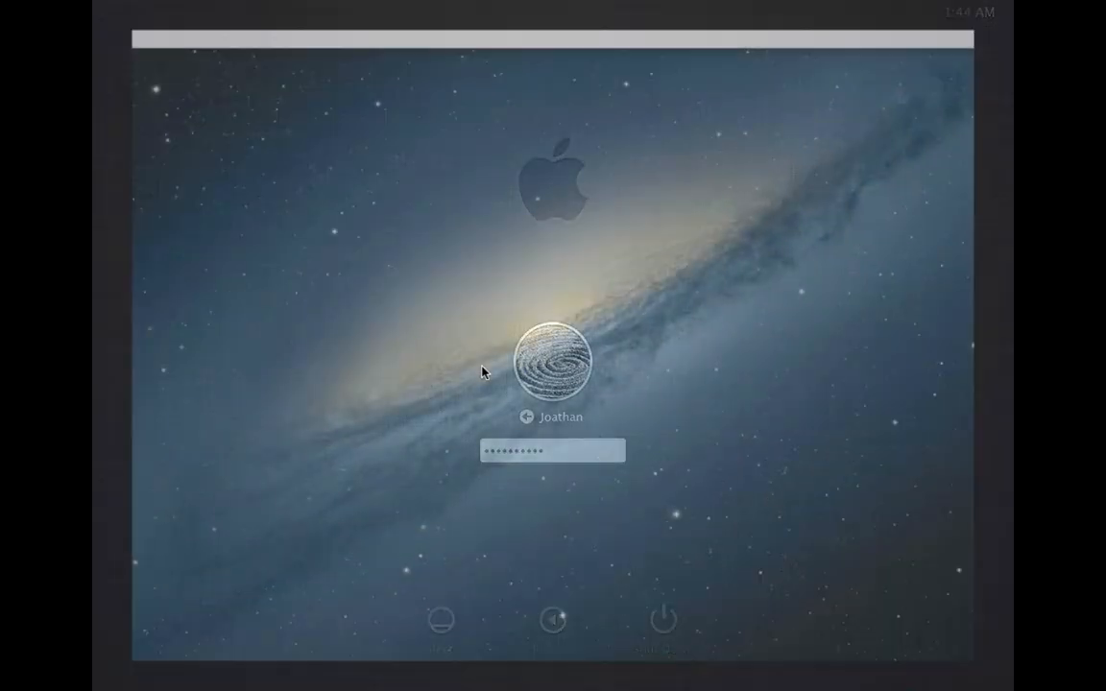
pyautogui.press('Return')
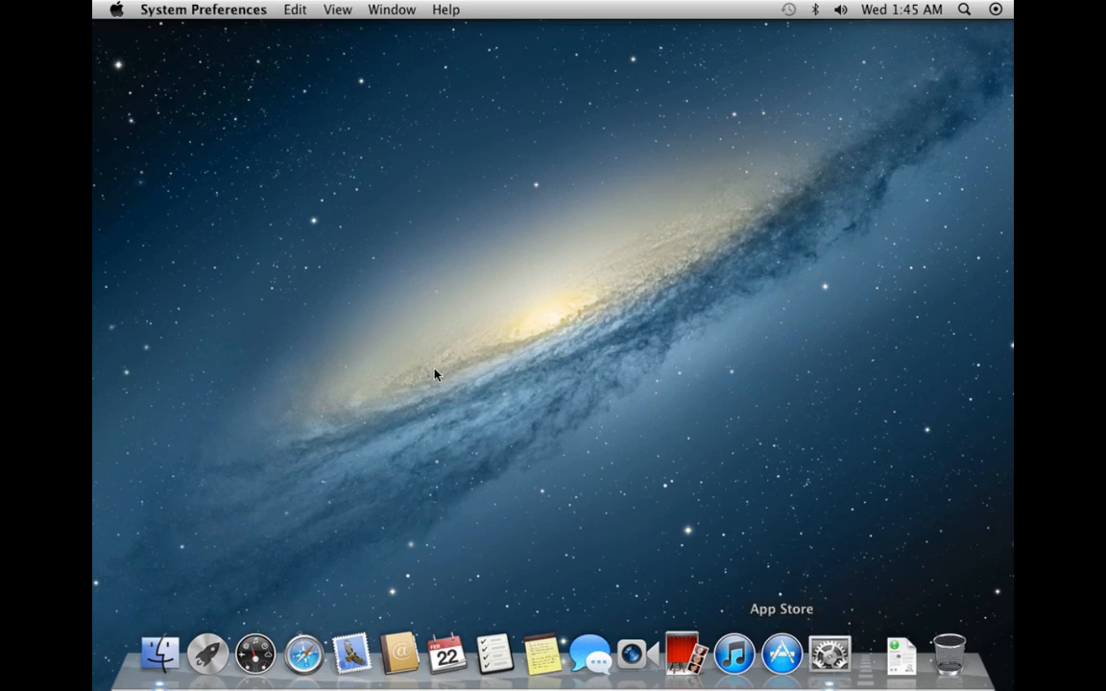
# - Set the guest display resolution to 1400 × 900 in Displays, then close System Preferences
pyautogui.click(829, 653)
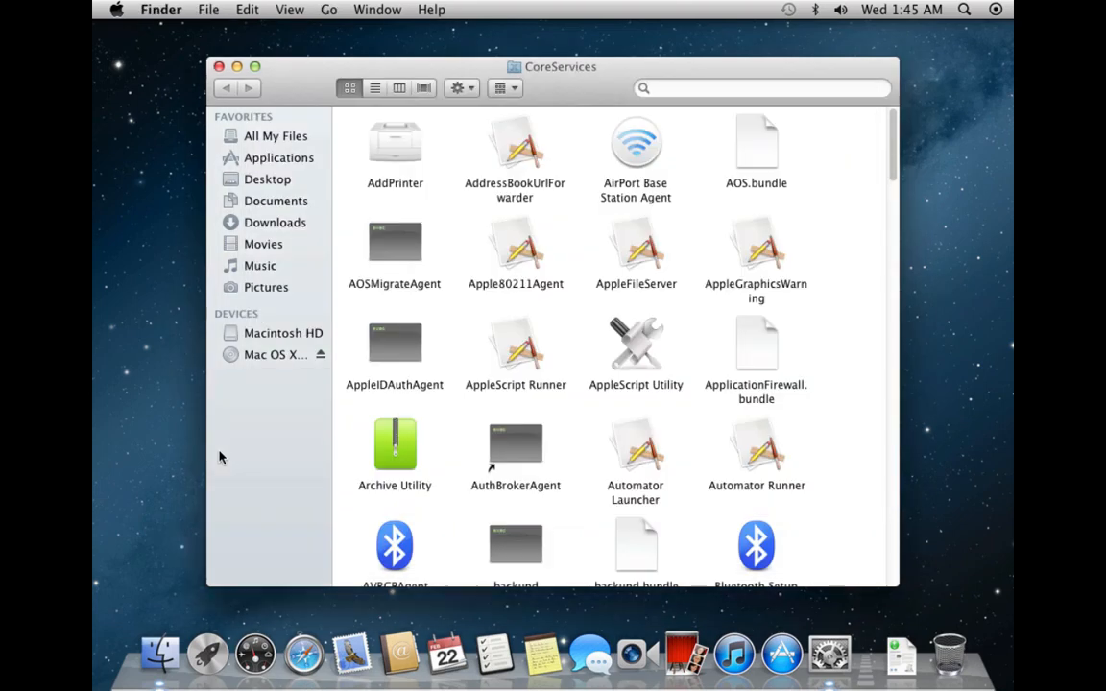
pyautogui.click(275, 354)
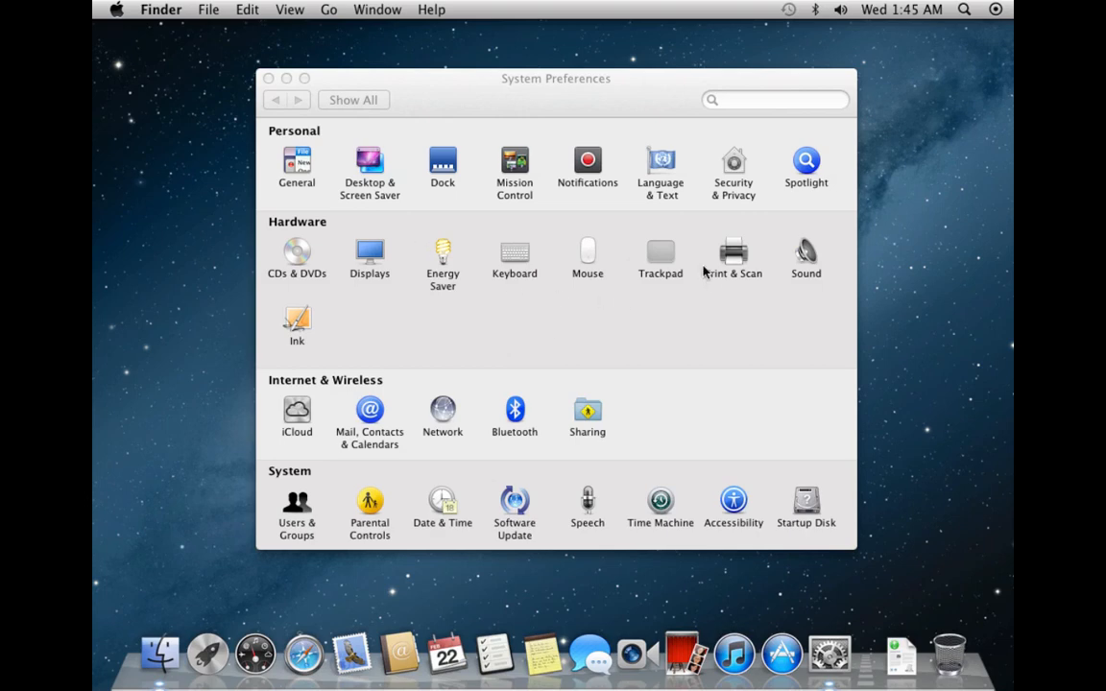
pyautogui.moveTo(390, 252)
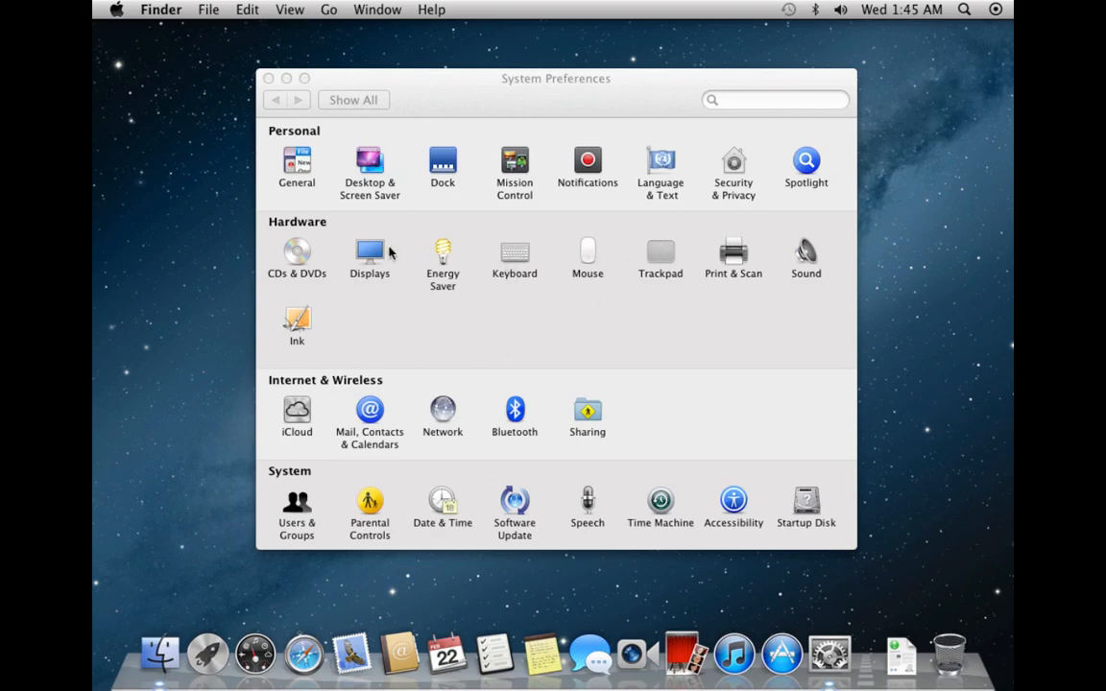
pyautogui.click(369, 257)
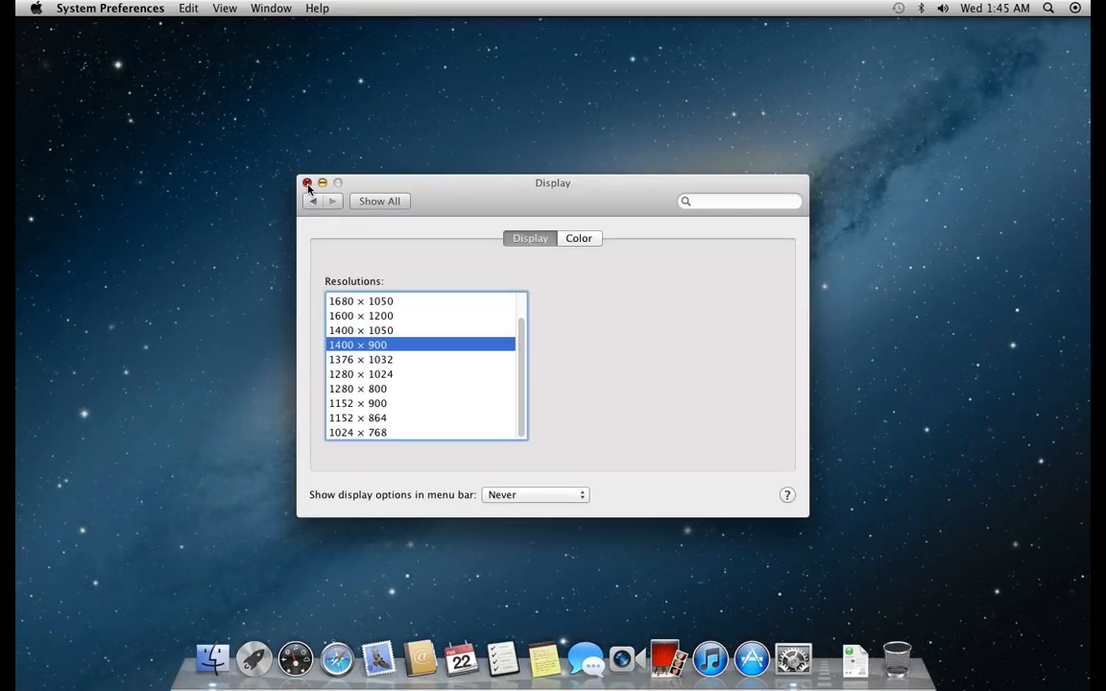
pyautogui.click(307, 183)
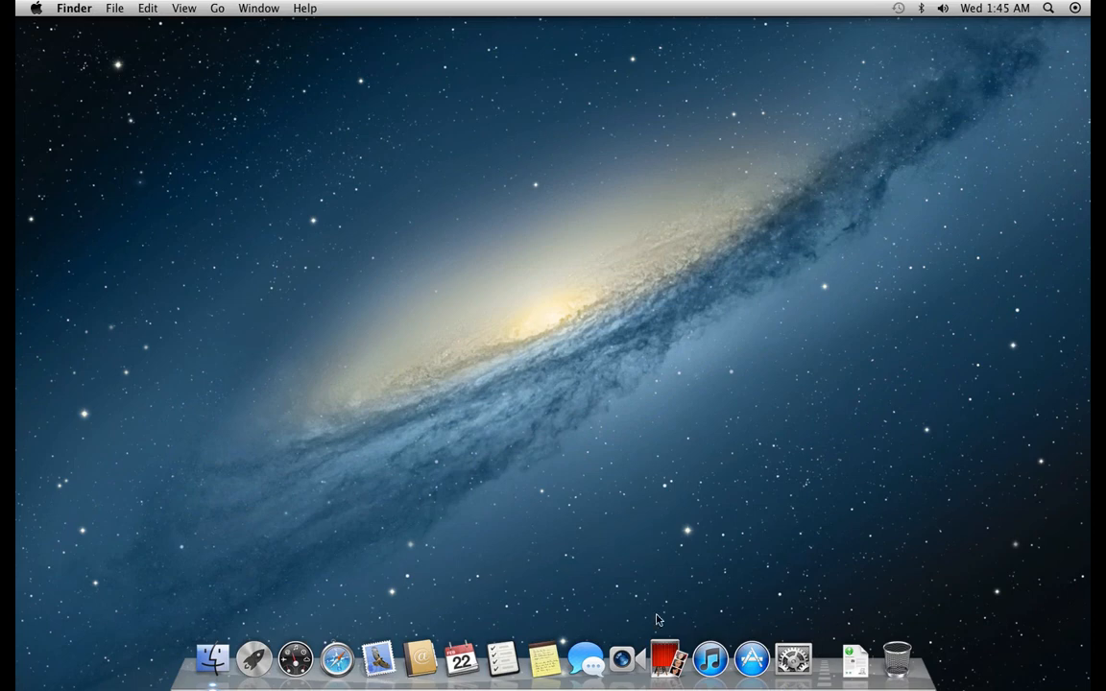
pyautogui.moveTo(230, 5)
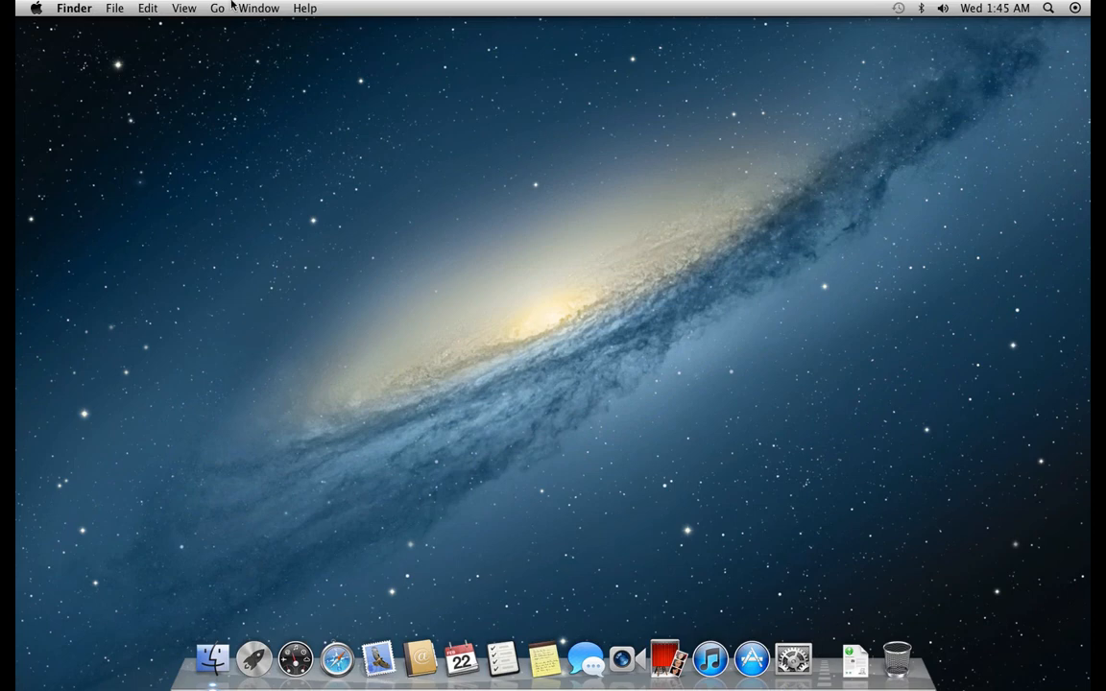
# - Reconnect the VMware Tools installer, overriding the CD-ROM lock, and open a Finder window
pyautogui.click(284, 8)
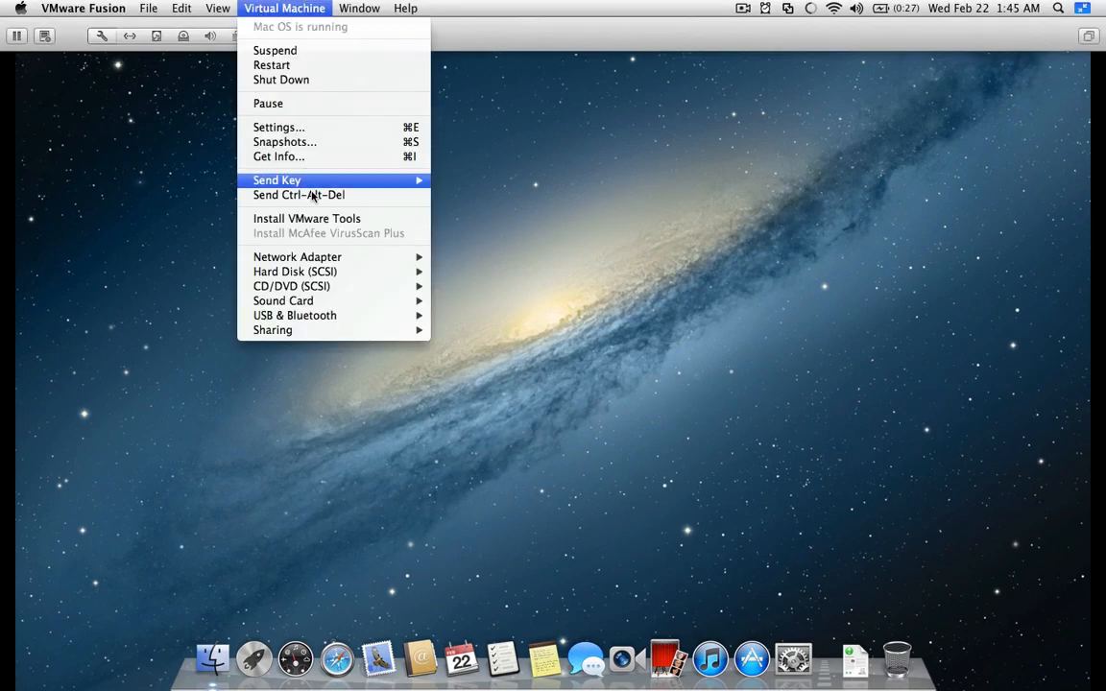
pyautogui.click(307, 218)
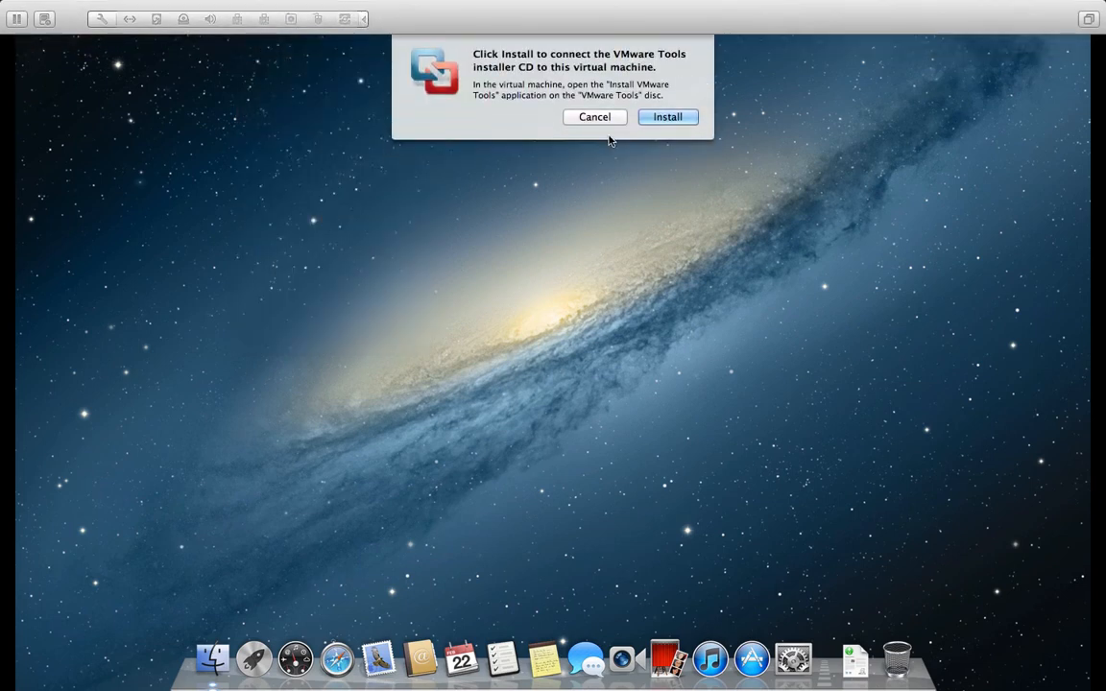
pyautogui.click(666, 116)
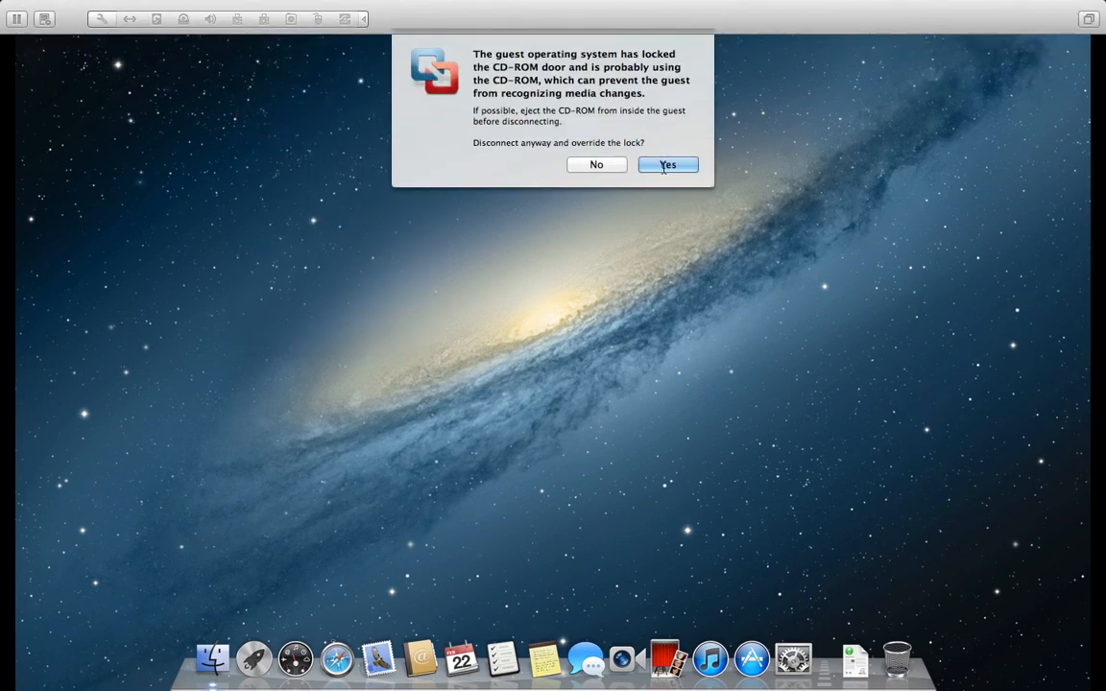
pyautogui.click(667, 165)
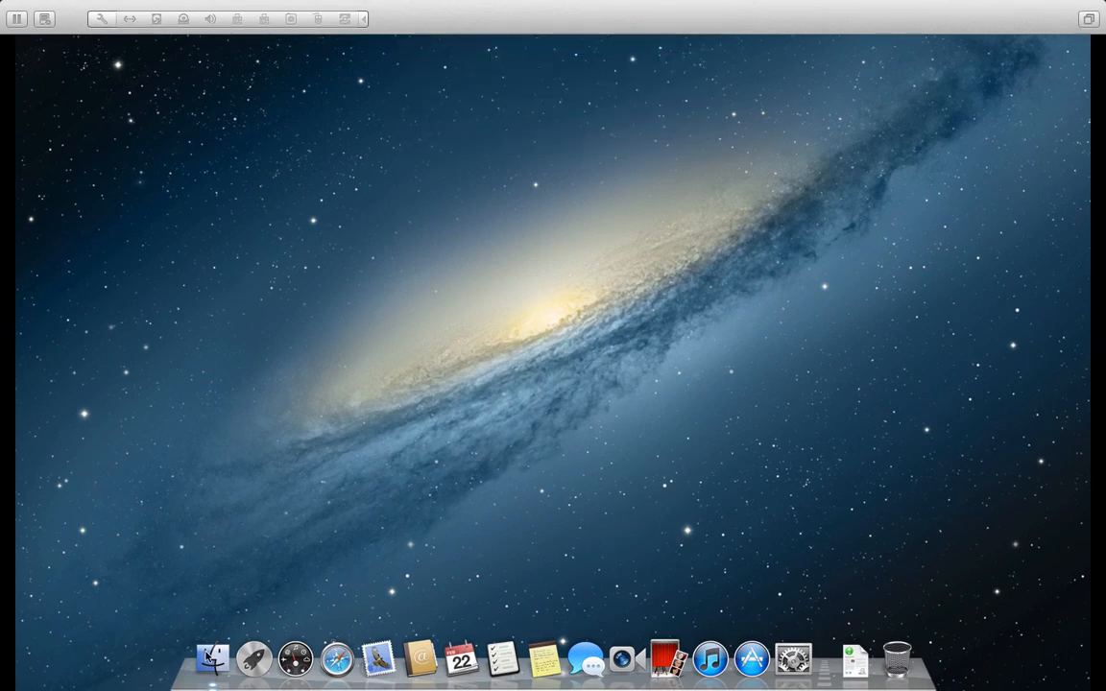
pyautogui.click(210, 659)
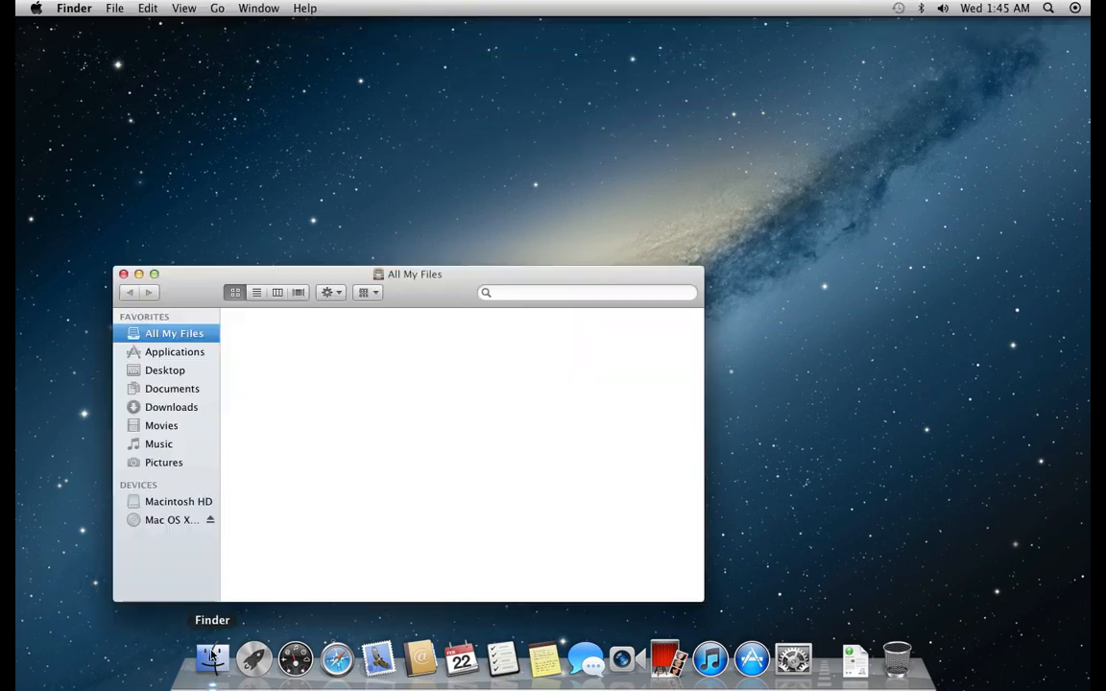
# - Browse the Mac OS X Install ESD disc and Macintosh HD, then close Finder
pyautogui.click(171, 519)
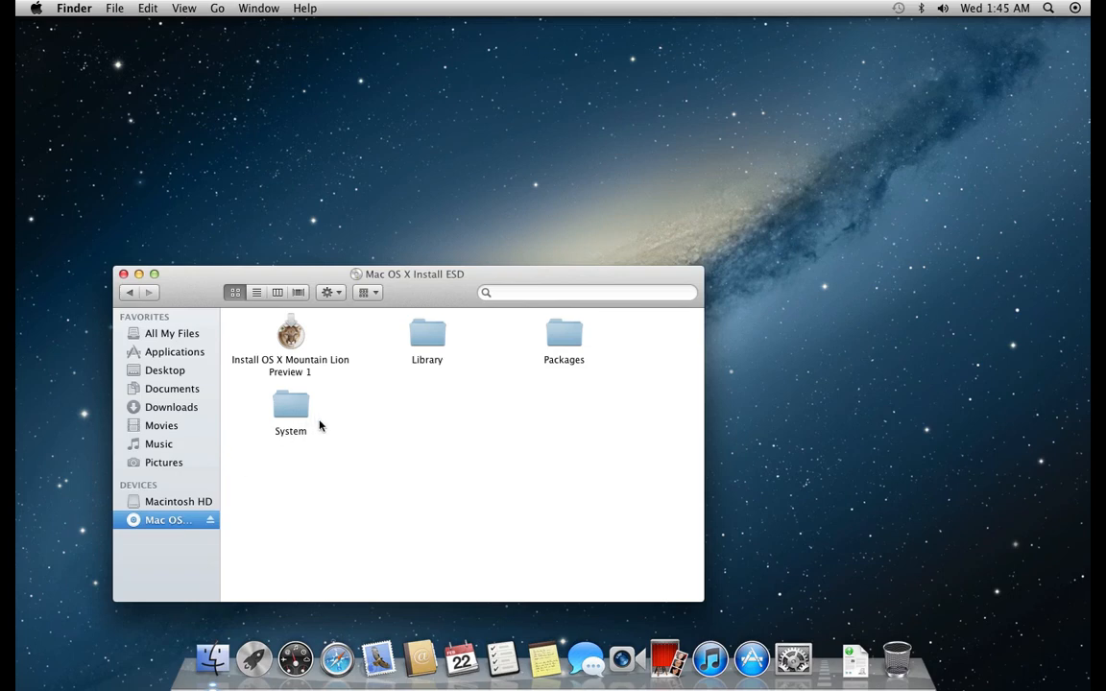
pyautogui.moveTo(272, 516)
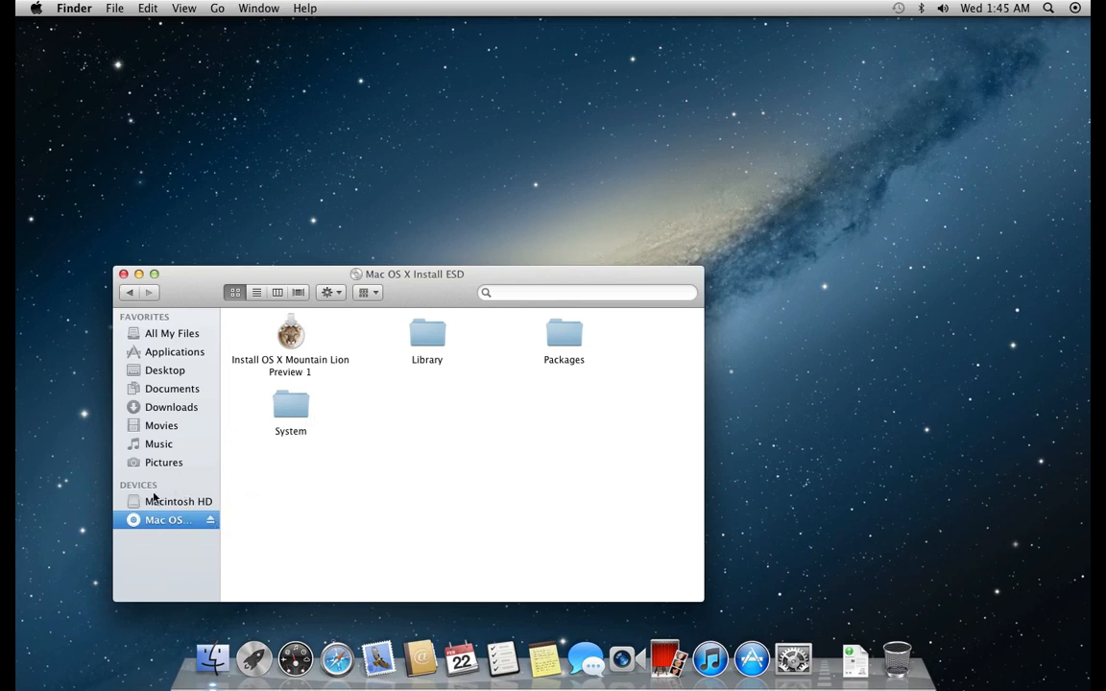
pyautogui.click(178, 502)
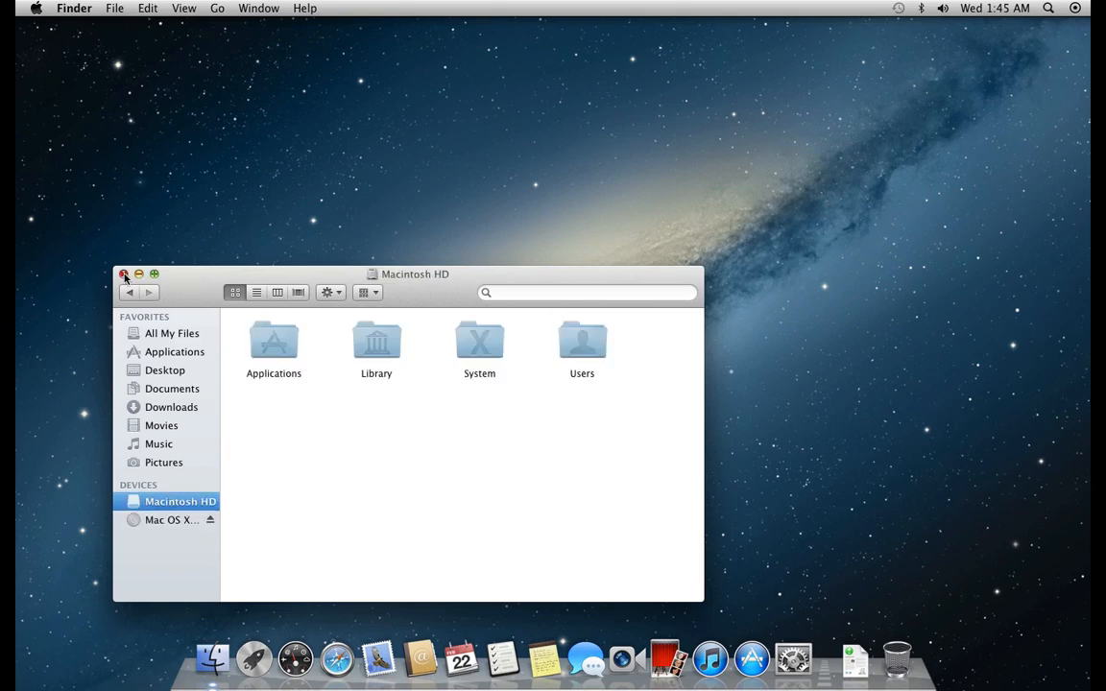
pyautogui.click(123, 275)
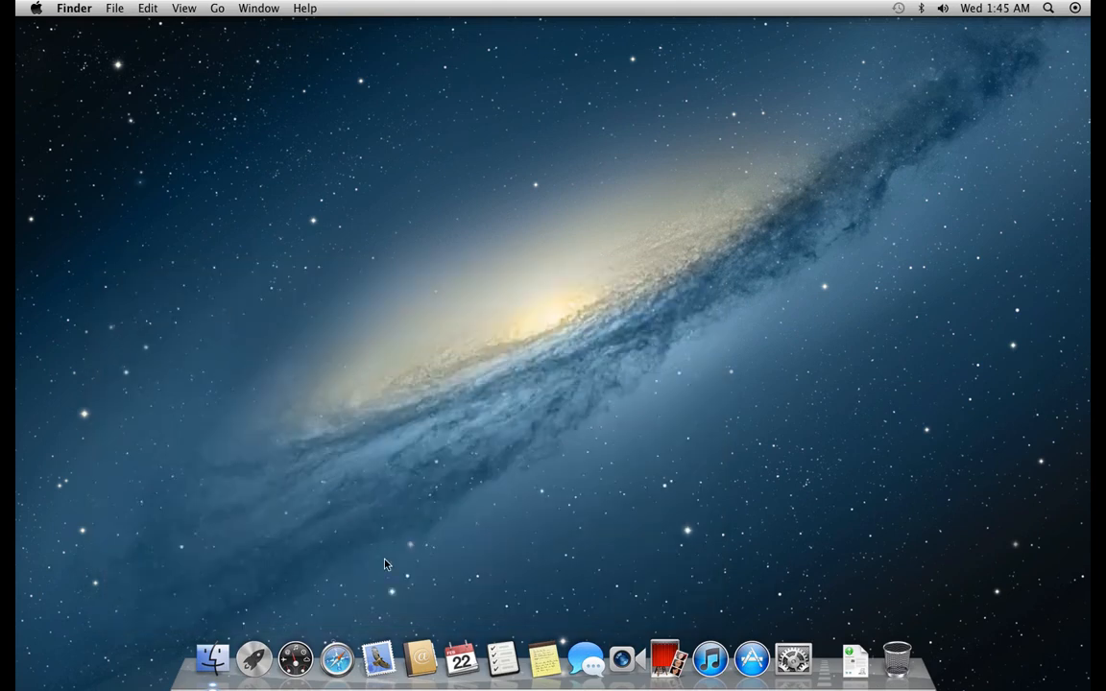
pyautogui.moveTo(290, 240)
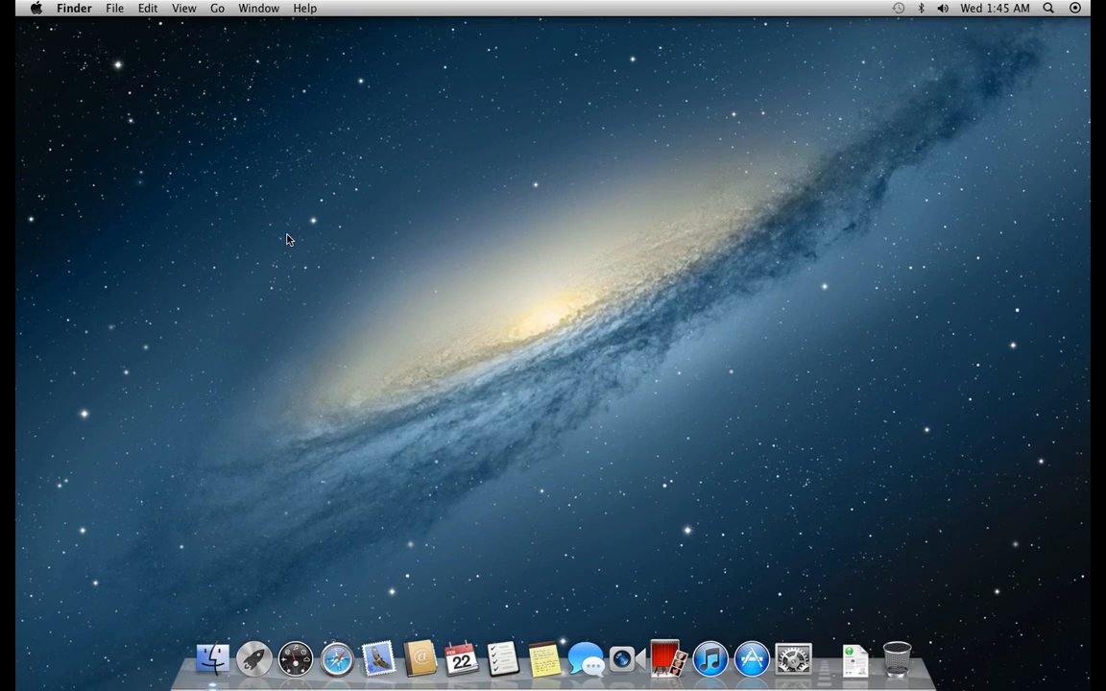
pyautogui.click(1076, 8)
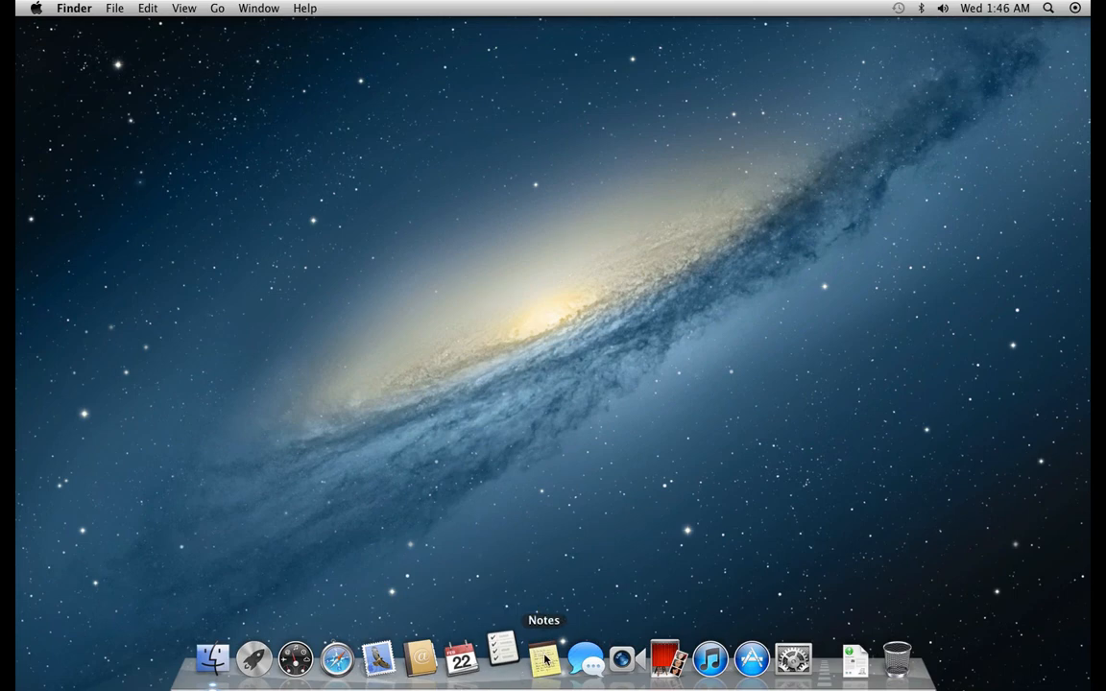
# - Launch Notes from the Dock
pyautogui.click(545, 659)
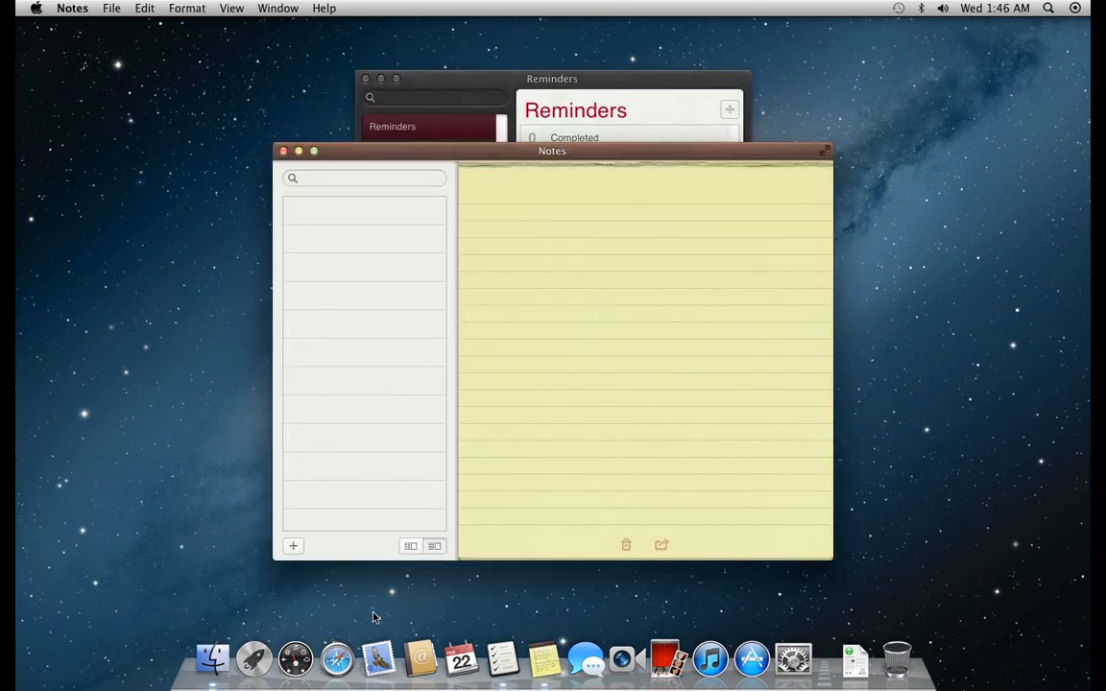
pyautogui.moveTo(221, 82)
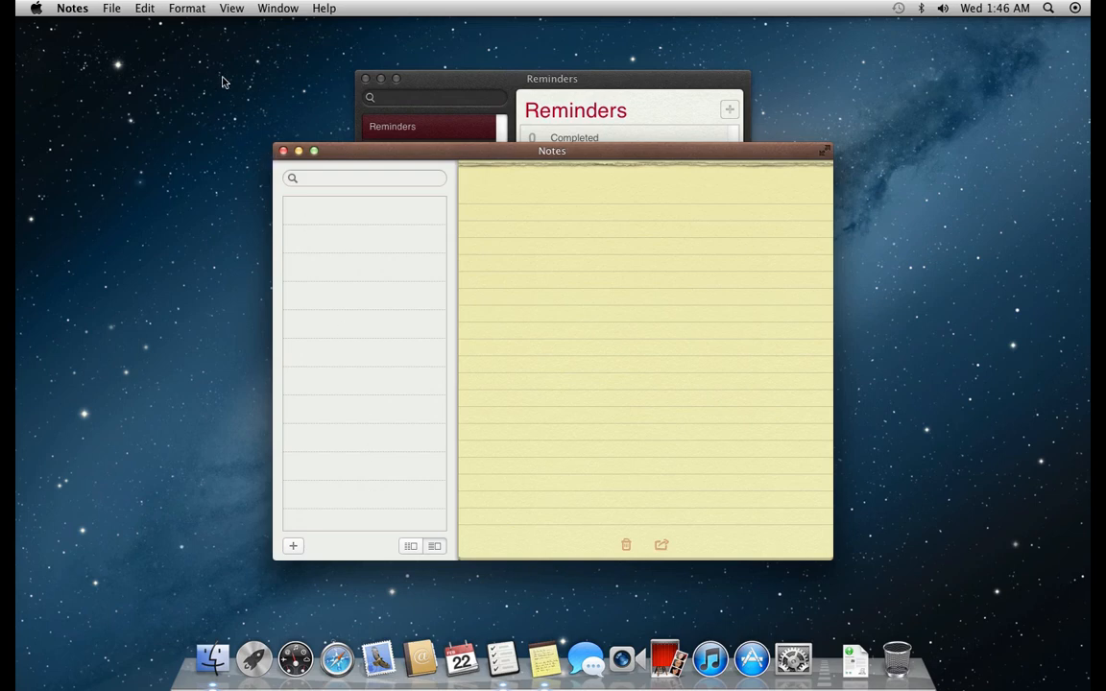
pyautogui.moveTo(222, 60)
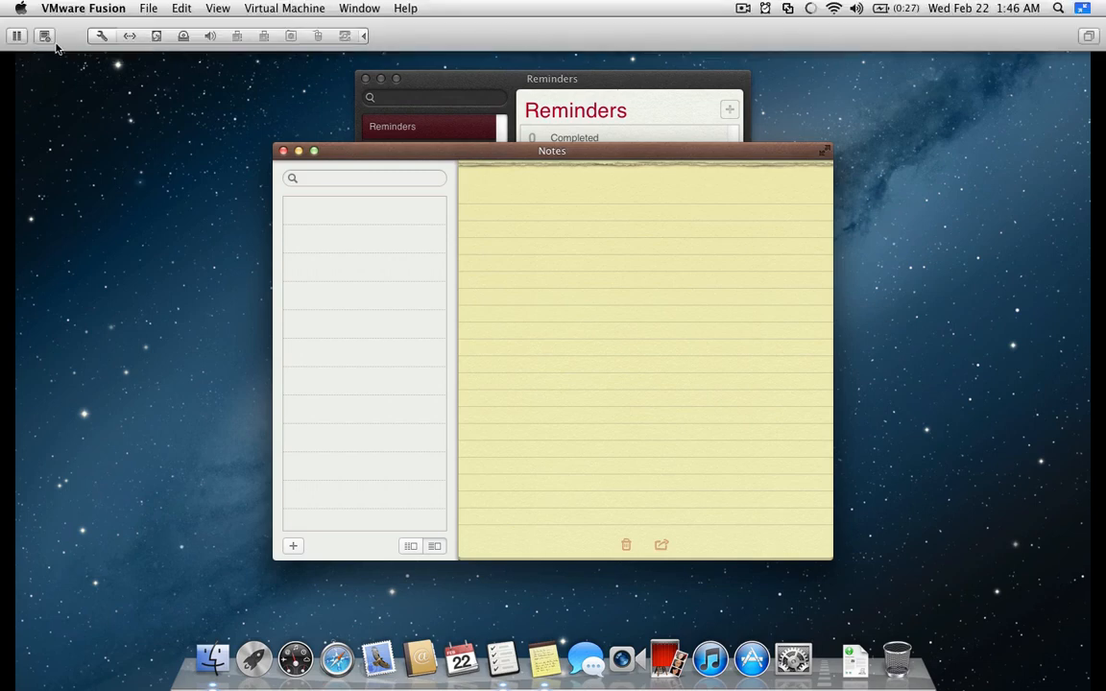
pyautogui.moveTo(90, 26)
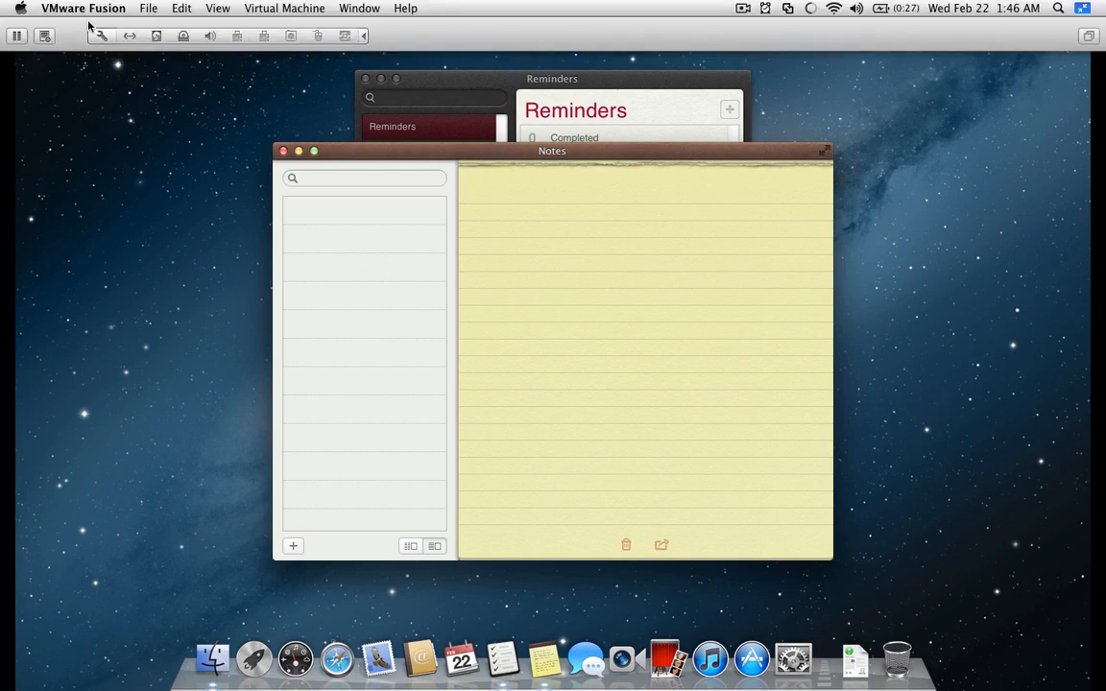